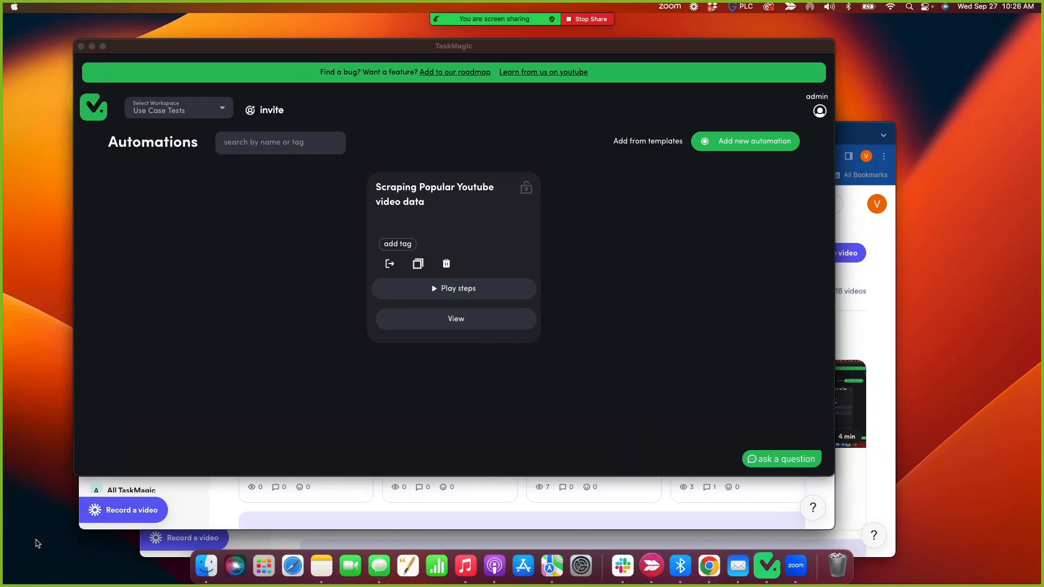
pyautogui.moveTo(710, 196)
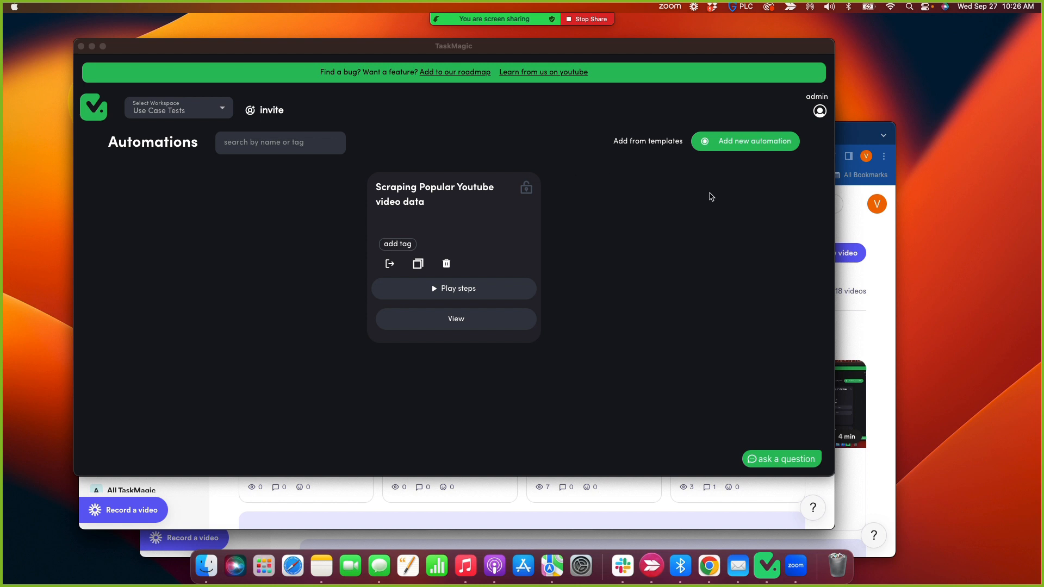
pyautogui.moveTo(742, 142)
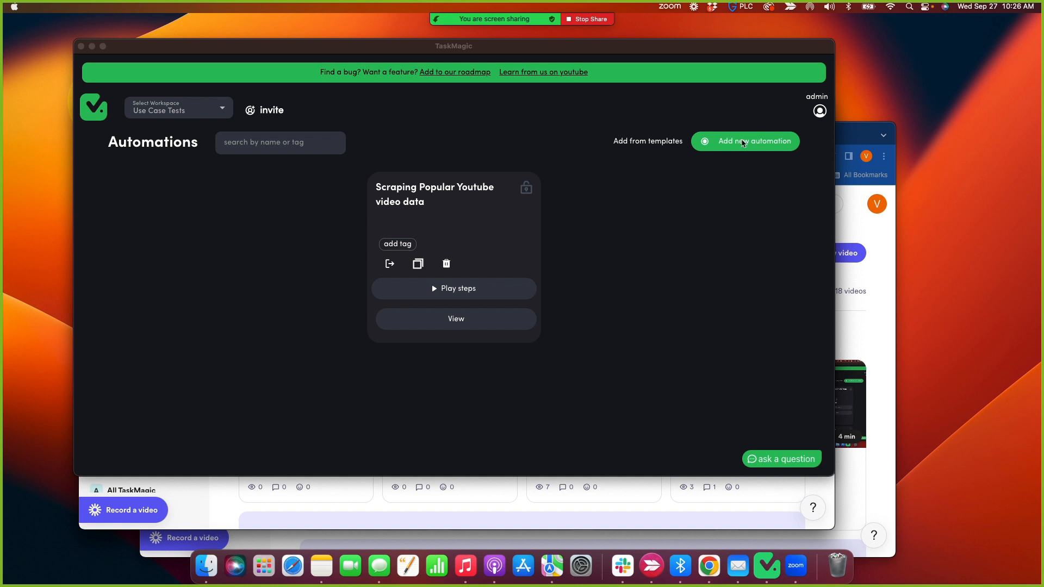
# - Start a new TaskMagic automation using Guided Recording
pyautogui.click(744, 141)
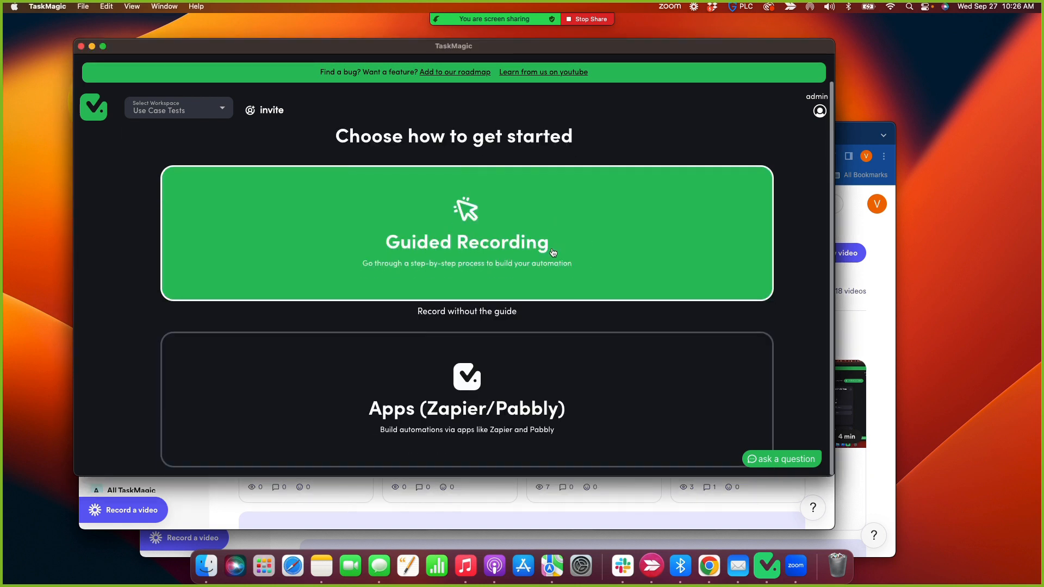
pyautogui.moveTo(419, 317)
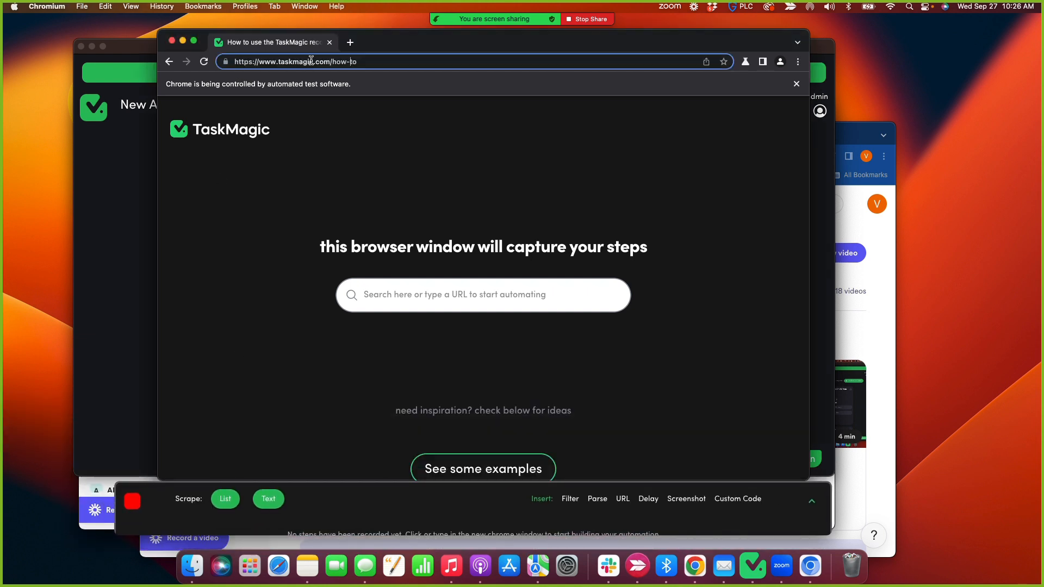
# - Go to openphone.com in the recording browser and open its Login page
pyautogui.click(286, 61)
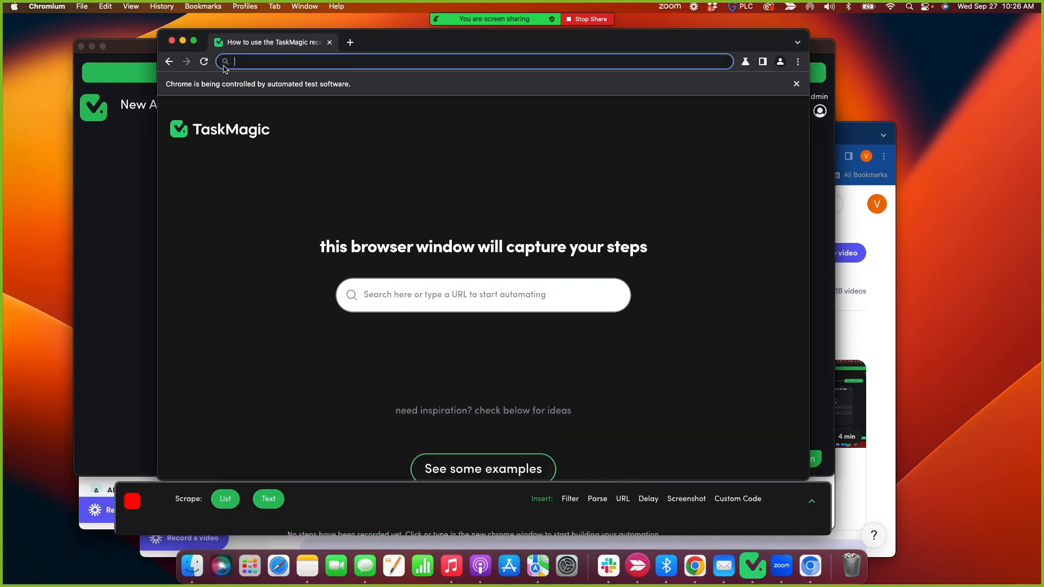
pyautogui.write('open.com')
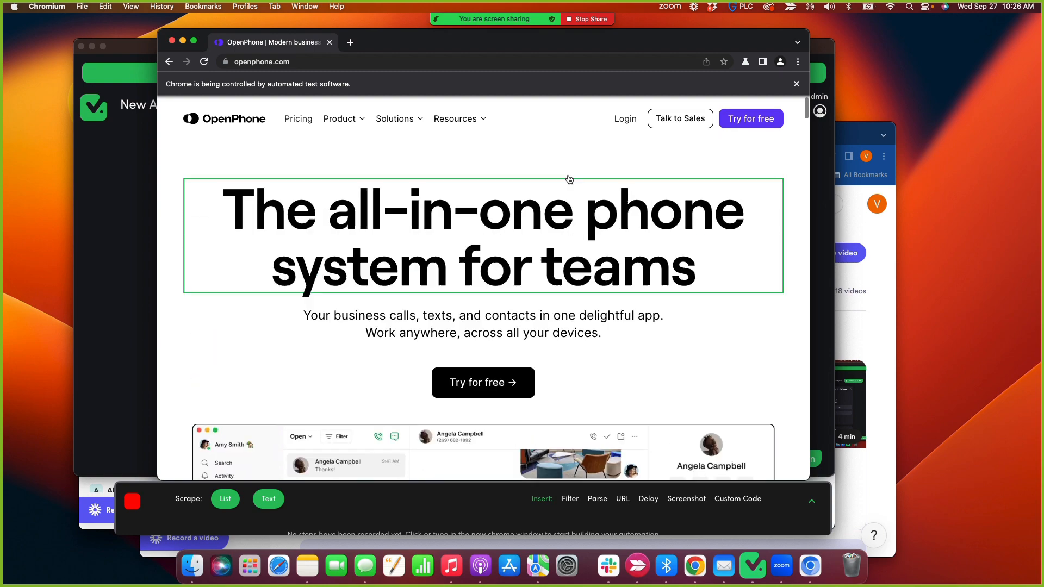
pyautogui.scroll(-3)
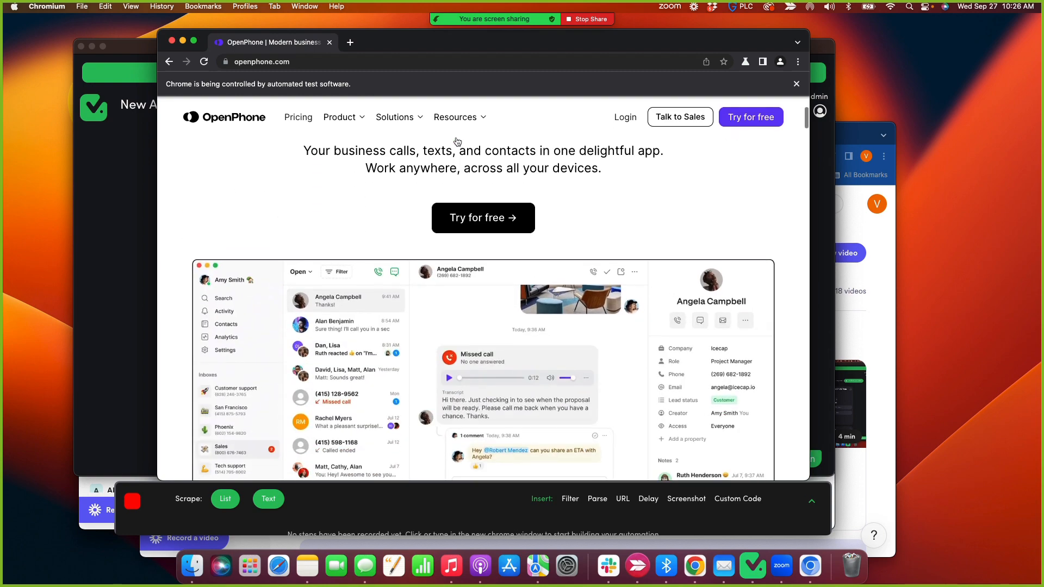
pyautogui.scroll(-3)
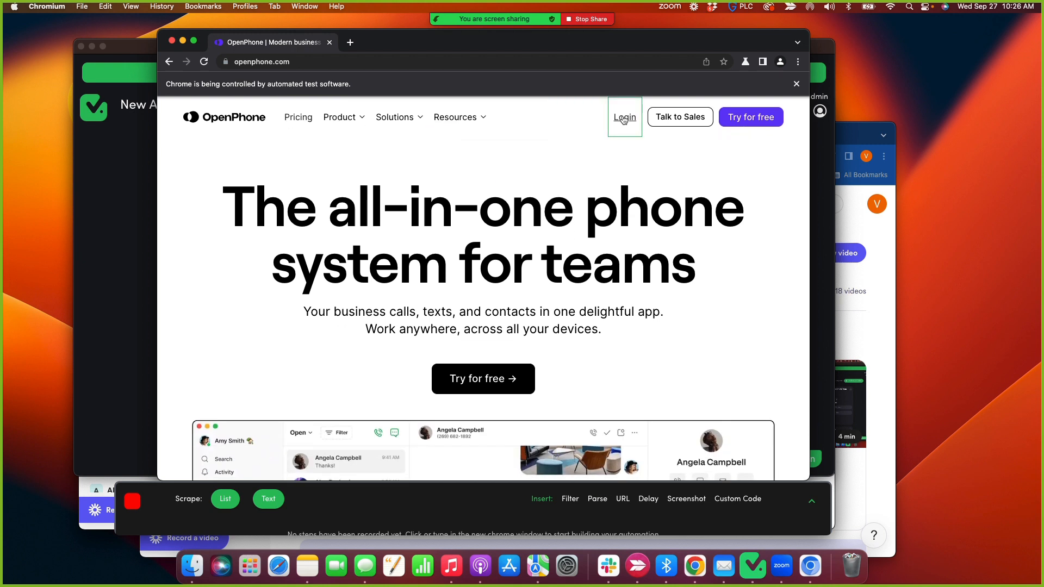
pyautogui.click(623, 118)
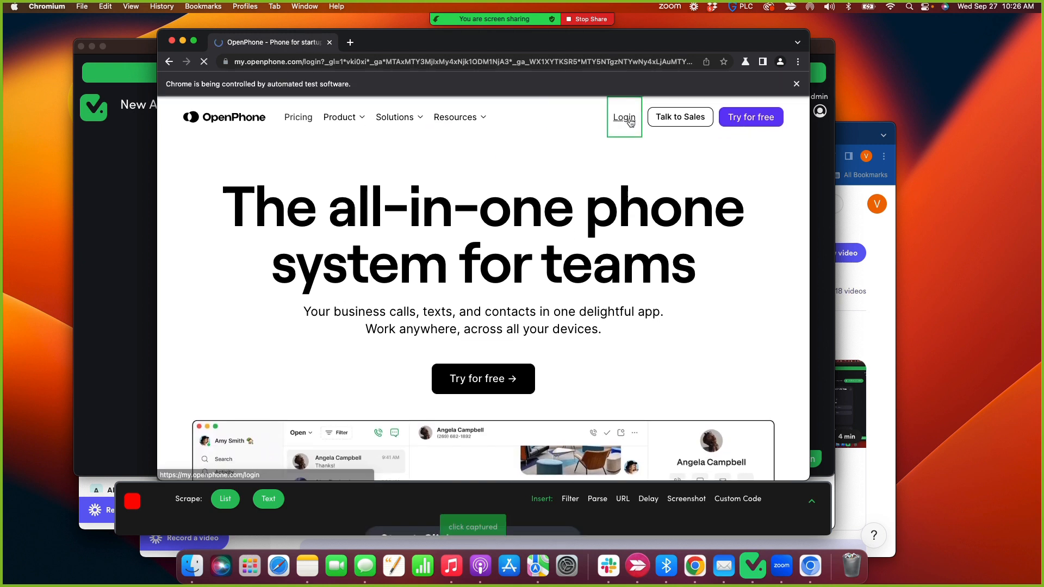
pyautogui.click(624, 116)
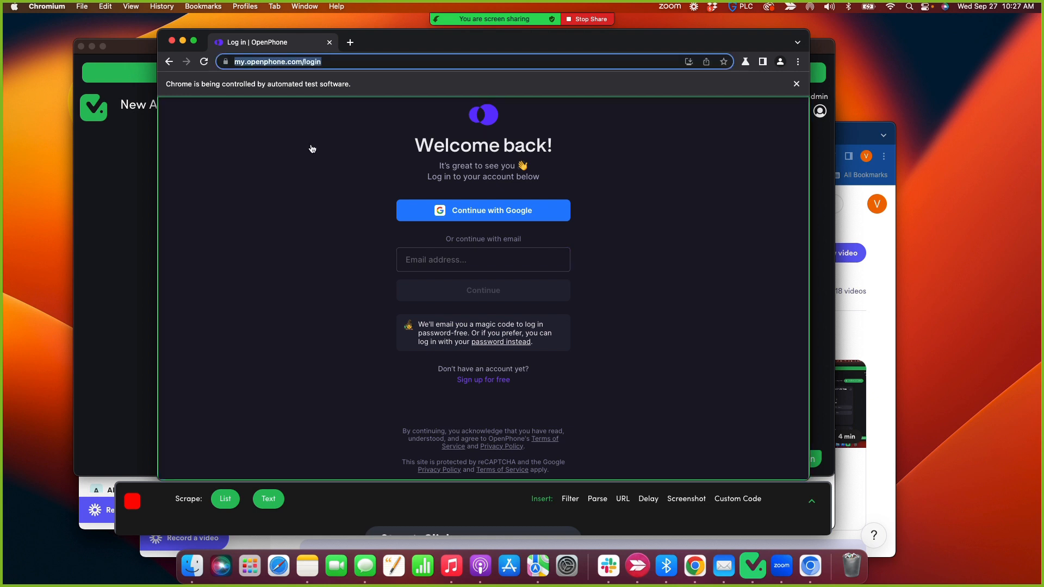
# - Log in to OpenPhone with the account's email address and password
pyautogui.click(483, 260)
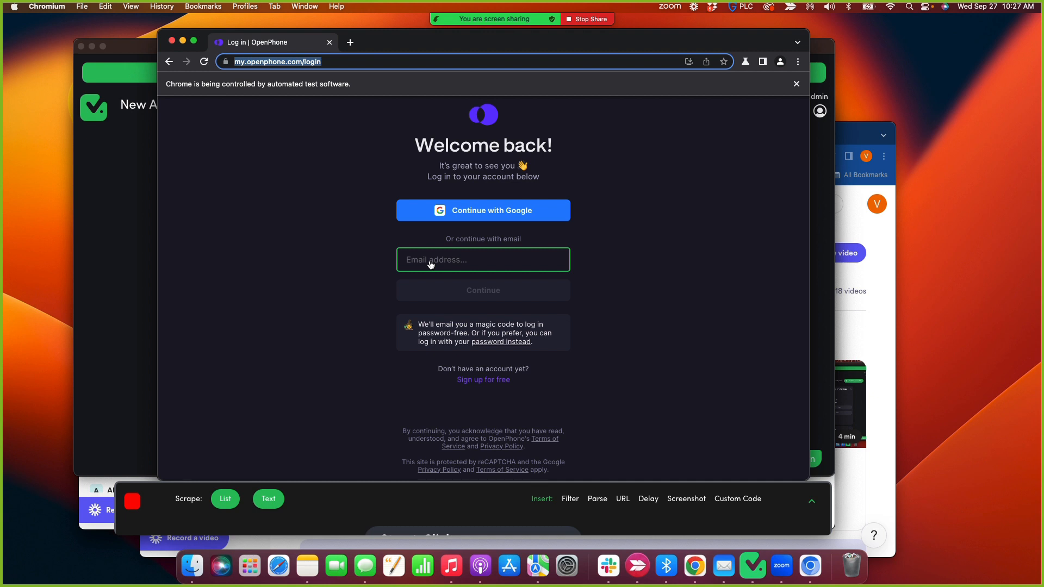
pyautogui.click(483, 260)
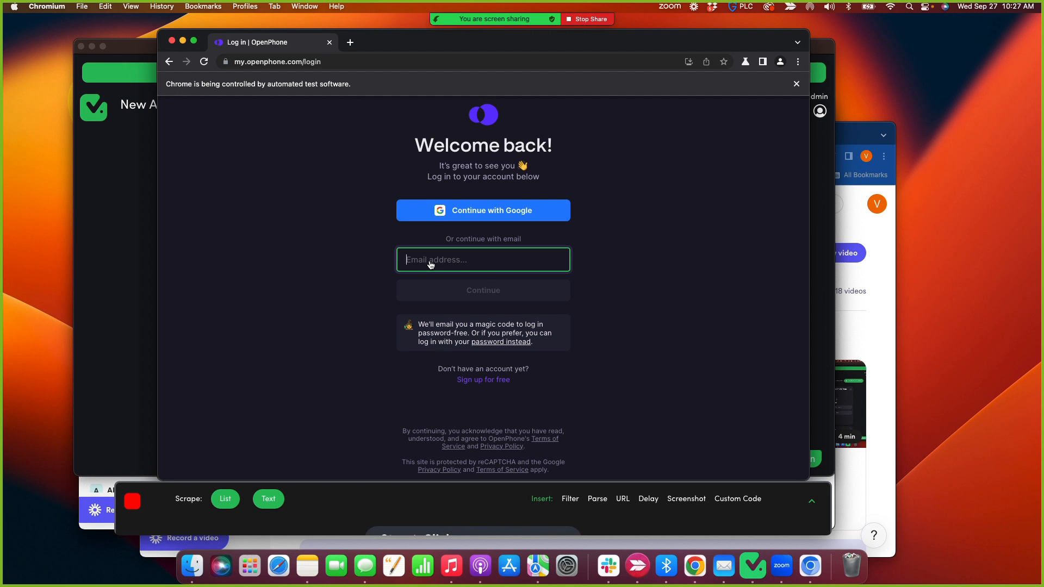
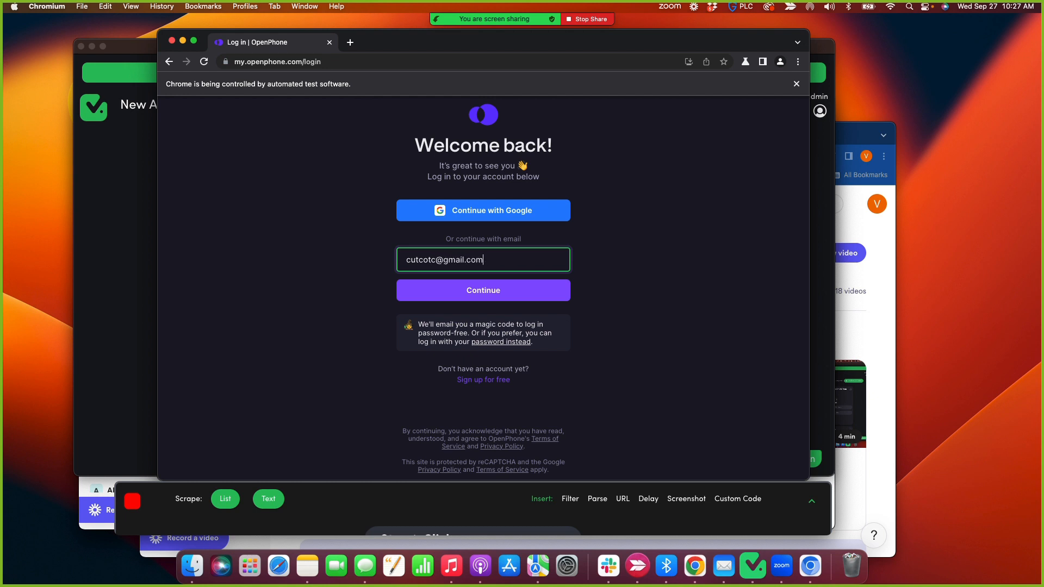
pyautogui.click(501, 342)
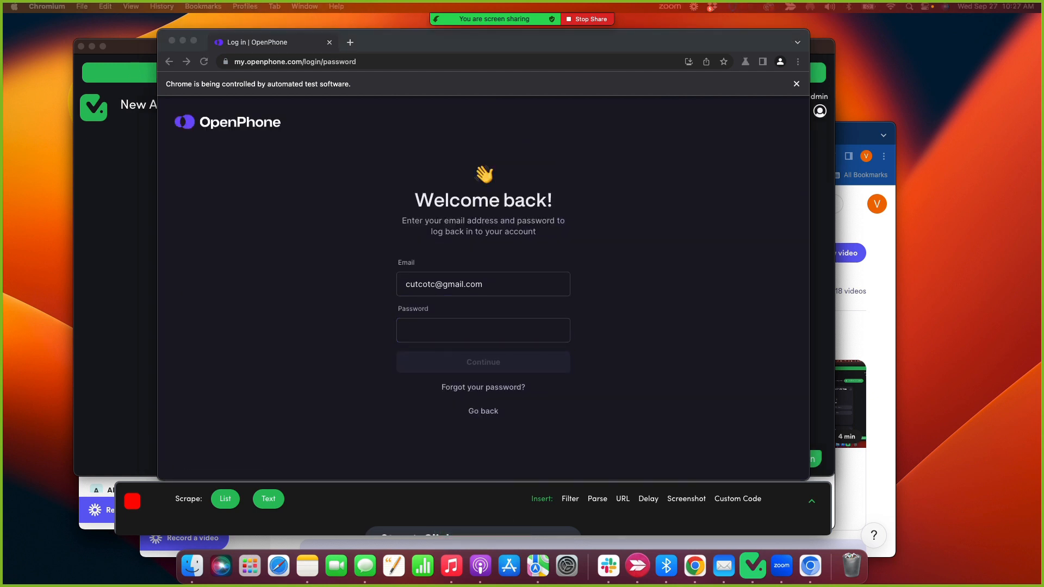
pyautogui.click(483, 330)
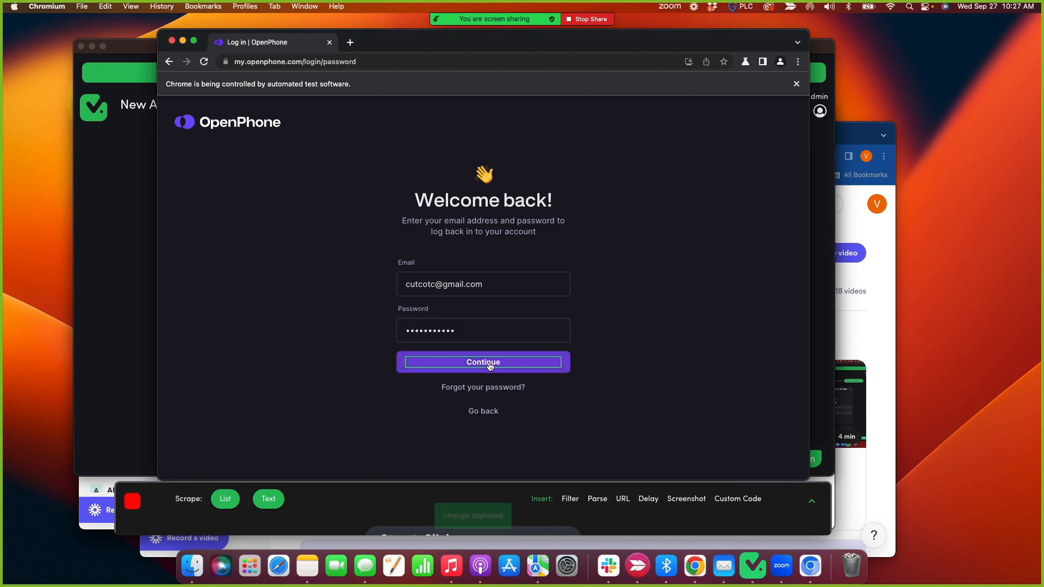
pyautogui.click(483, 362)
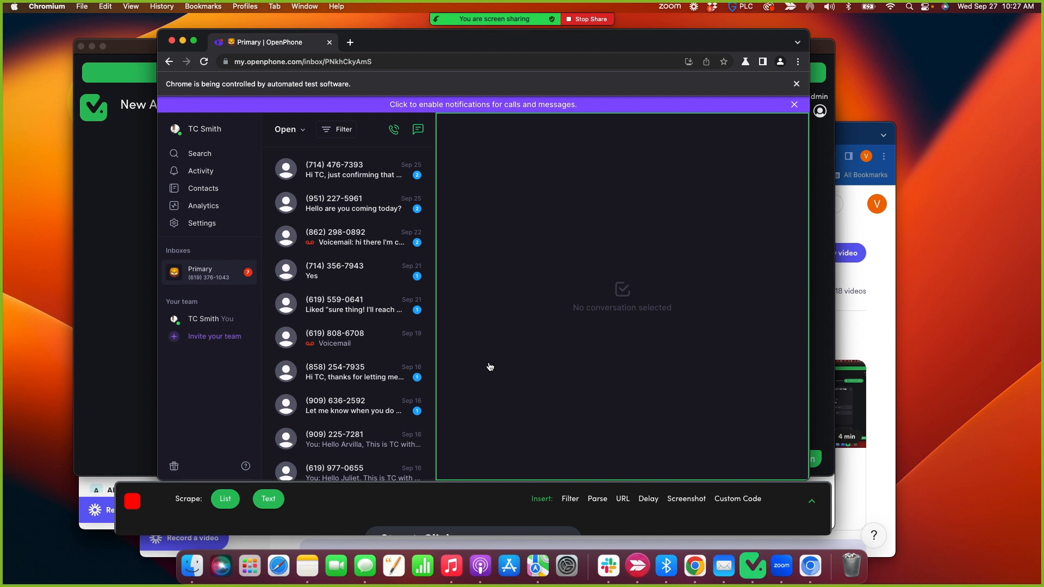
pyautogui.moveTo(501, 367)
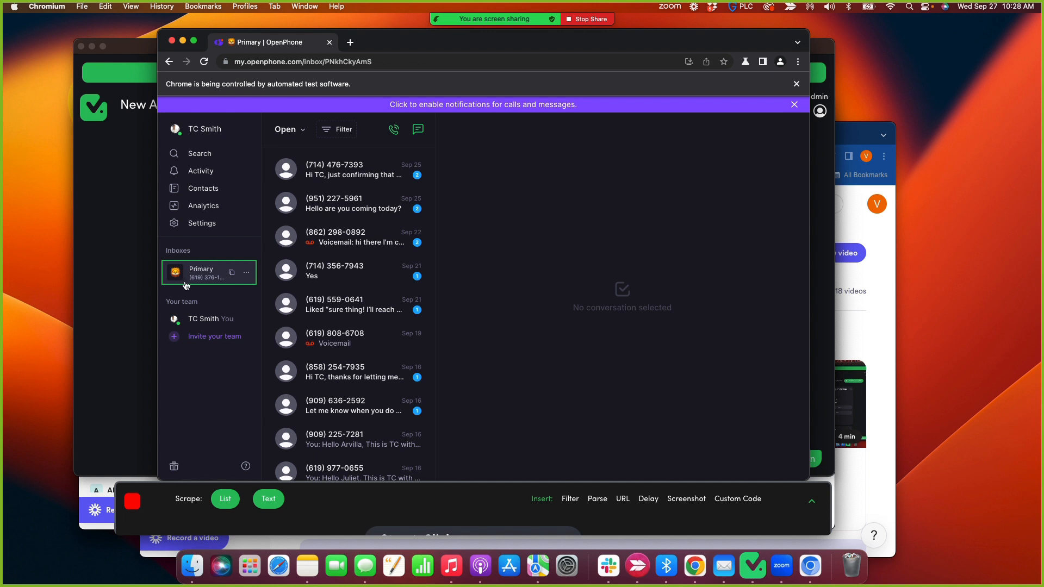
pyautogui.moveTo(418, 130)
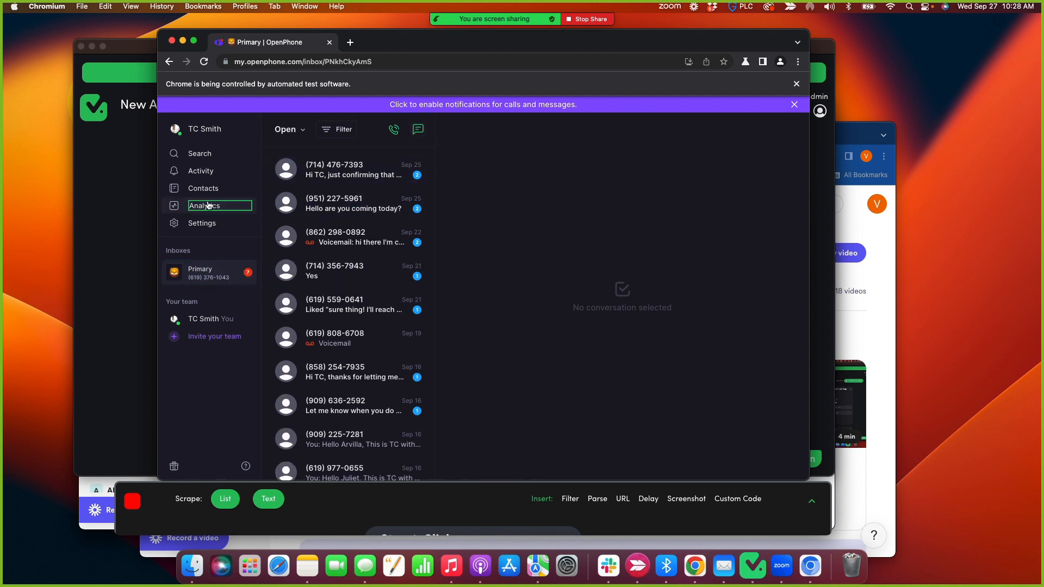
pyautogui.moveTo(418, 129)
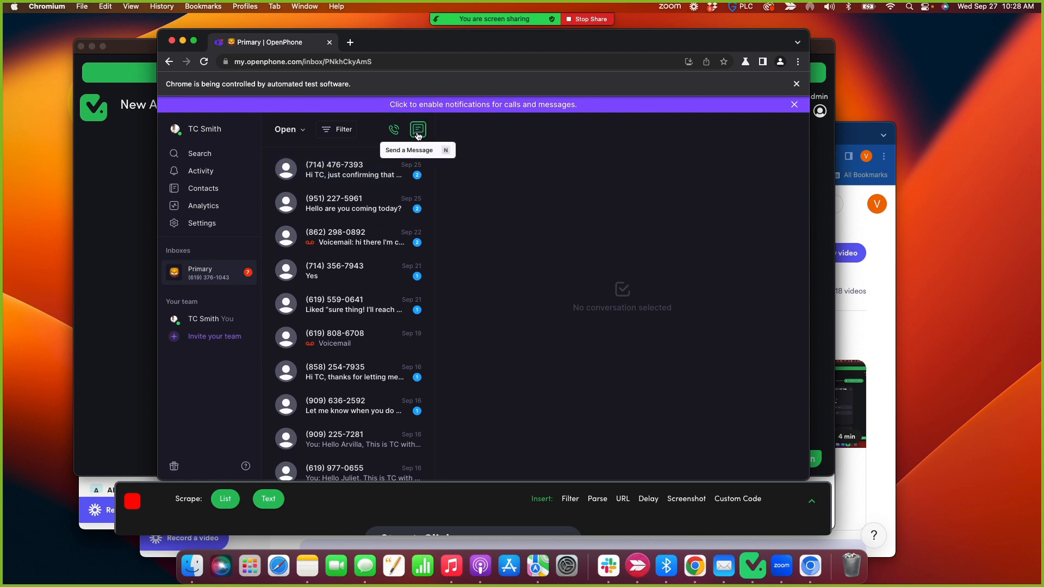
# - Send the text 'test' to a new (541) phone number in OpenPhone
pyautogui.click(418, 130)
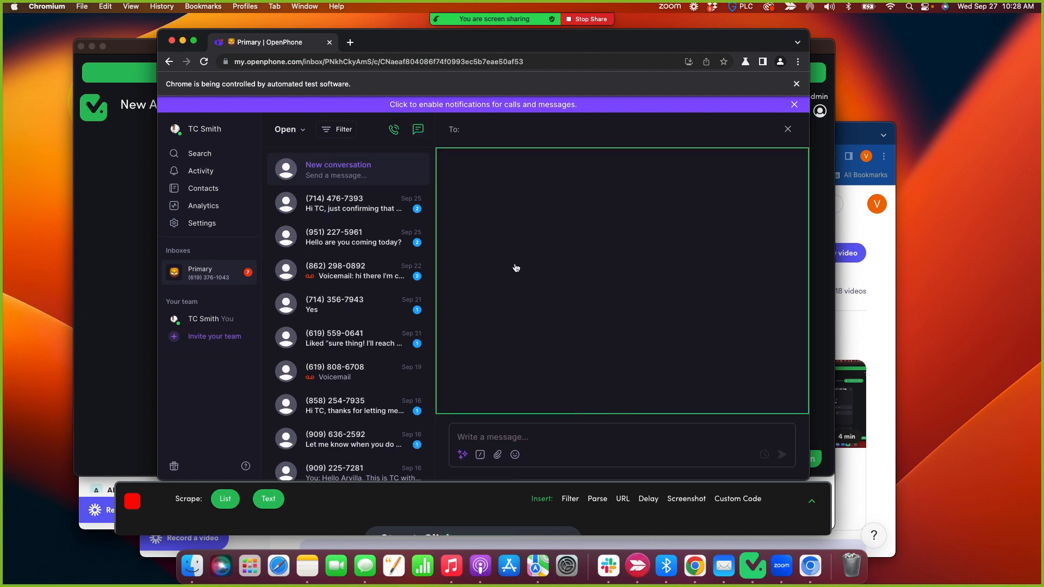
pyautogui.moveTo(581, 213)
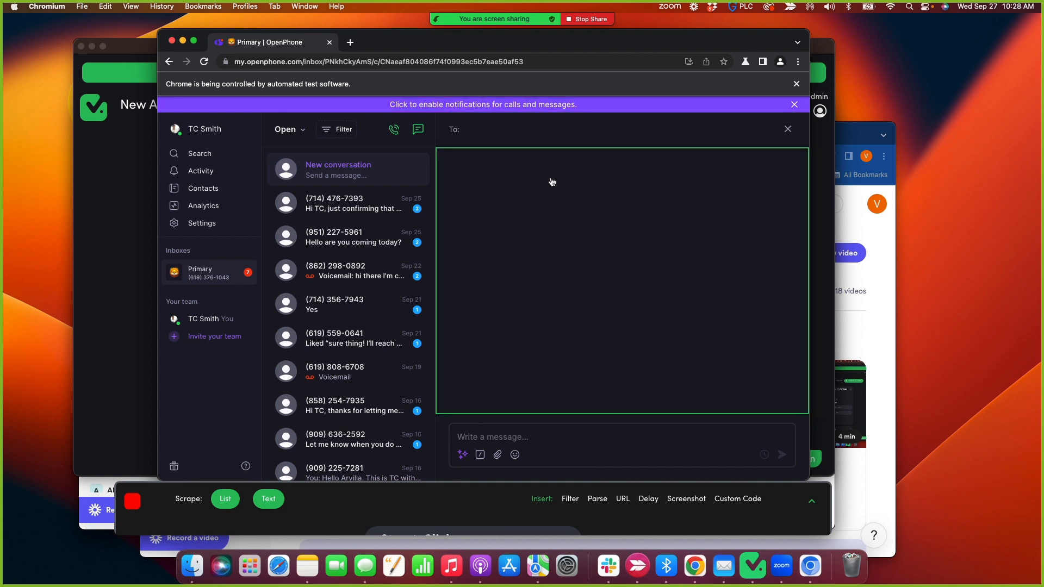
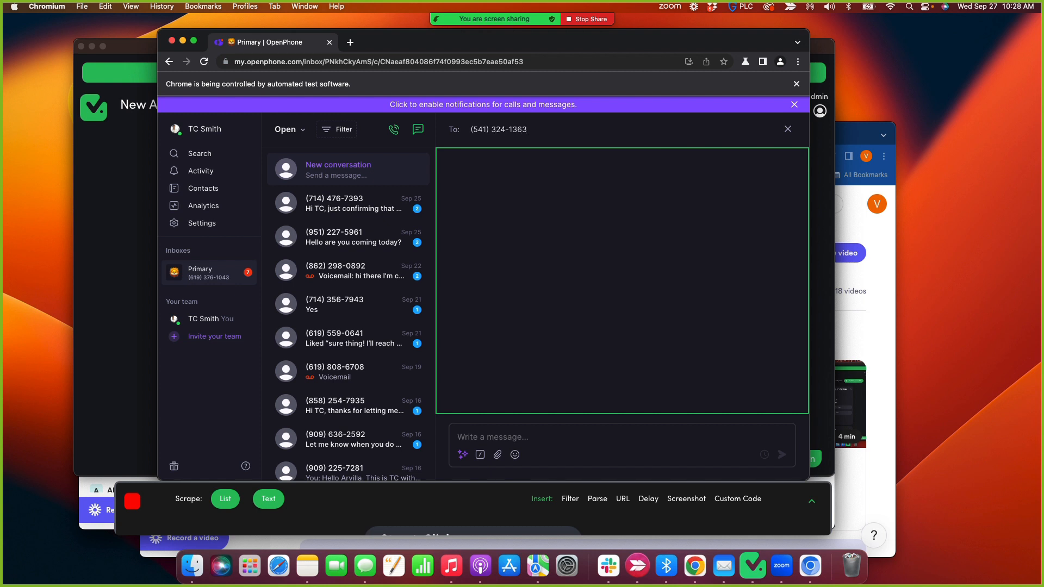
pyautogui.click(620, 436)
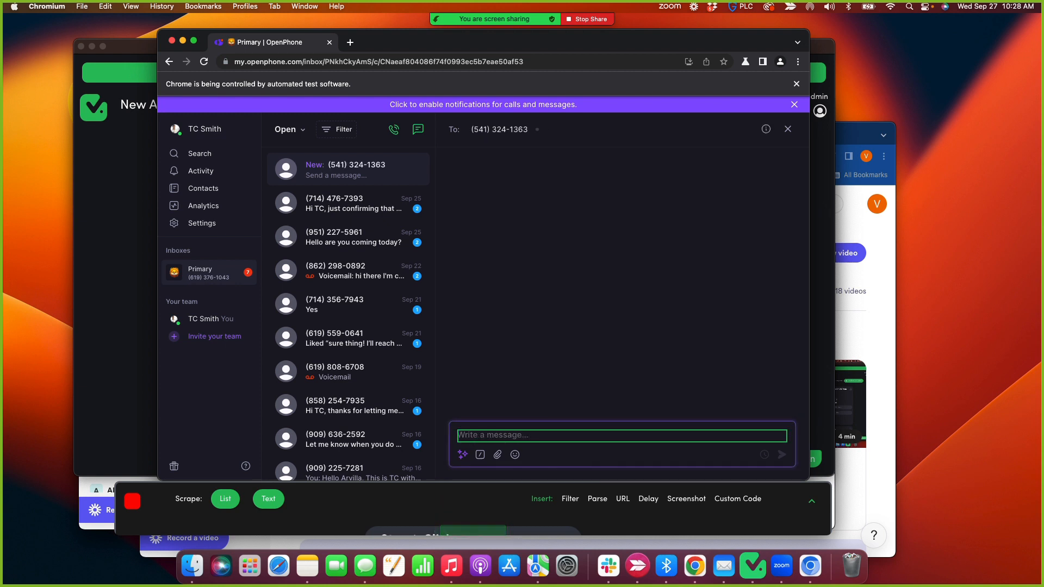
pyautogui.write('test')
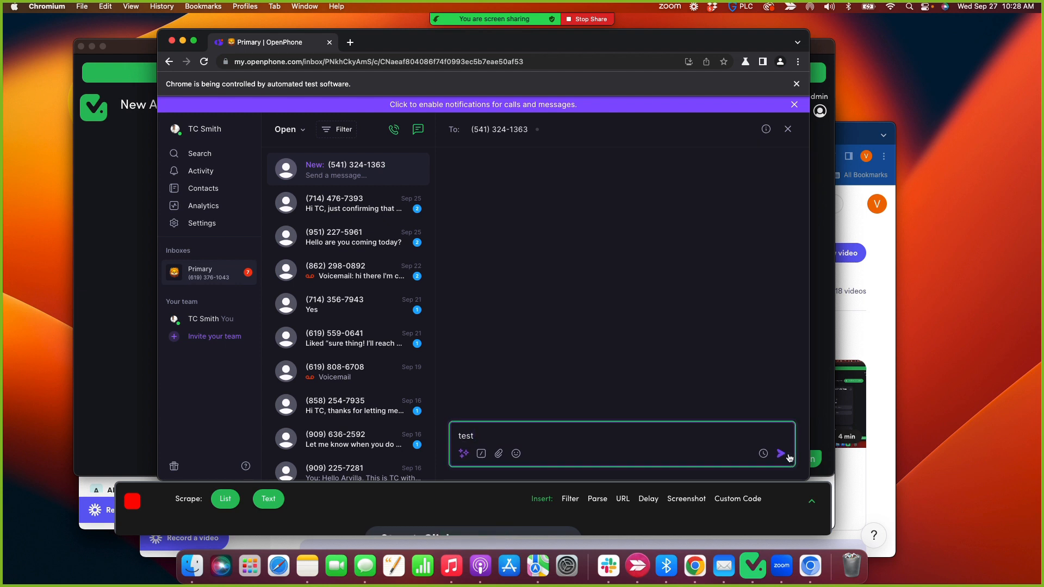
pyautogui.click(782, 454)
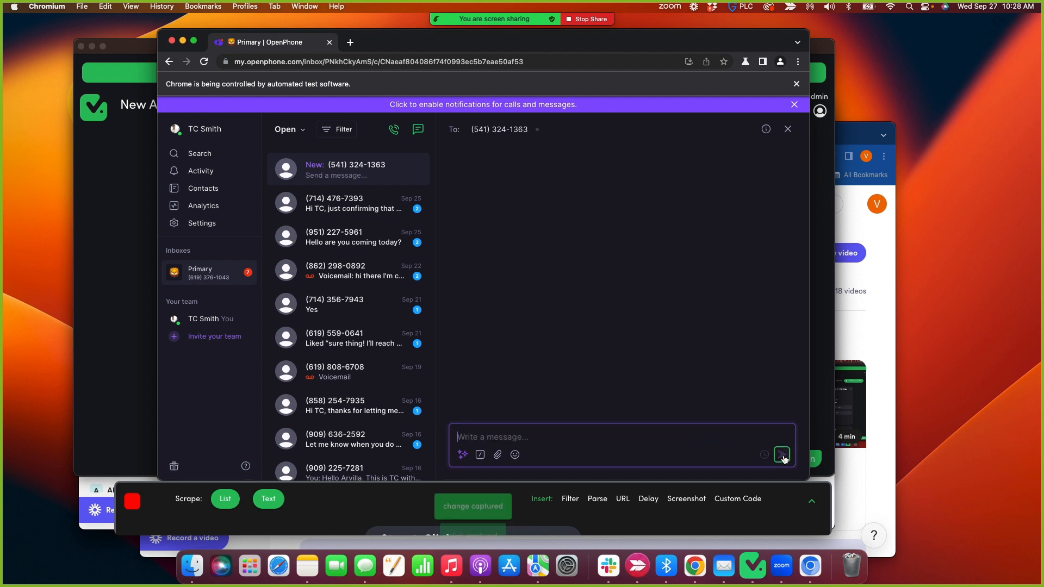
pyautogui.click(782, 455)
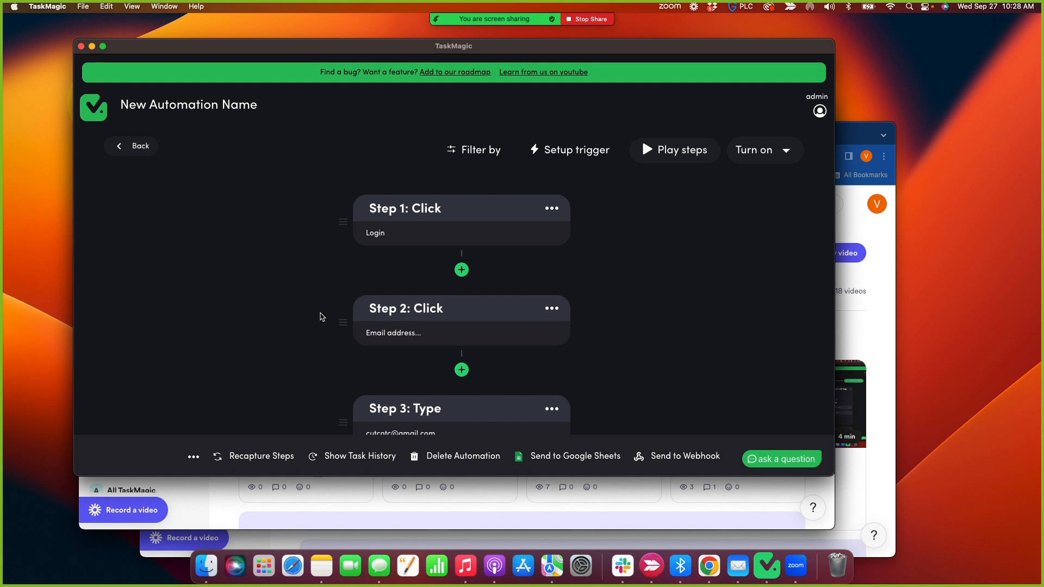
# - Insert a Go to Page step between the Login step and Step 2
pyautogui.scroll(-3)
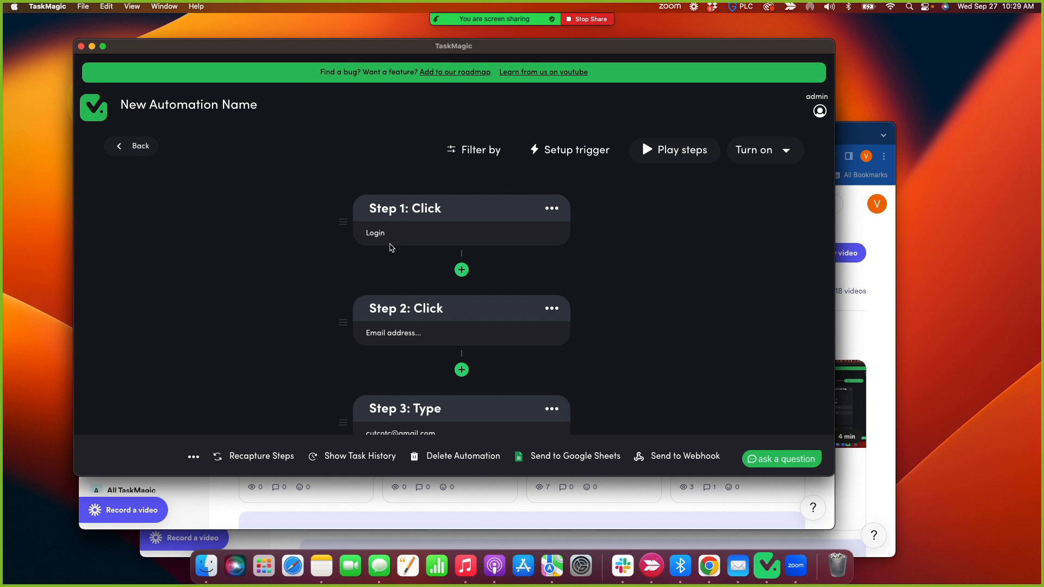
pyautogui.moveTo(439, 210)
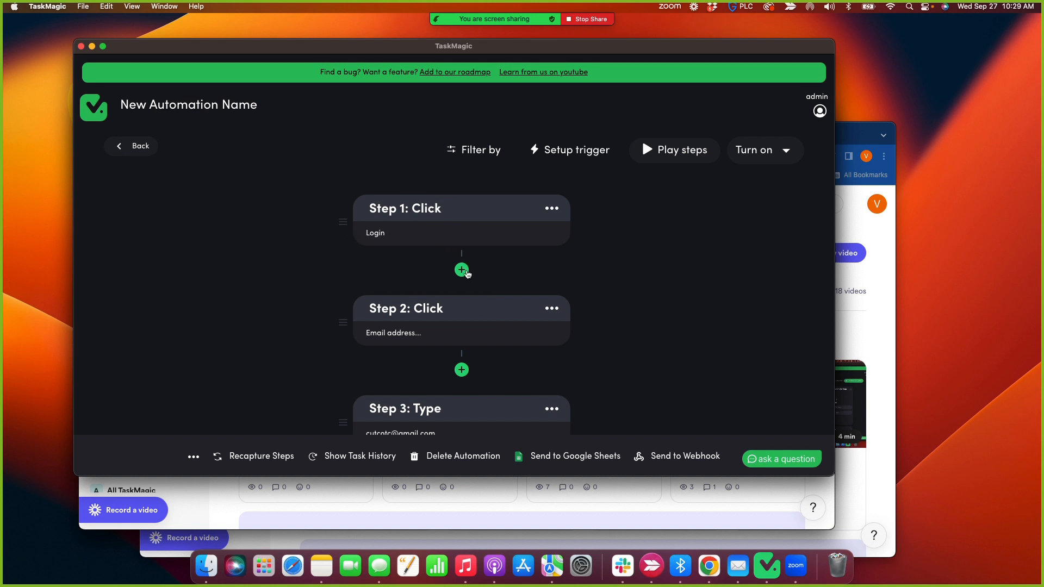
pyautogui.click(460, 269)
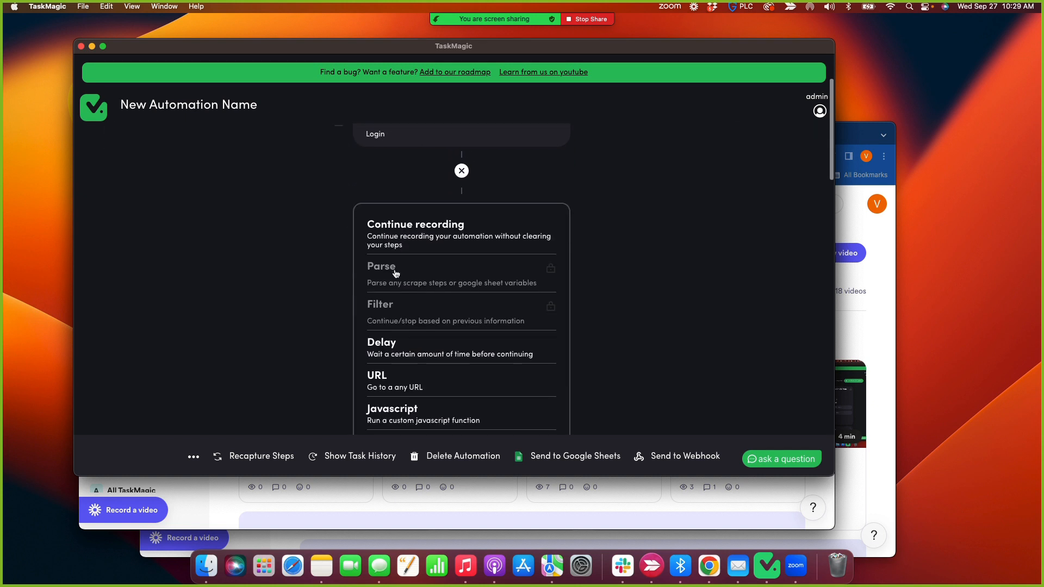
pyautogui.scroll(-3)
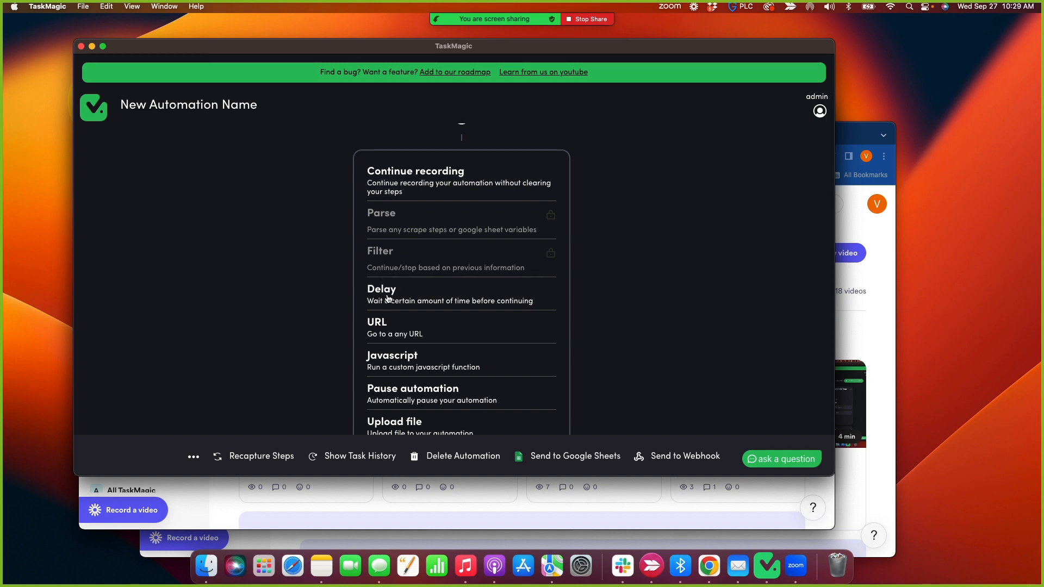
pyautogui.click(394, 327)
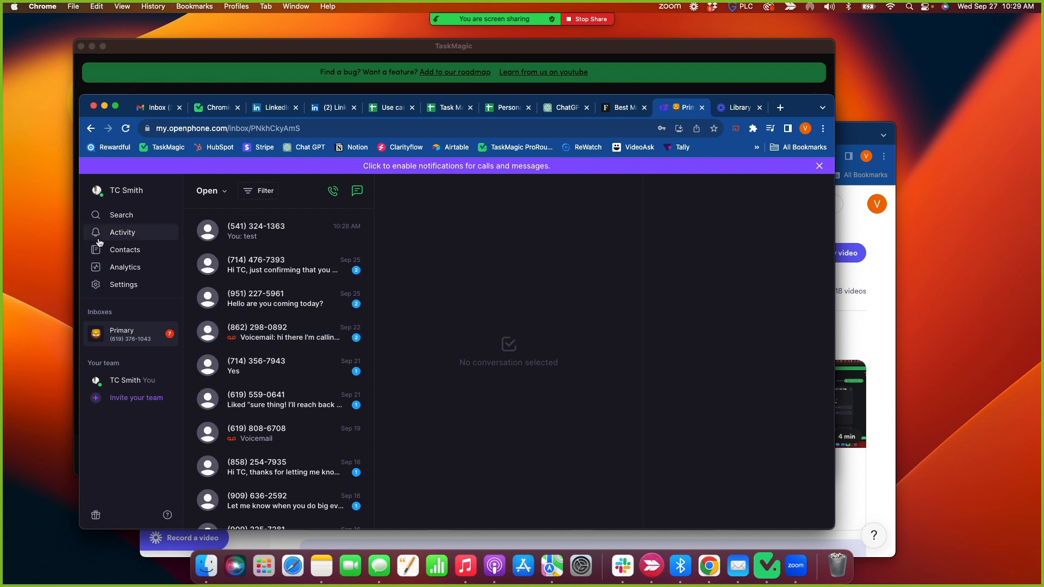
# - Sign out of OpenPhone through the account menu
pyautogui.click(120, 191)
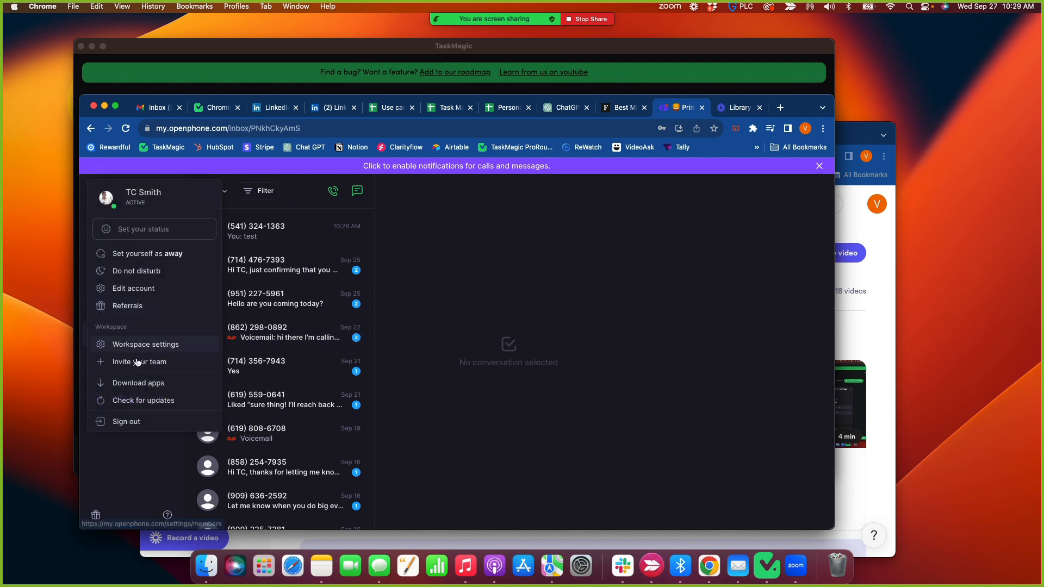
pyautogui.click(140, 361)
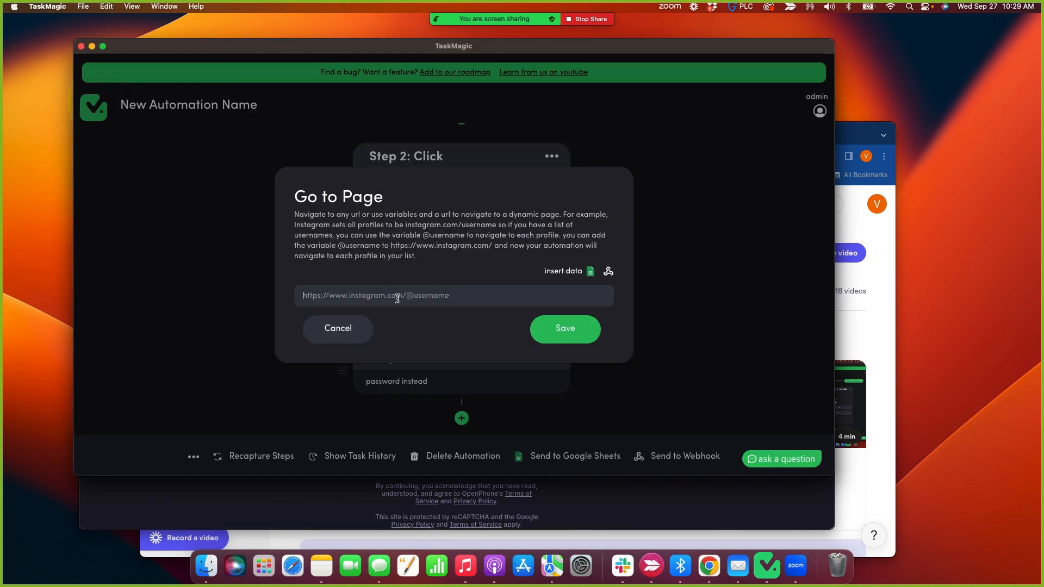
pyautogui.click(564, 329)
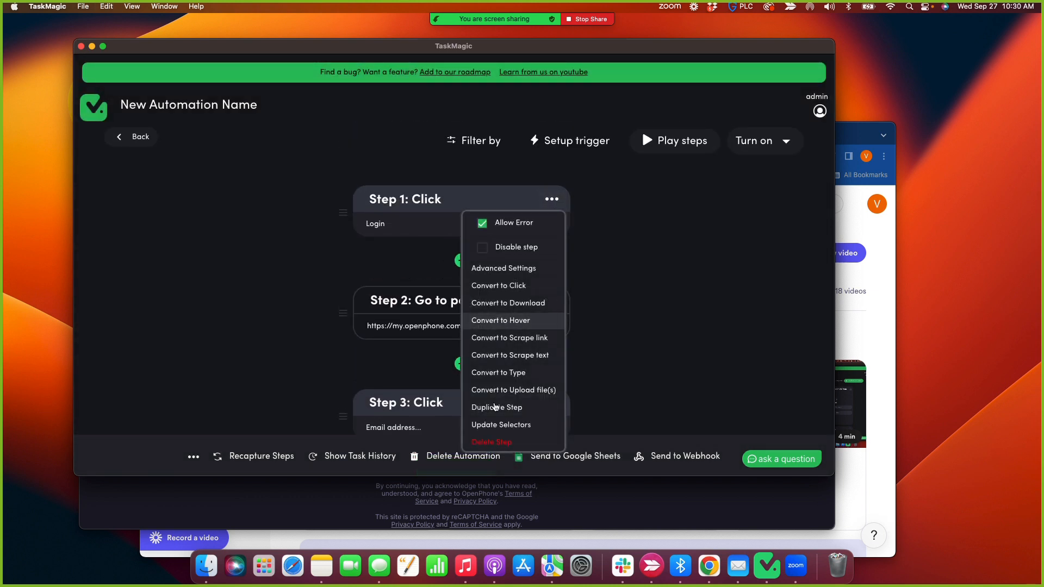
pyautogui.click(492, 442)
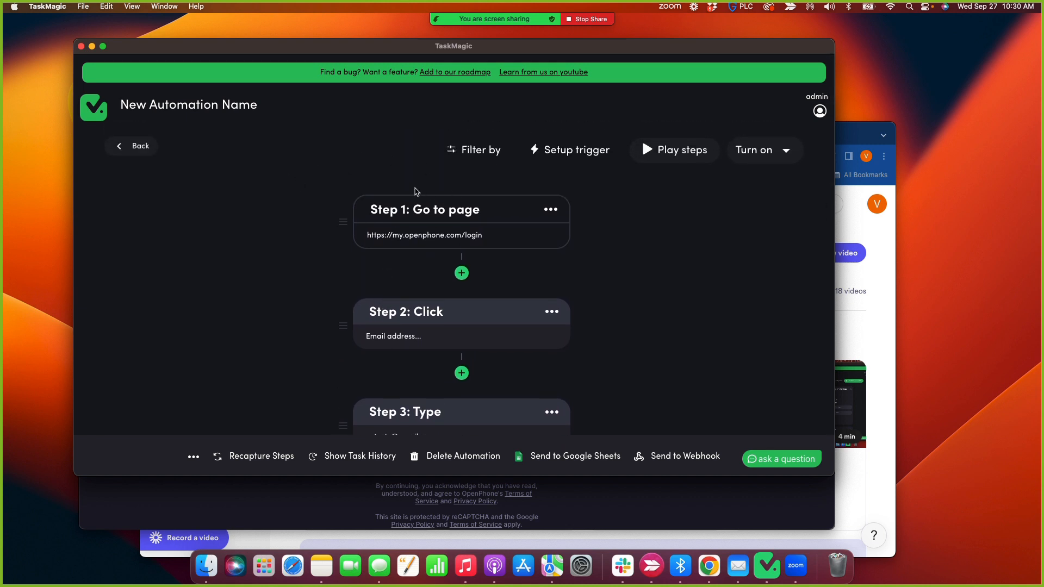
pyautogui.moveTo(417, 163)
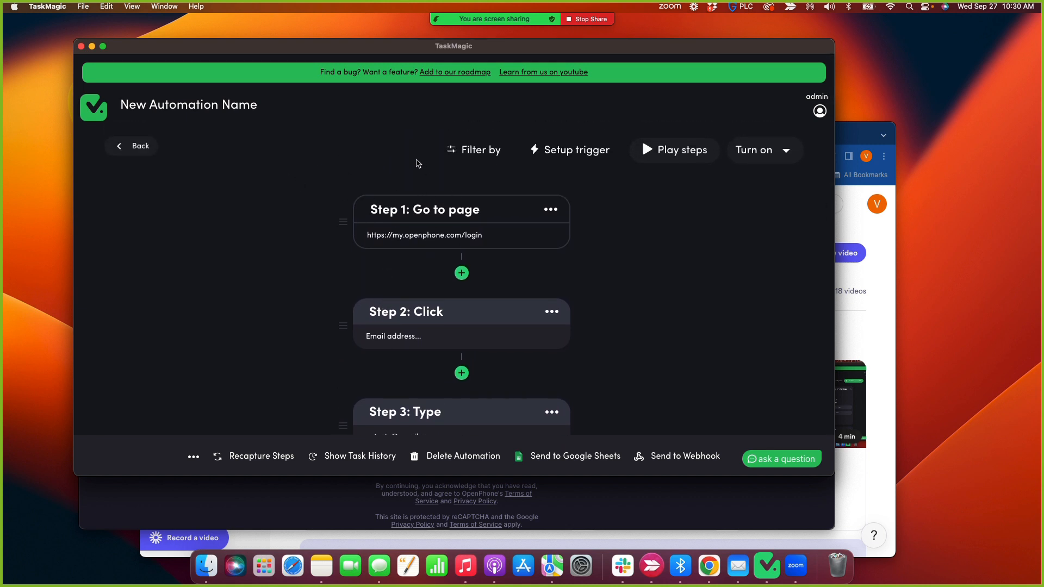
pyautogui.moveTo(496, 248)
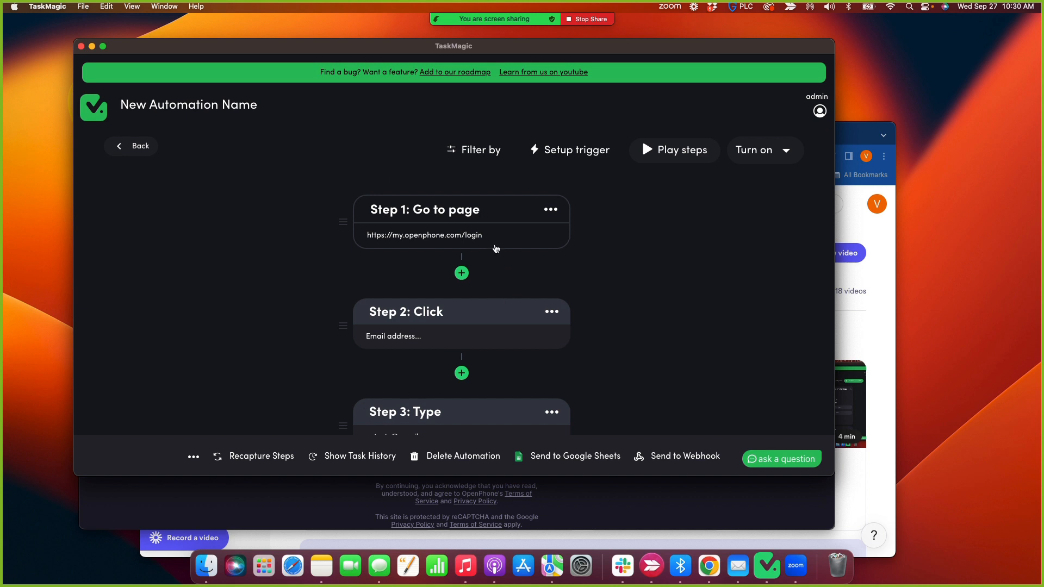
pyautogui.moveTo(263, 254)
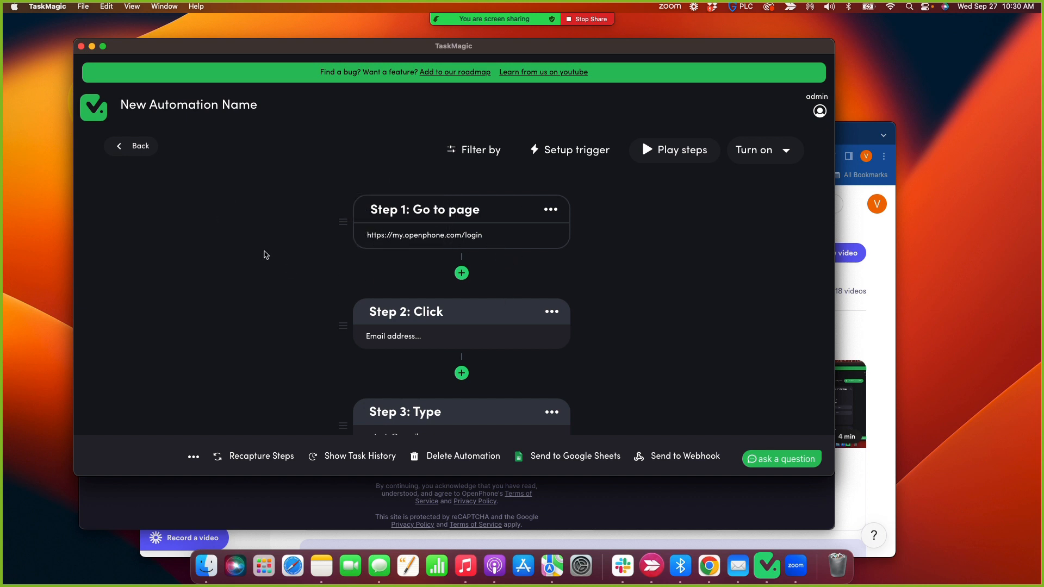
pyautogui.moveTo(289, 254)
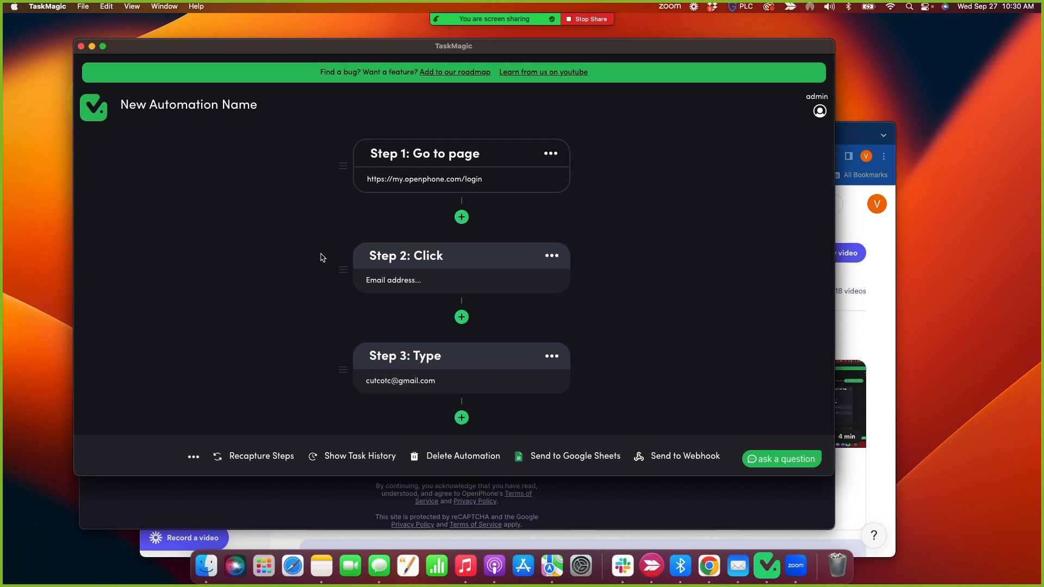
pyautogui.moveTo(408, 168)
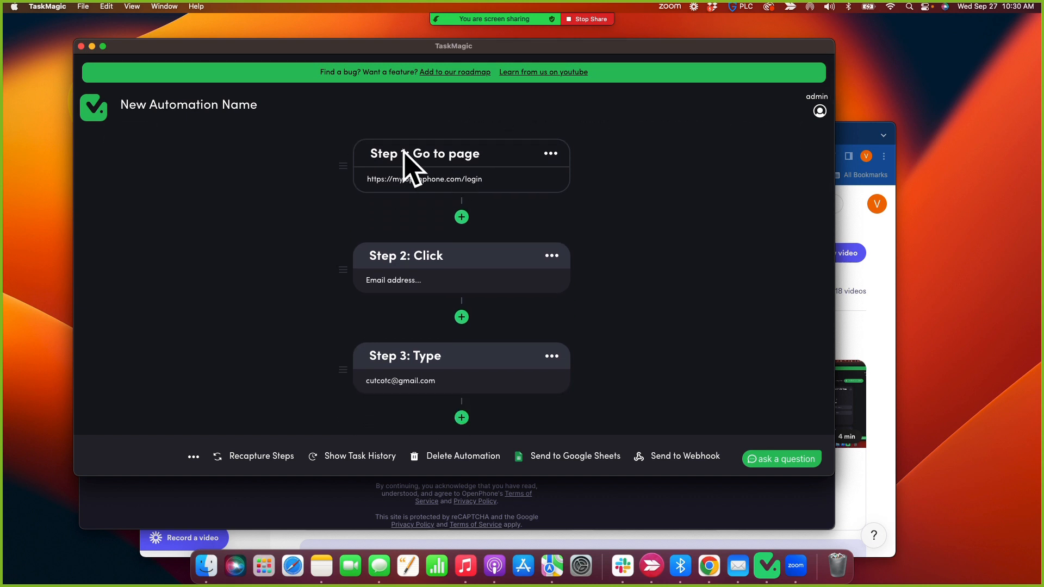
pyautogui.moveTo(308, 244)
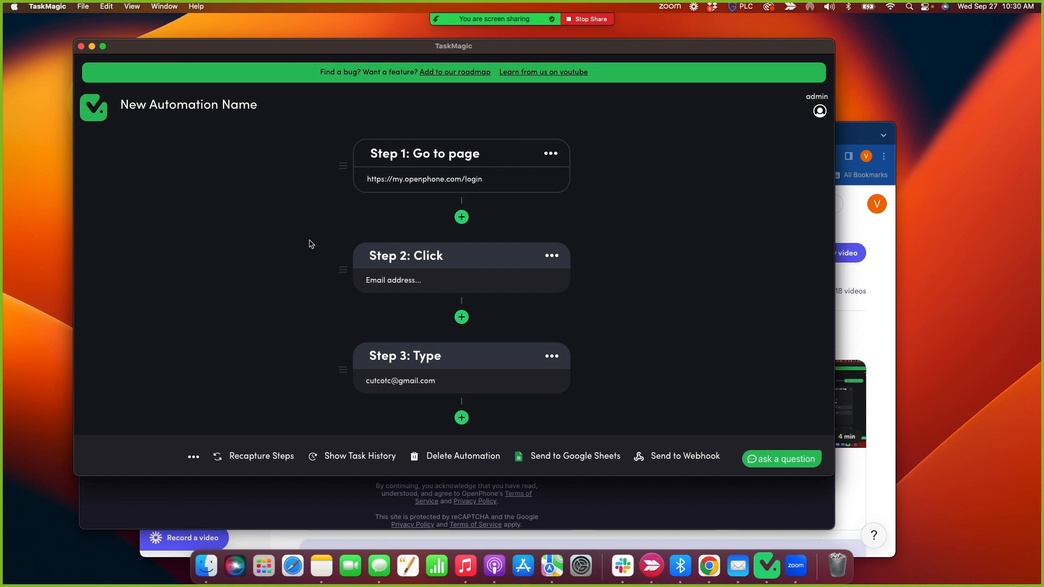
pyautogui.moveTo(361, 239)
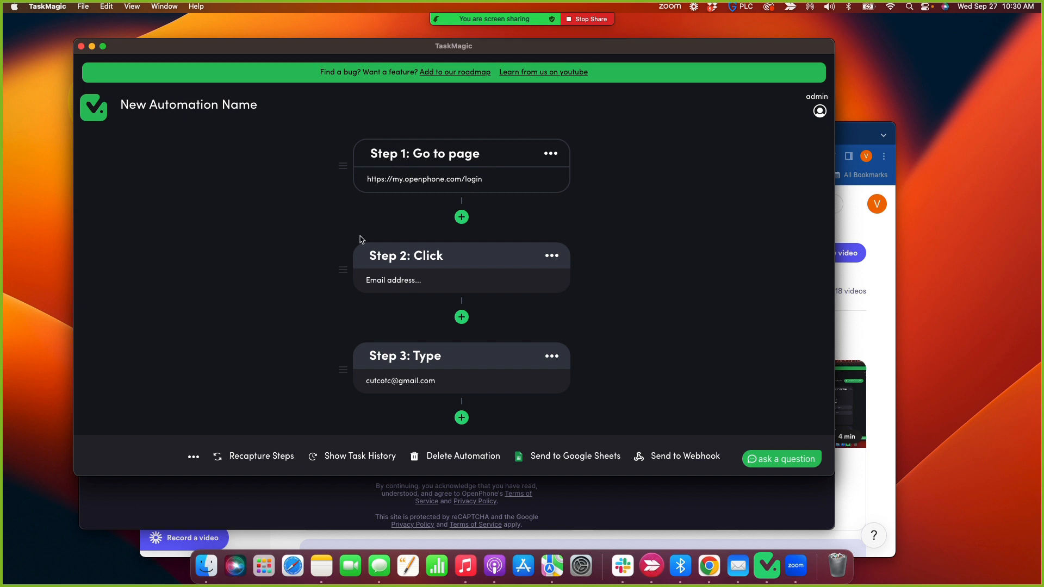
pyautogui.moveTo(355, 218)
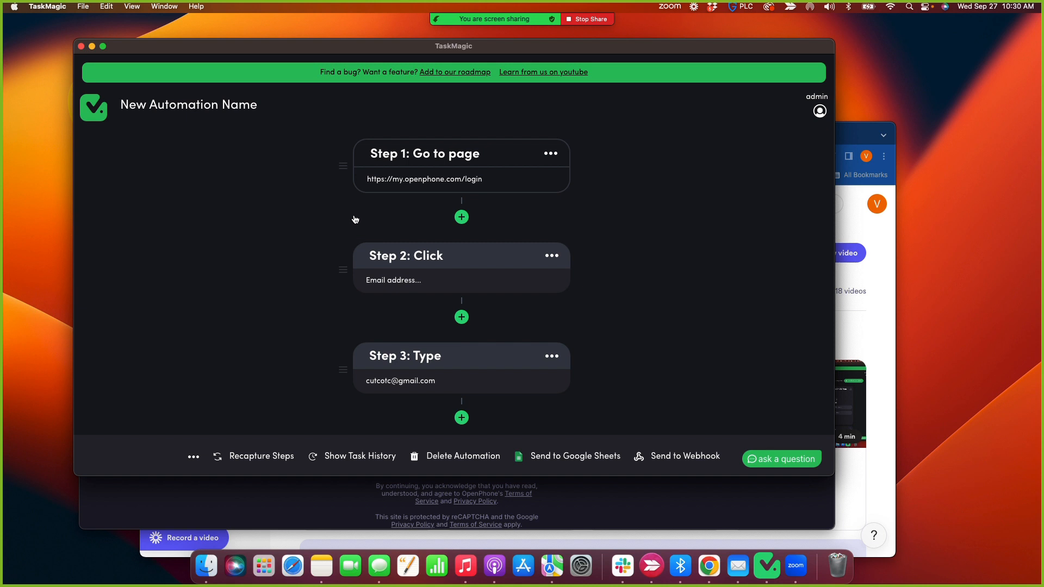
pyautogui.moveTo(388, 219)
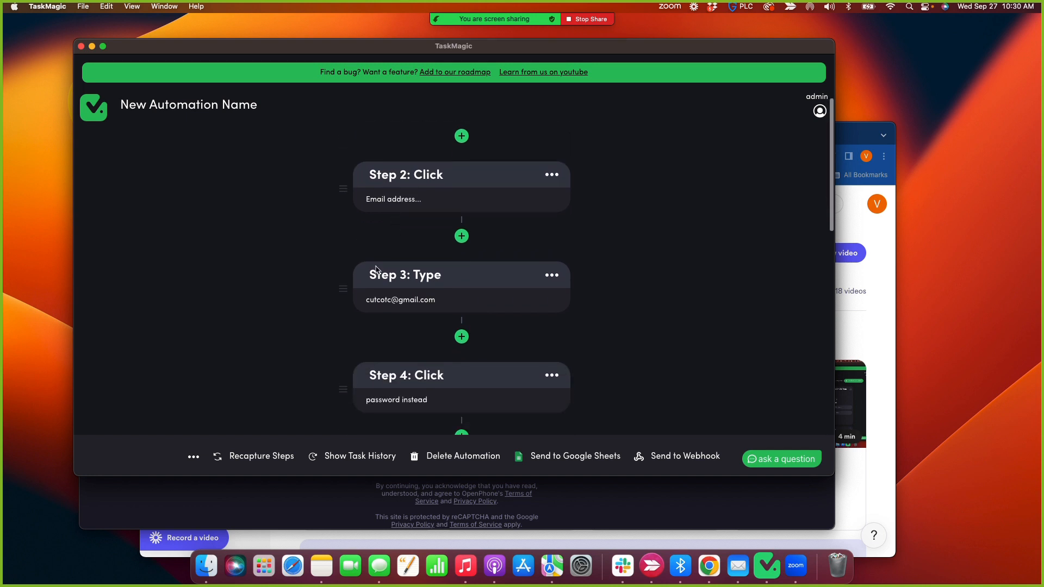
pyautogui.scroll(-3)
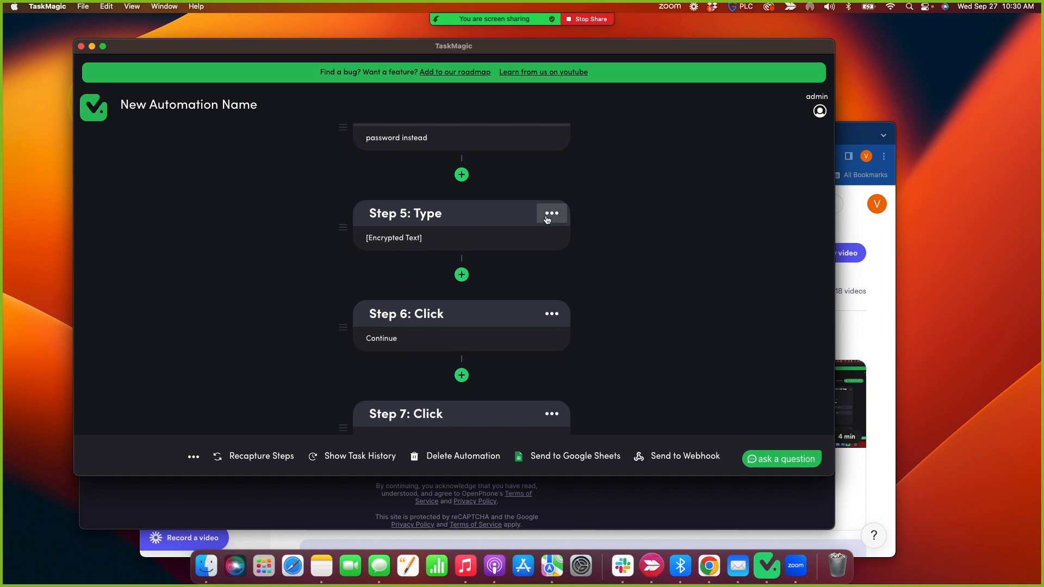
pyautogui.scroll(-3)
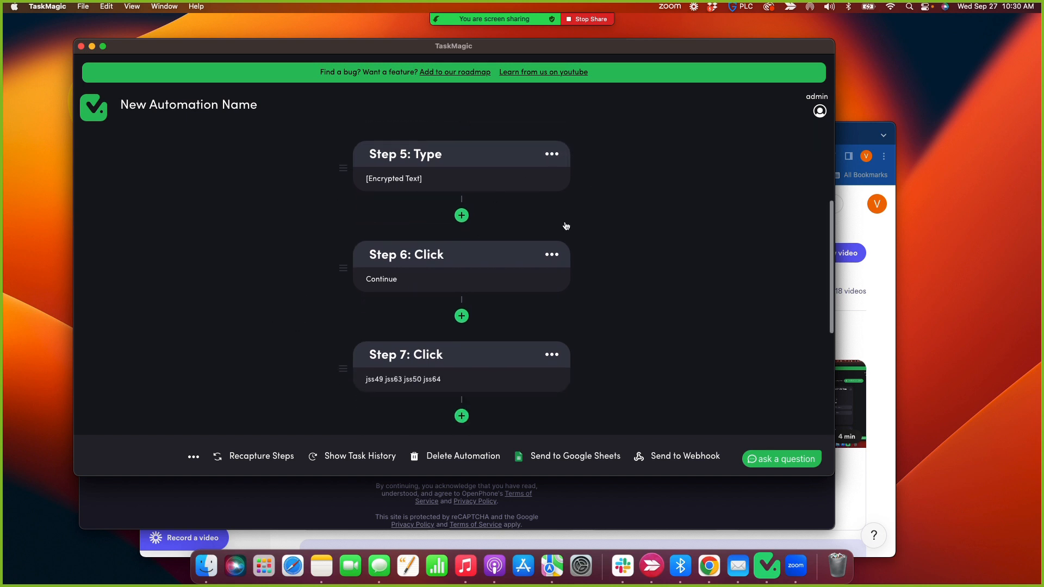
# - Review the remaining captured steps, checking the password step's options without changes
pyautogui.click(551, 154)
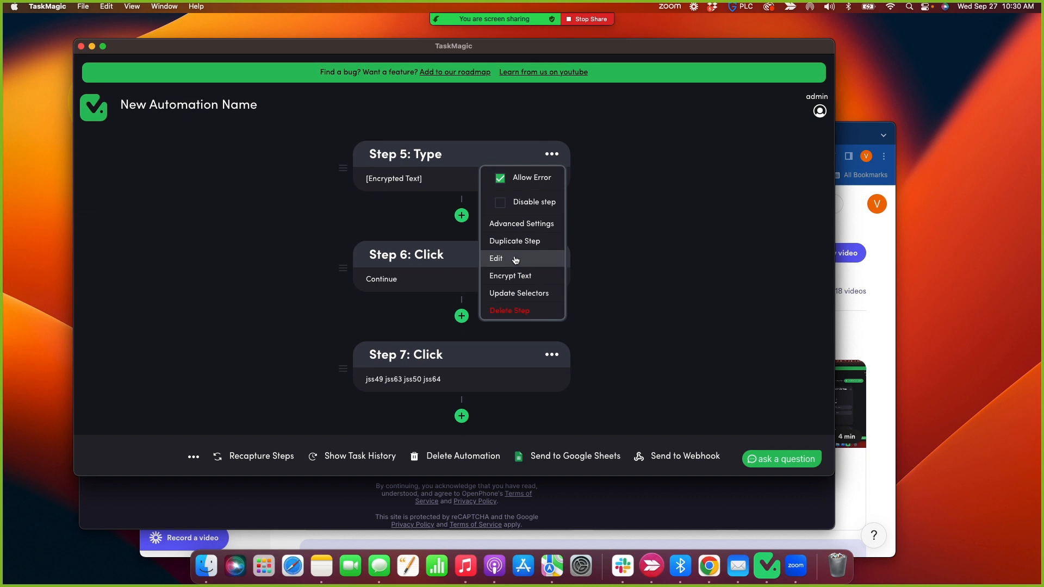
pyautogui.click(265, 237)
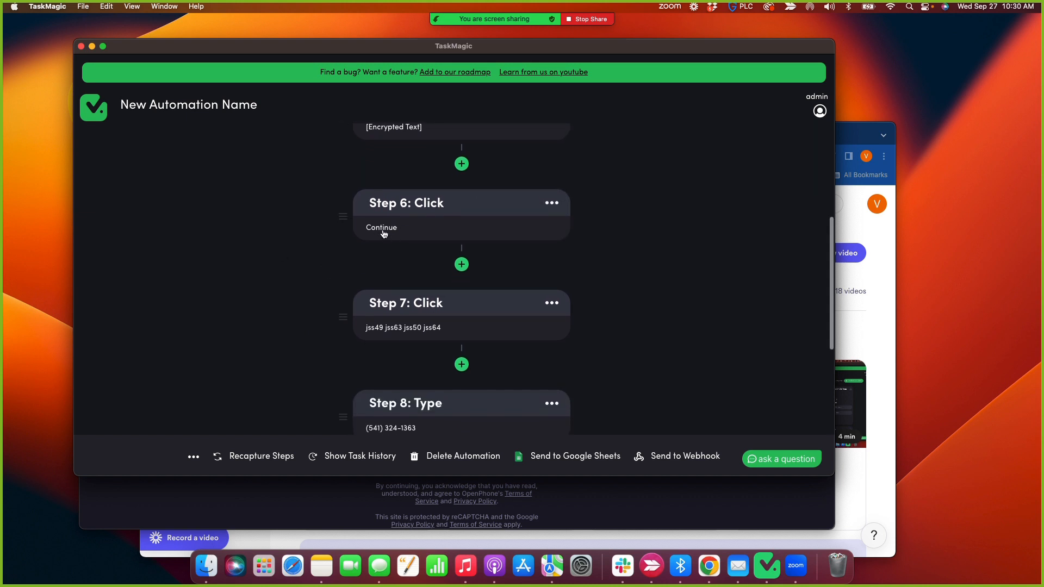
pyautogui.scroll(-3)
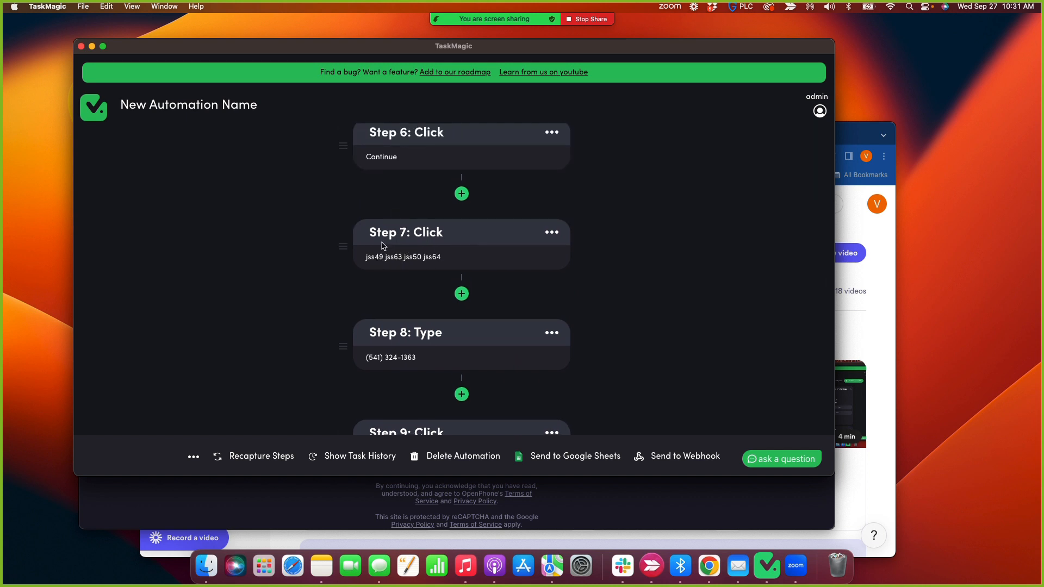
pyautogui.scroll(-3)
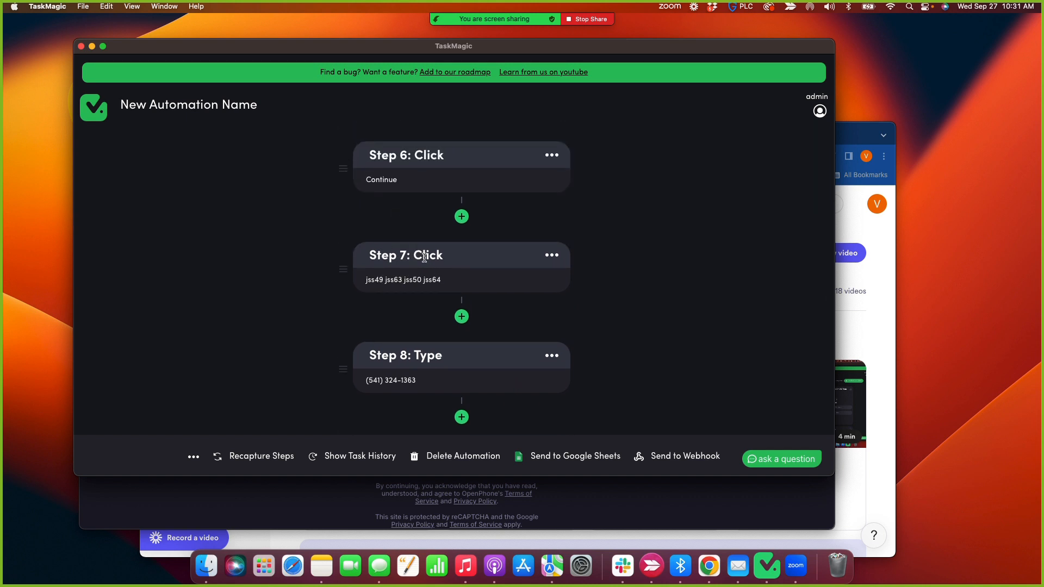
pyautogui.scroll(-3)
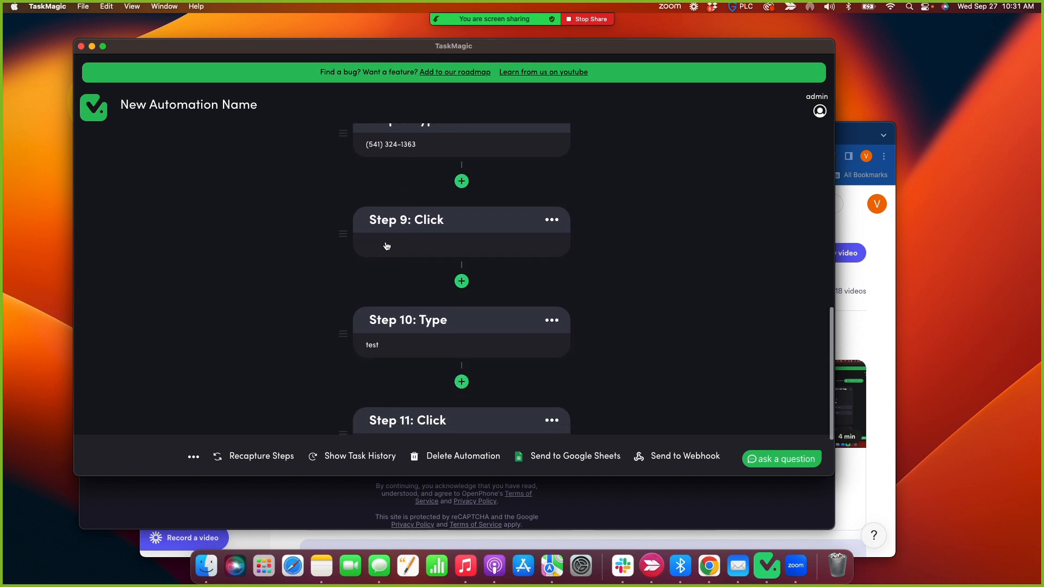
pyautogui.scroll(-3)
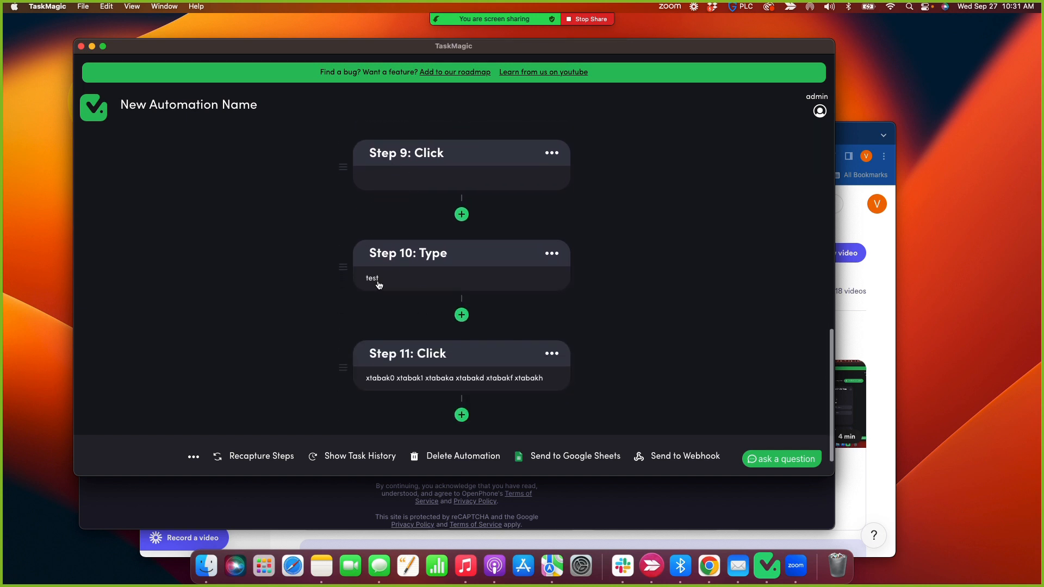
pyautogui.scroll(-3)
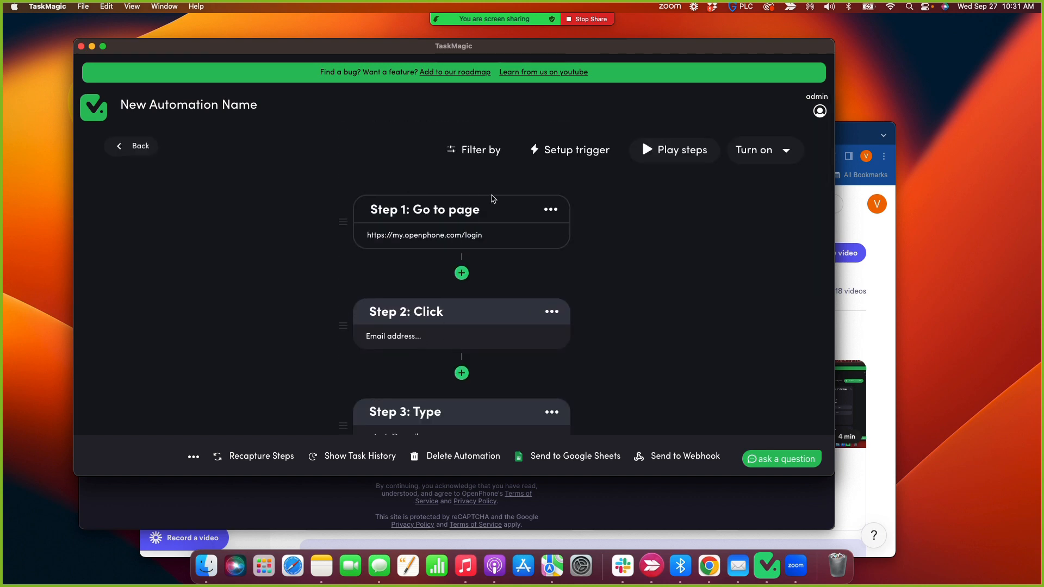
# - Open the 'Select your trigger' screen via Setup trigger
pyautogui.click(569, 150)
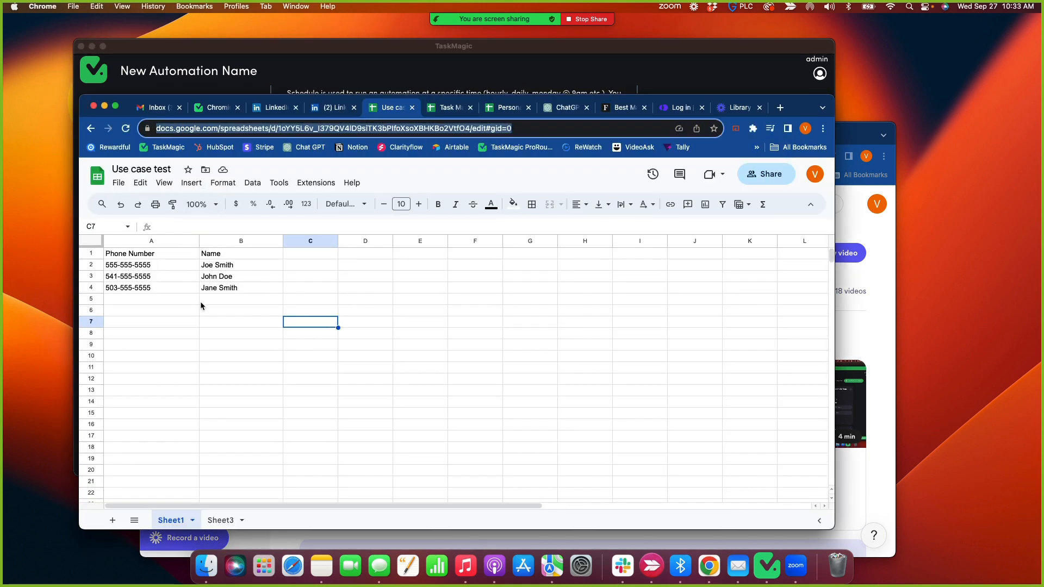
pyautogui.moveTo(189, 281)
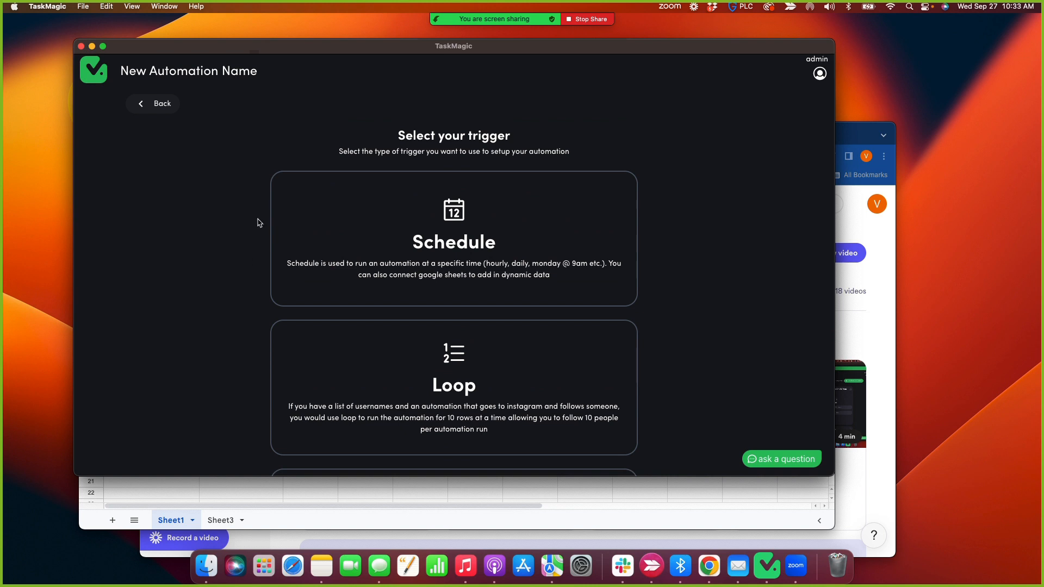
pyautogui.scroll(-3)
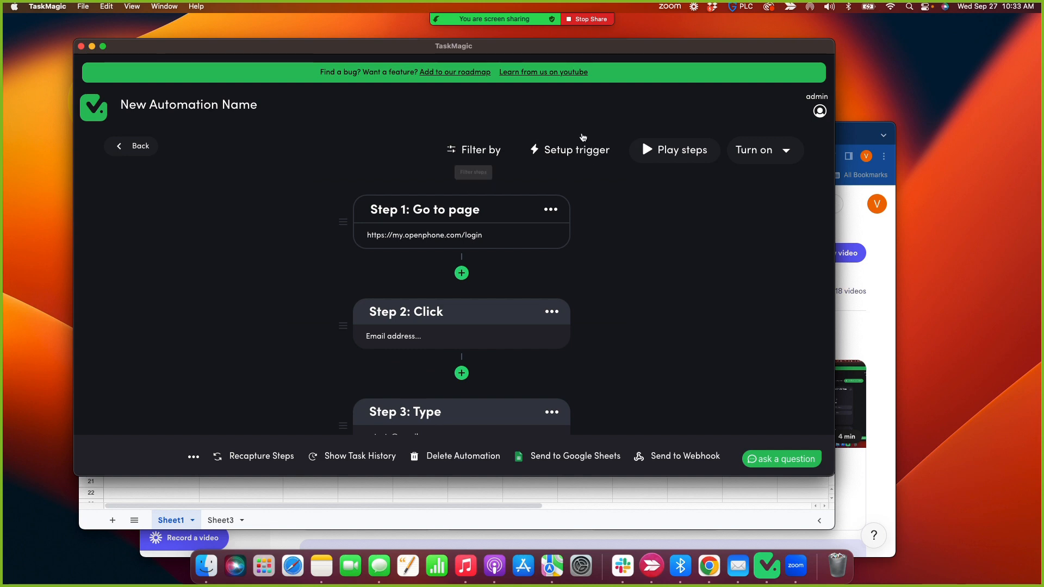
pyautogui.click(570, 149)
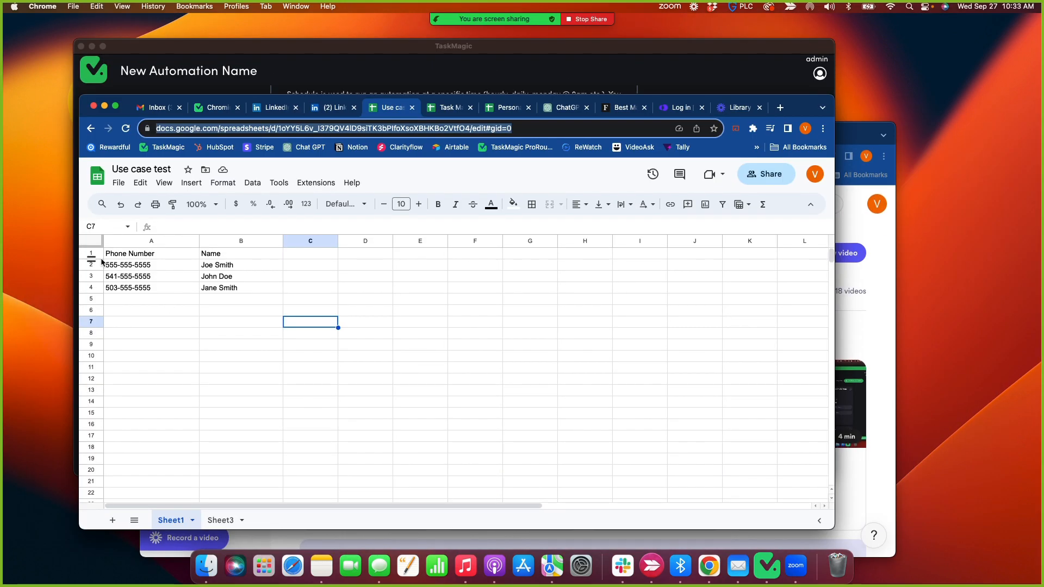
pyautogui.moveTo(181, 317)
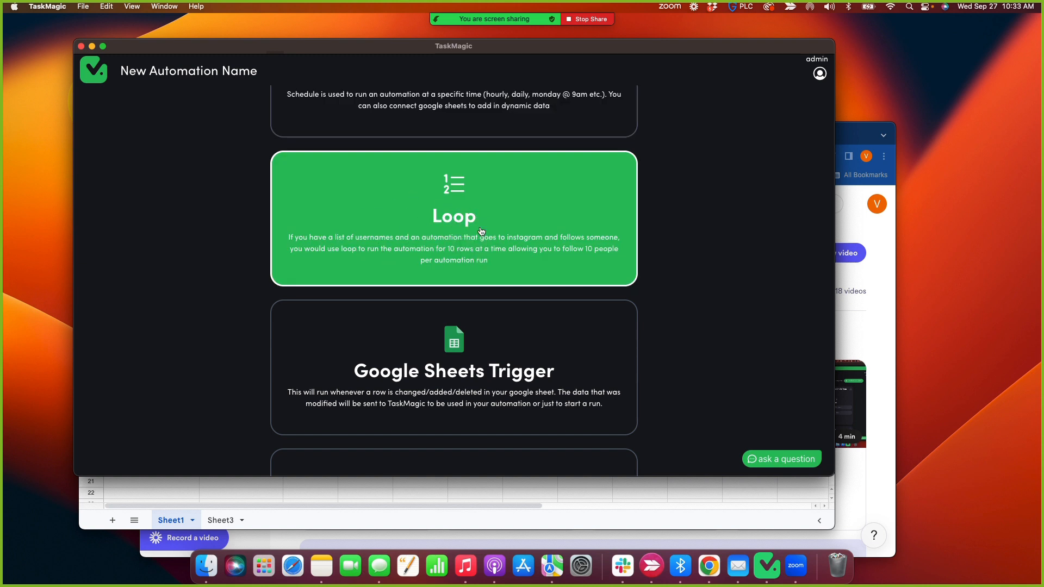
# - Set a Loop trigger reading Sheet1, with Phone Number and Name headers
pyautogui.click(453, 218)
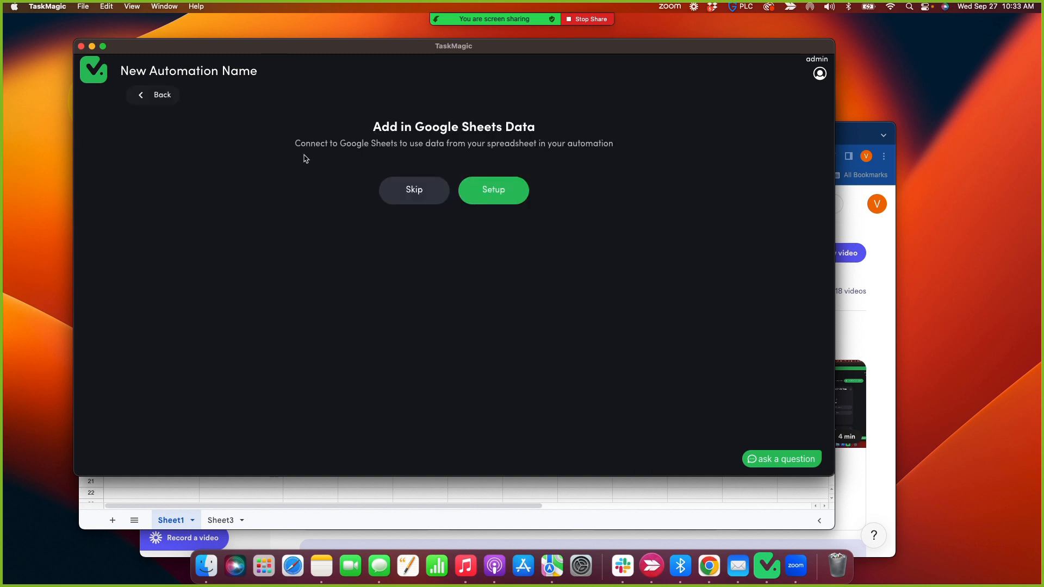
pyautogui.click(493, 190)
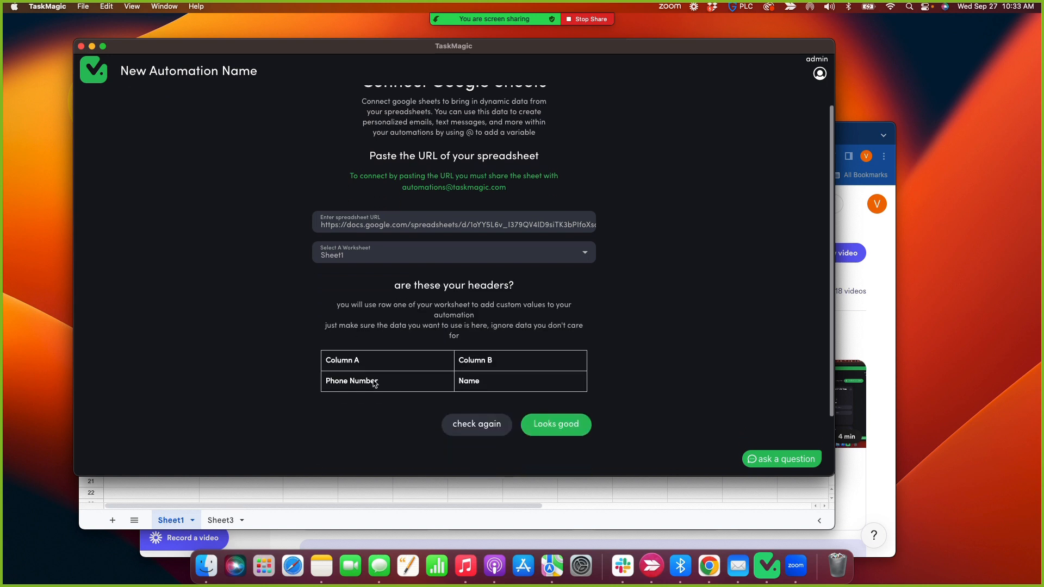
pyautogui.click(555, 425)
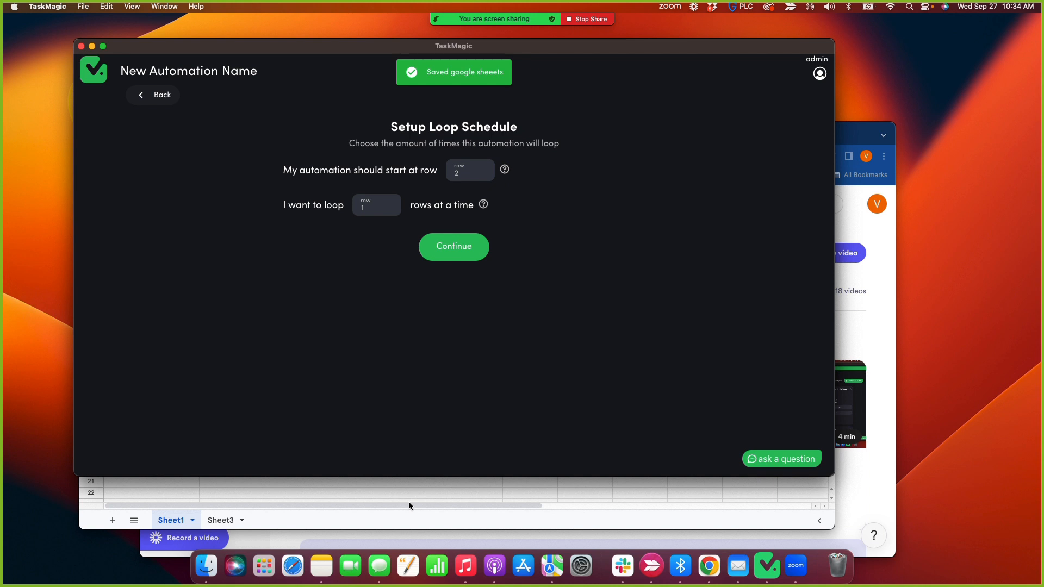
pyautogui.moveTo(428, 388)
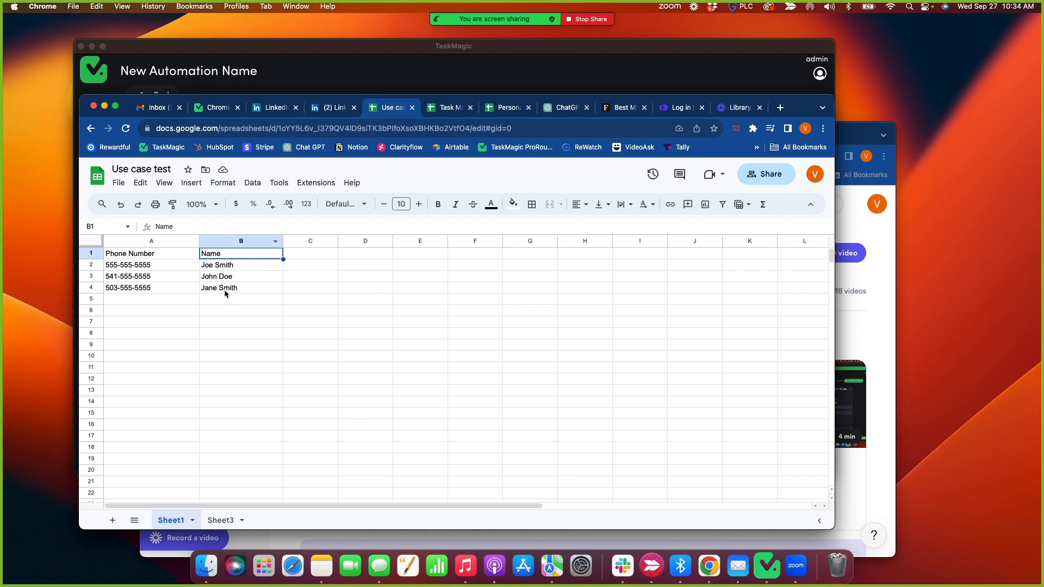
# - Edit cell B2 to remove the surname, leaving just 'Joe'
pyautogui.click(240, 265)
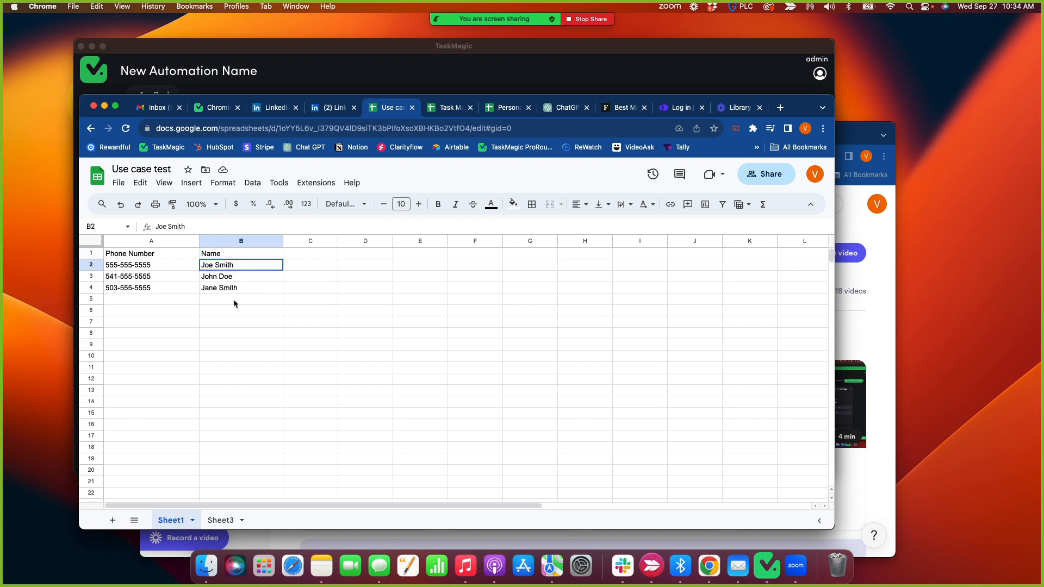
pyautogui.doubleClick(240, 264)
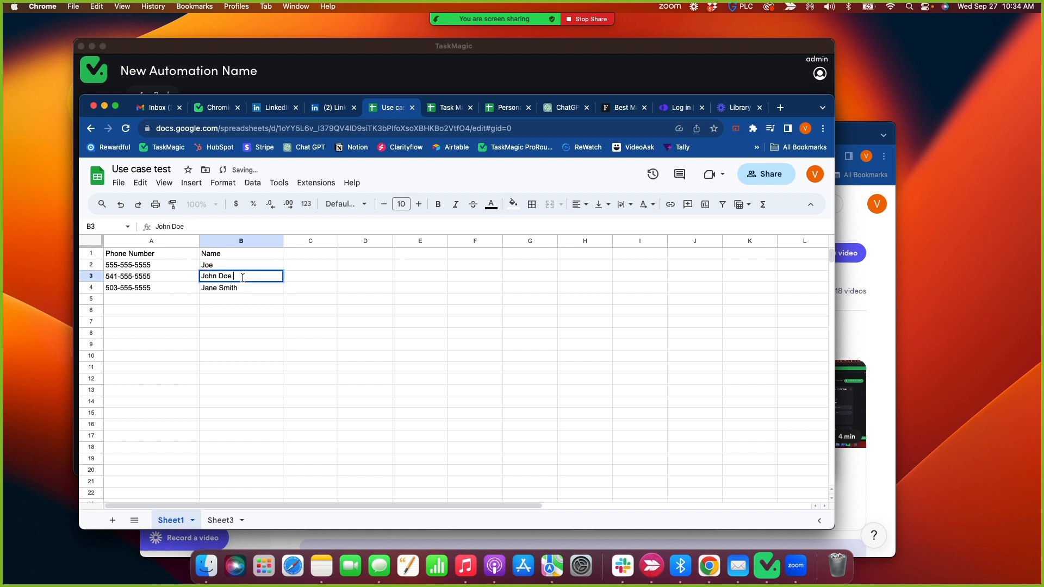
pyautogui.press('Backspace')
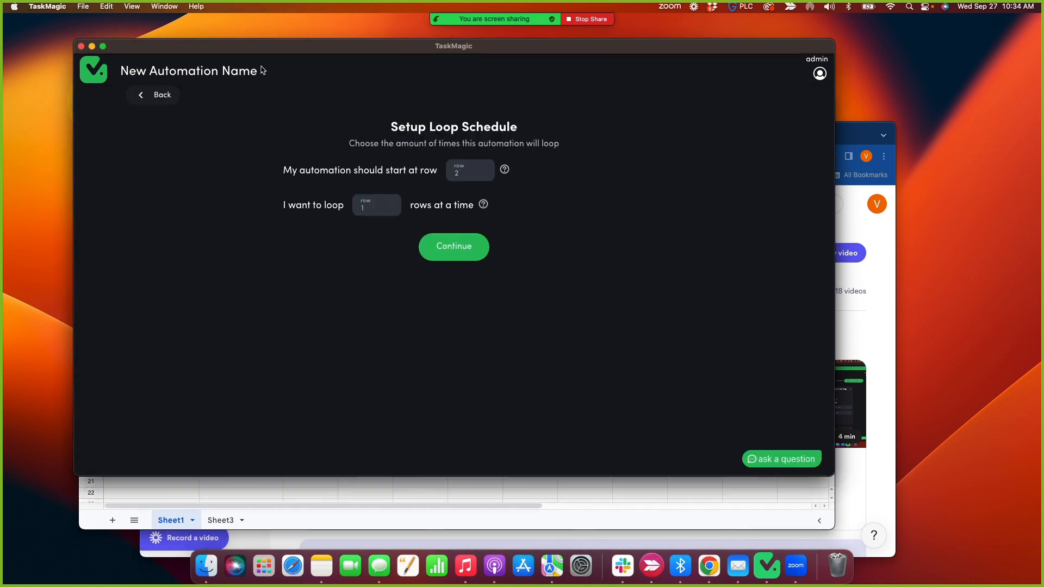
# - Loop 3 rows at a time and schedule daily runs at 12 PM America/Los_Angeles
pyautogui.write('3')
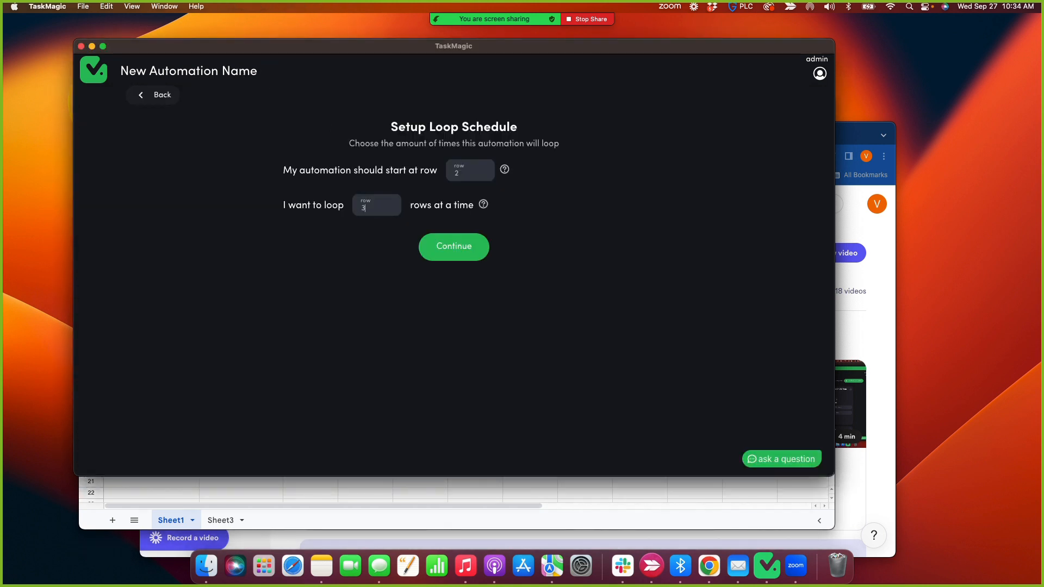
pyautogui.click(454, 247)
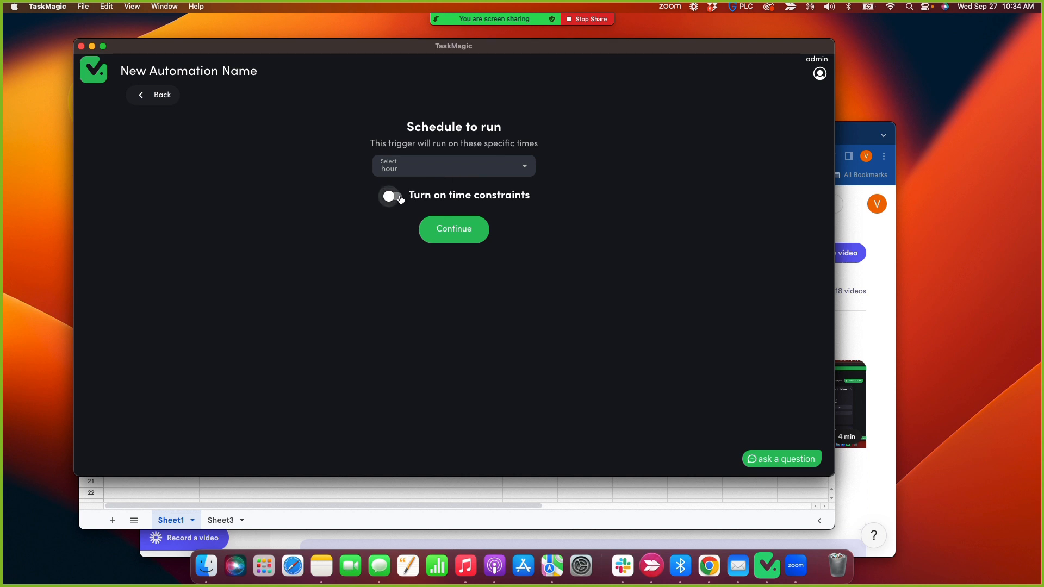
pyautogui.click(453, 165)
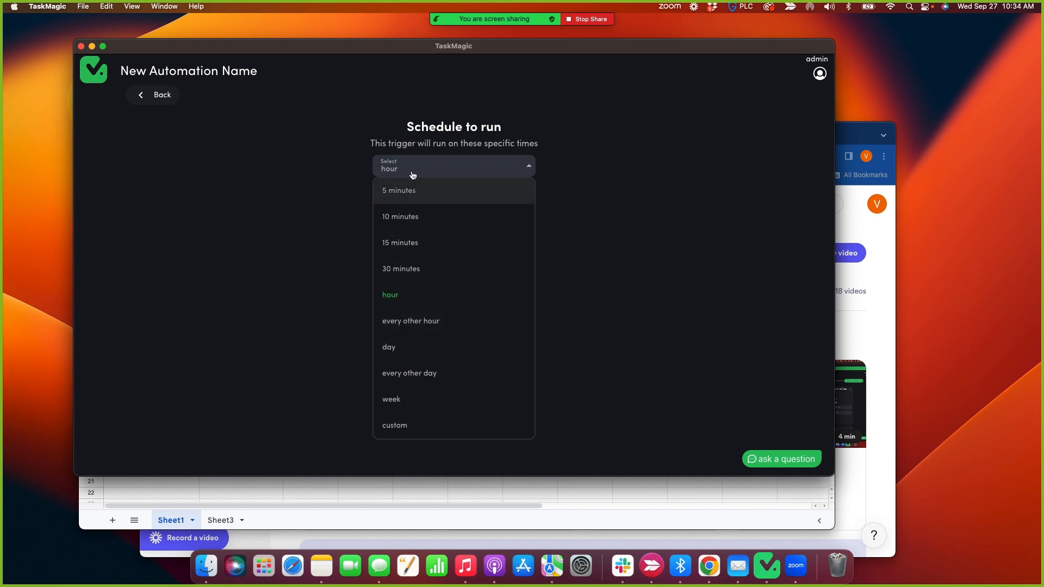
pyautogui.click(389, 347)
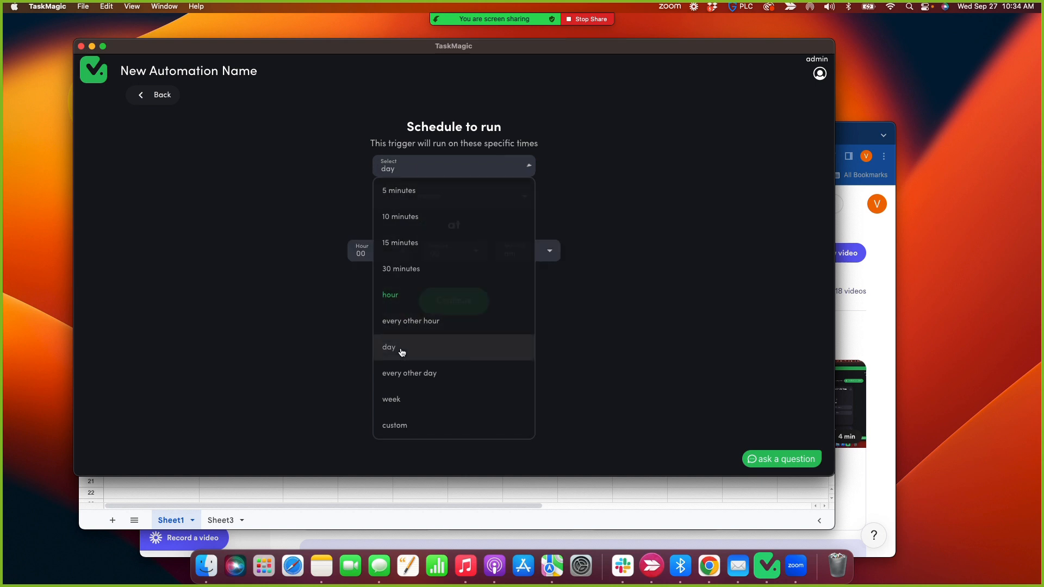
pyautogui.click(388, 347)
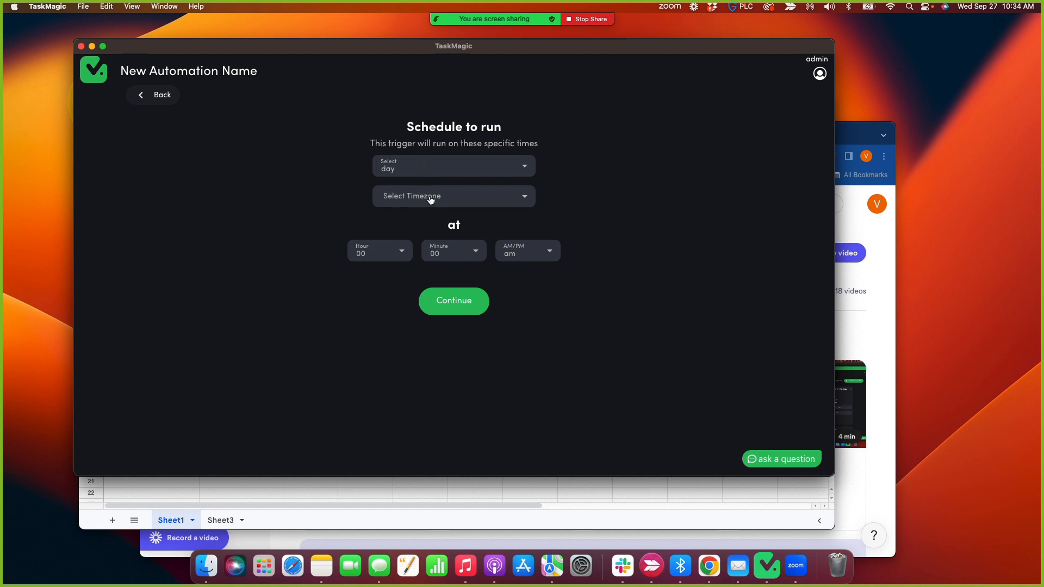
pyautogui.click(453, 196)
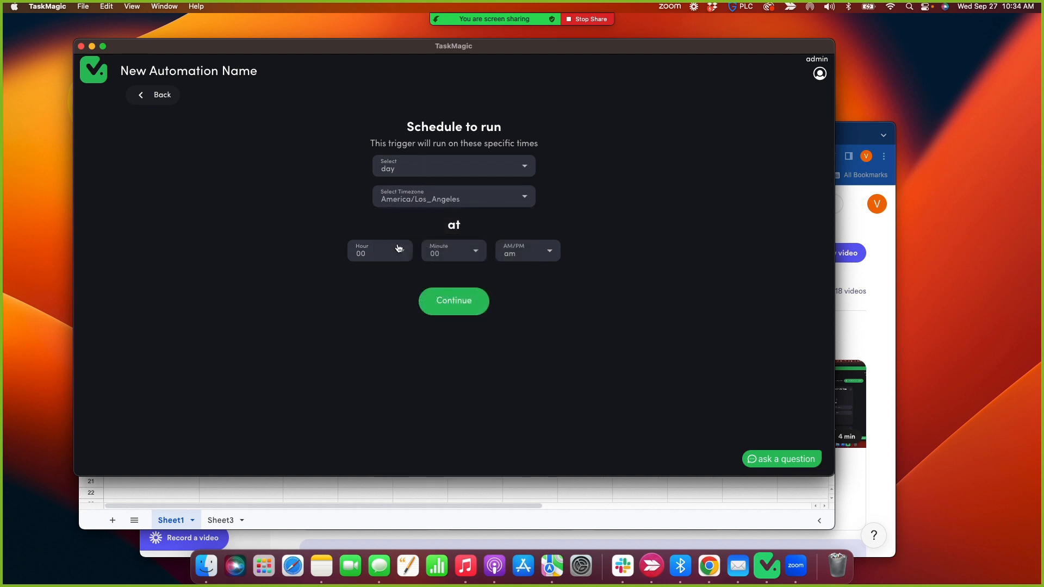
pyautogui.click(379, 250)
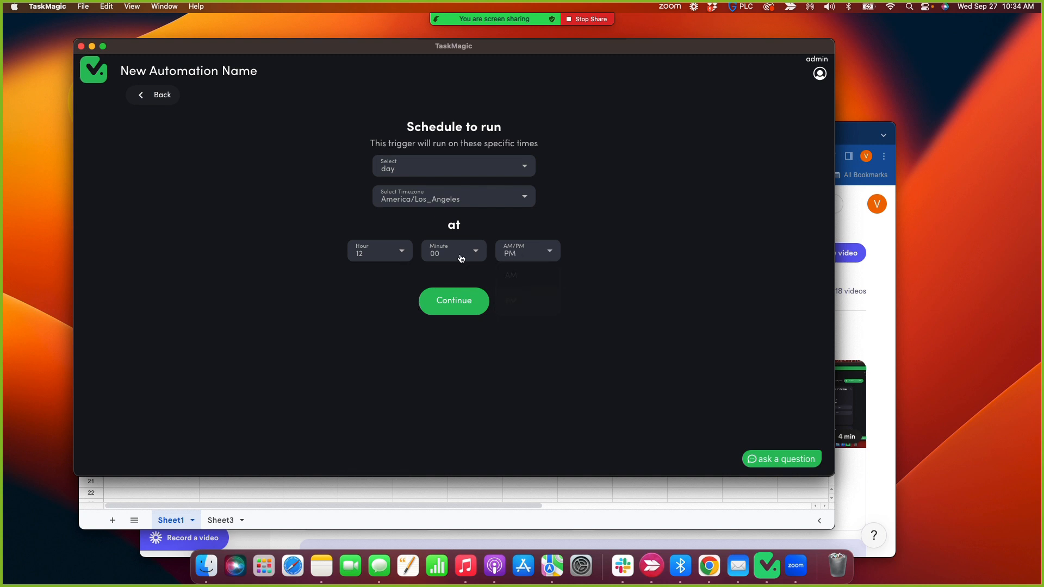
pyautogui.click(454, 300)
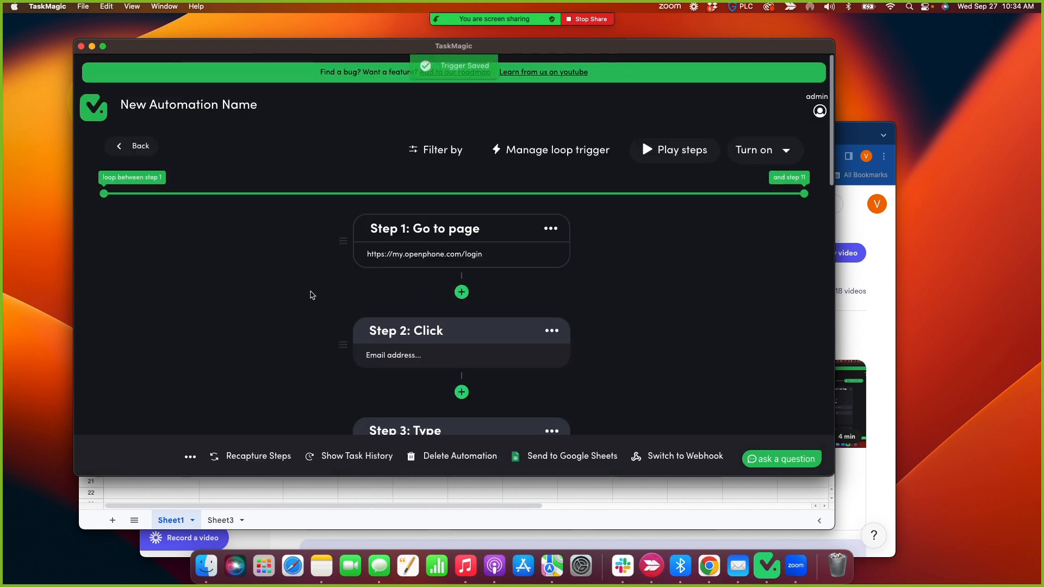
pyautogui.click(557, 149)
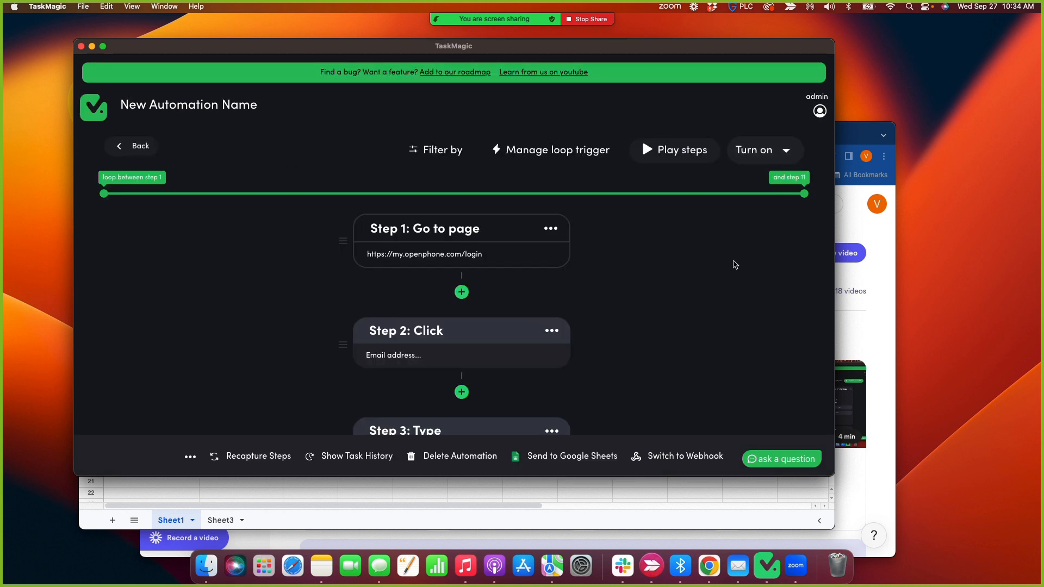
pyautogui.click(763, 149)
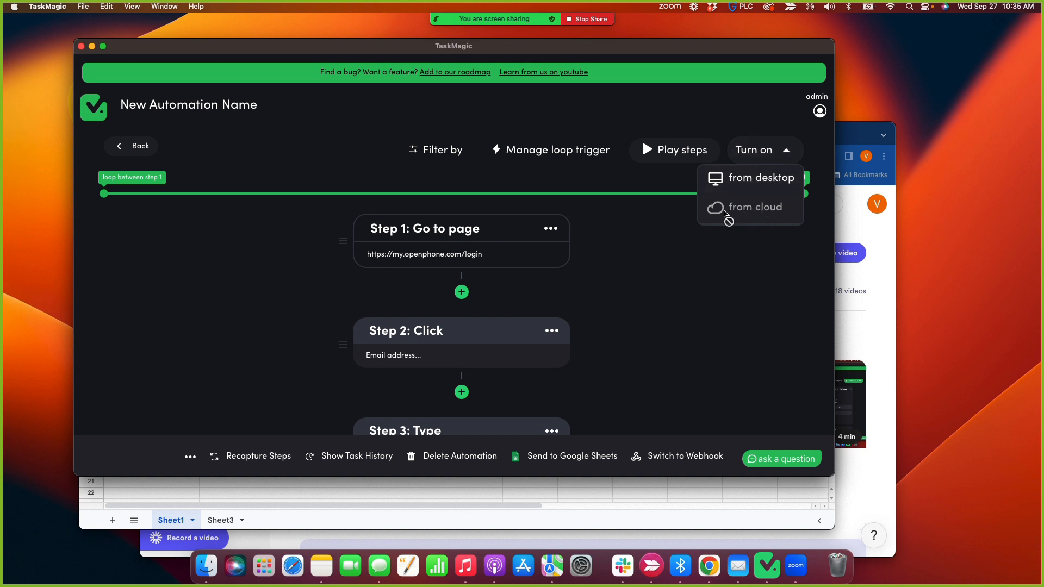
pyautogui.moveTo(752, 182)
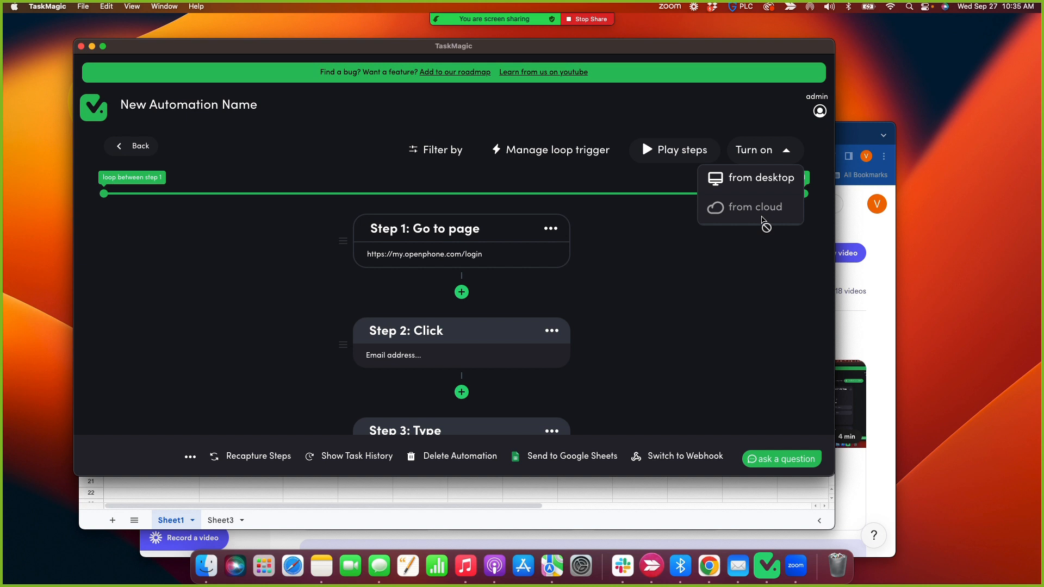
pyautogui.moveTo(724, 261)
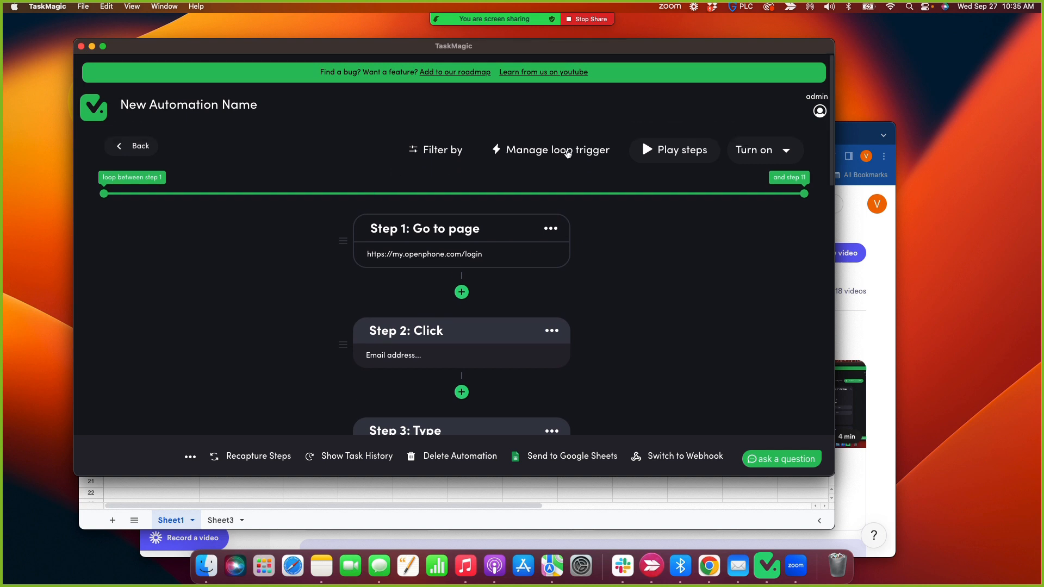
pyautogui.moveTo(264, 262)
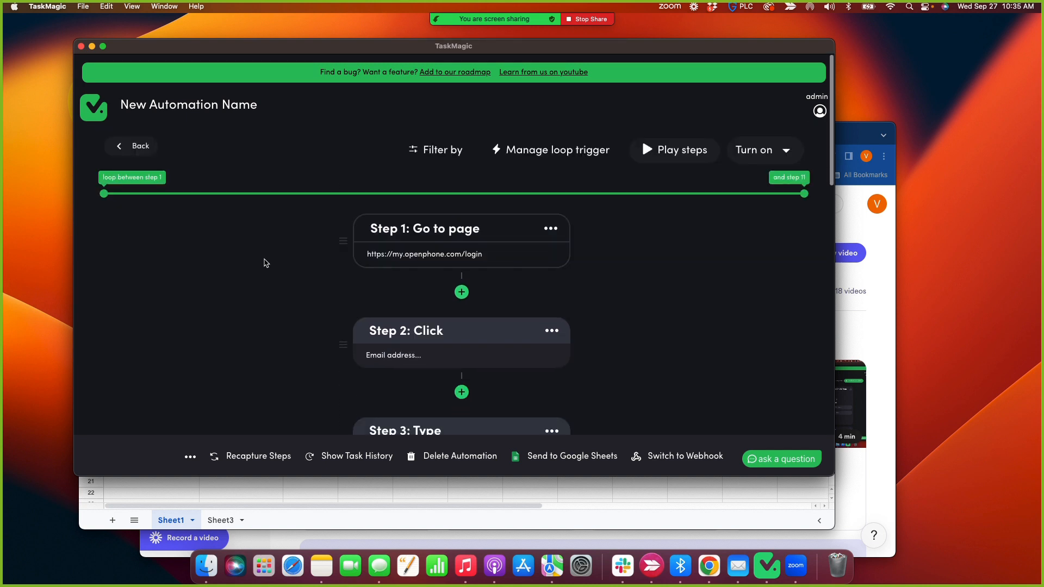
pyautogui.scroll(-3)
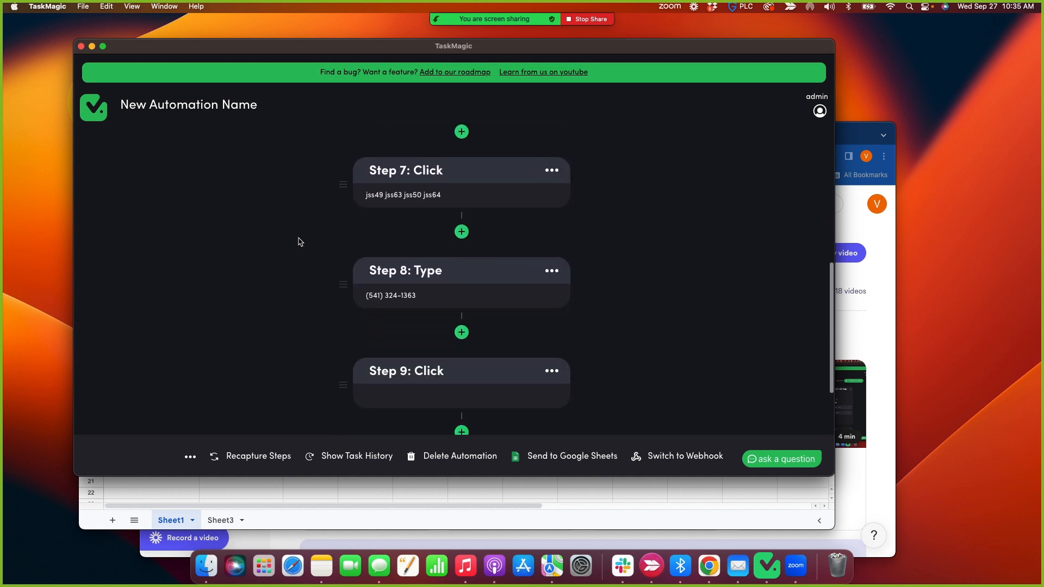
pyautogui.scroll(-3)
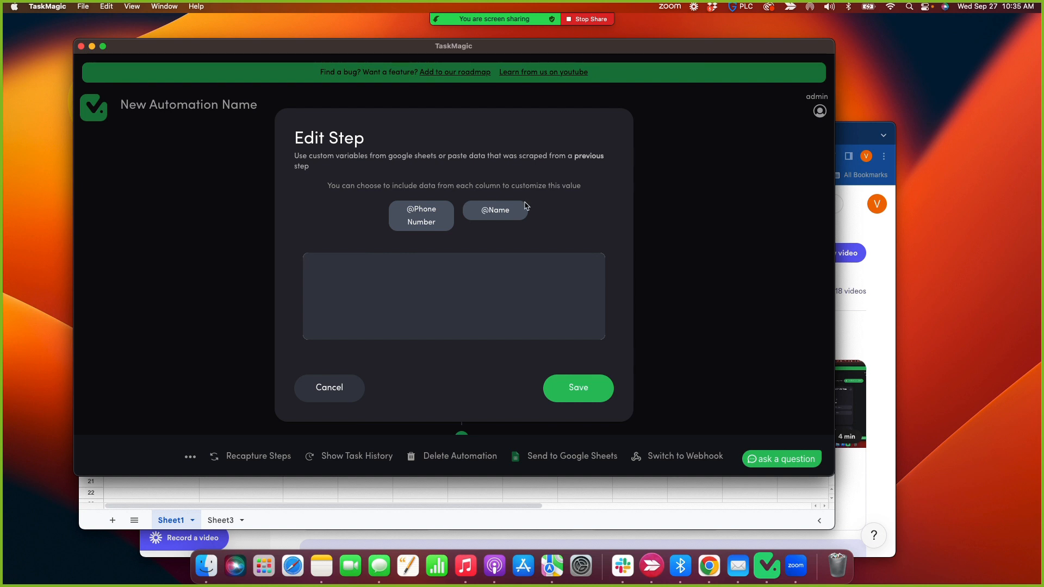
pyautogui.click(421, 216)
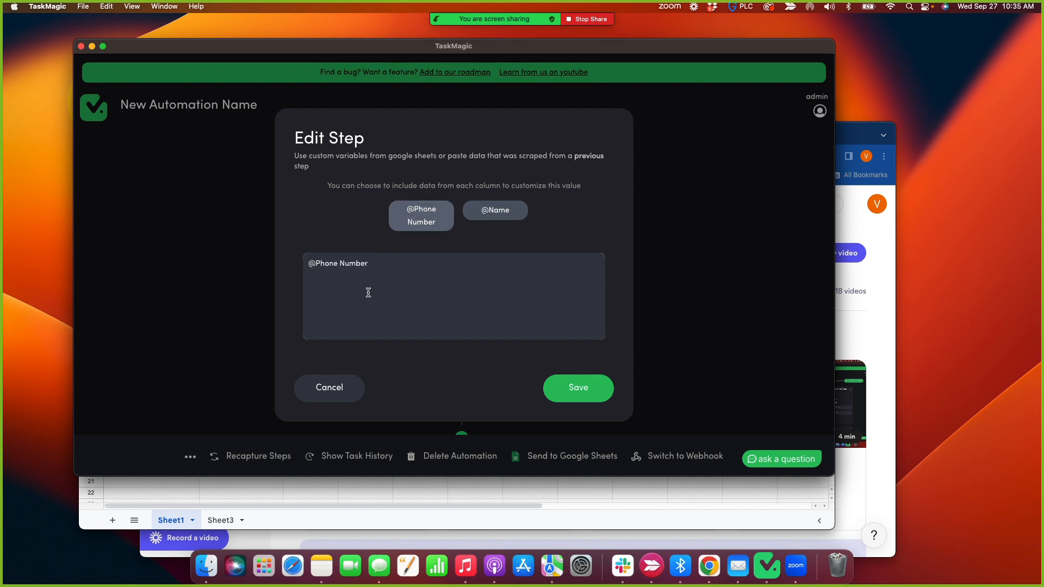
pyautogui.moveTo(291, 314)
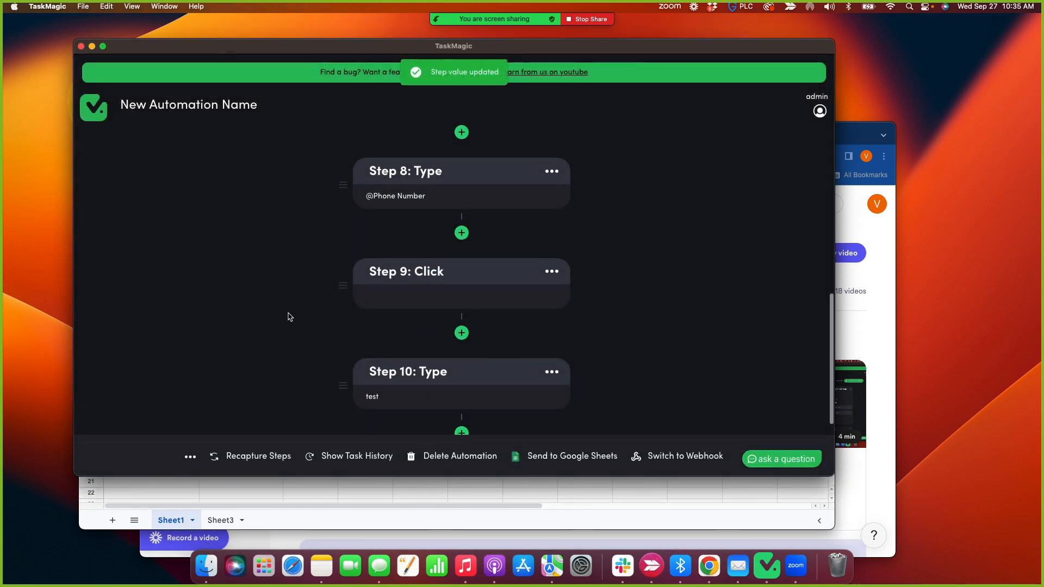
pyautogui.scroll(-3)
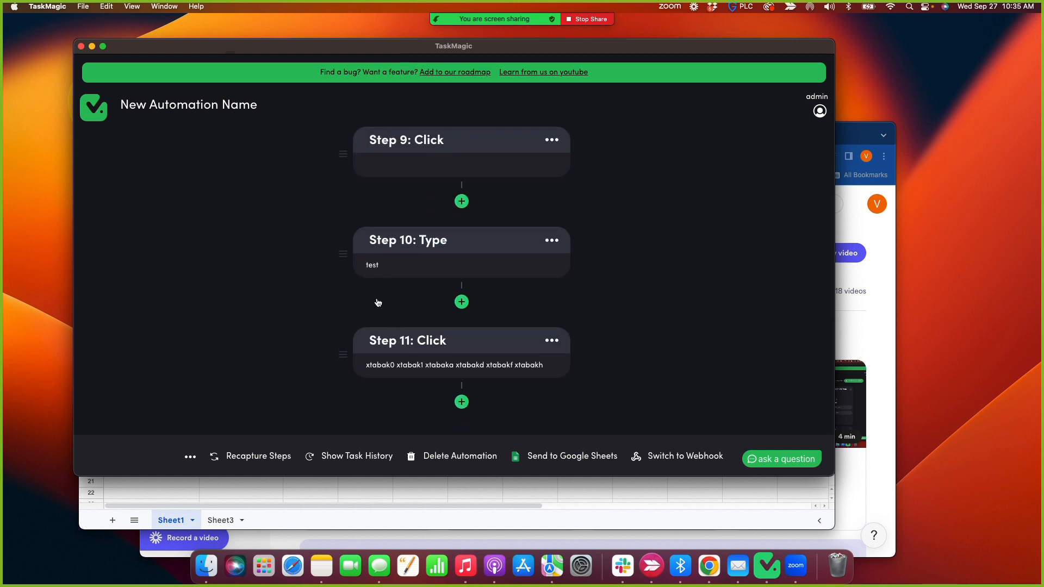
pyautogui.click(460, 265)
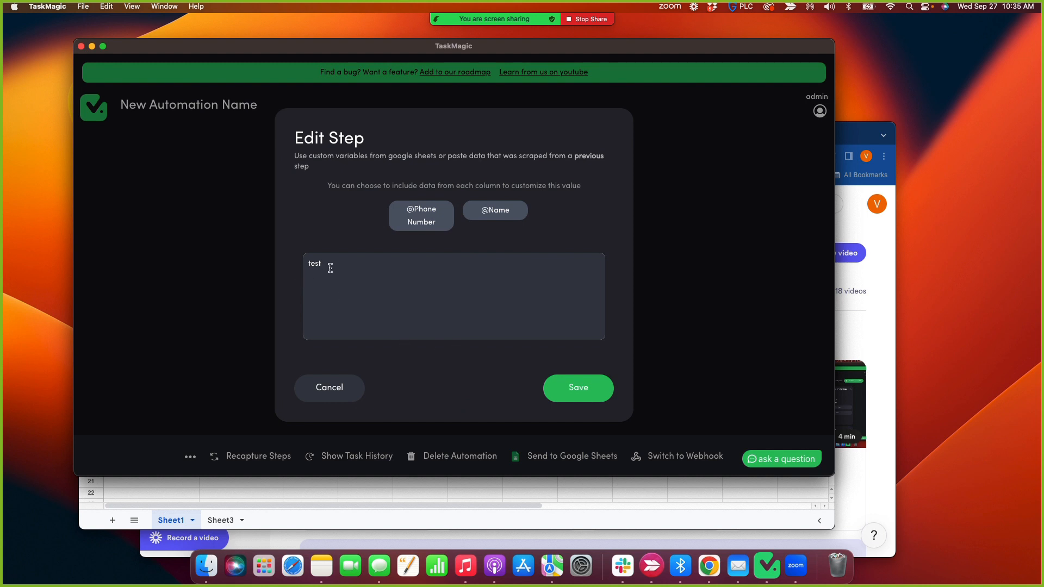
pyautogui.write('Hey')
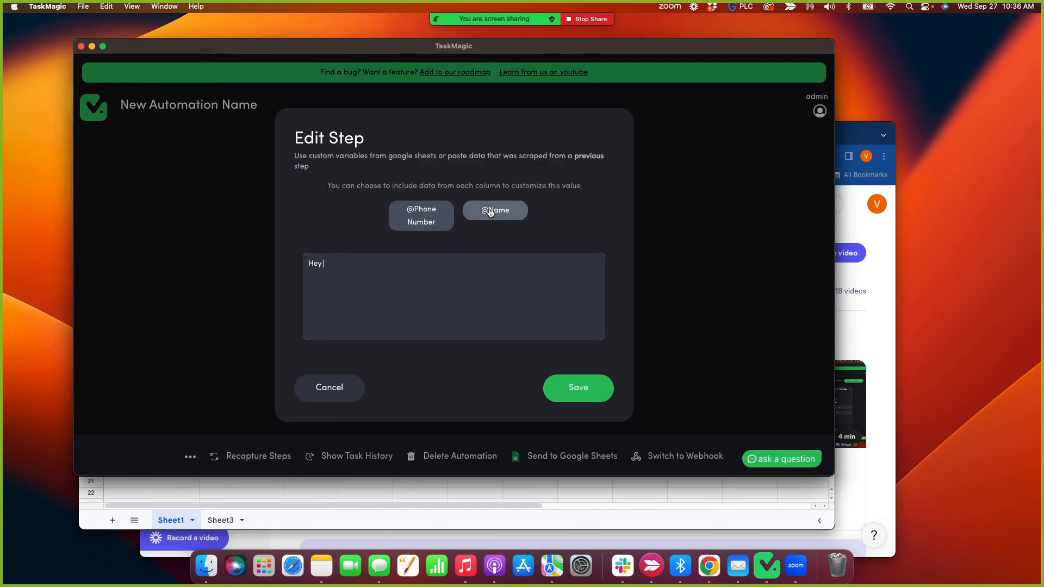
pyautogui.click(495, 211)
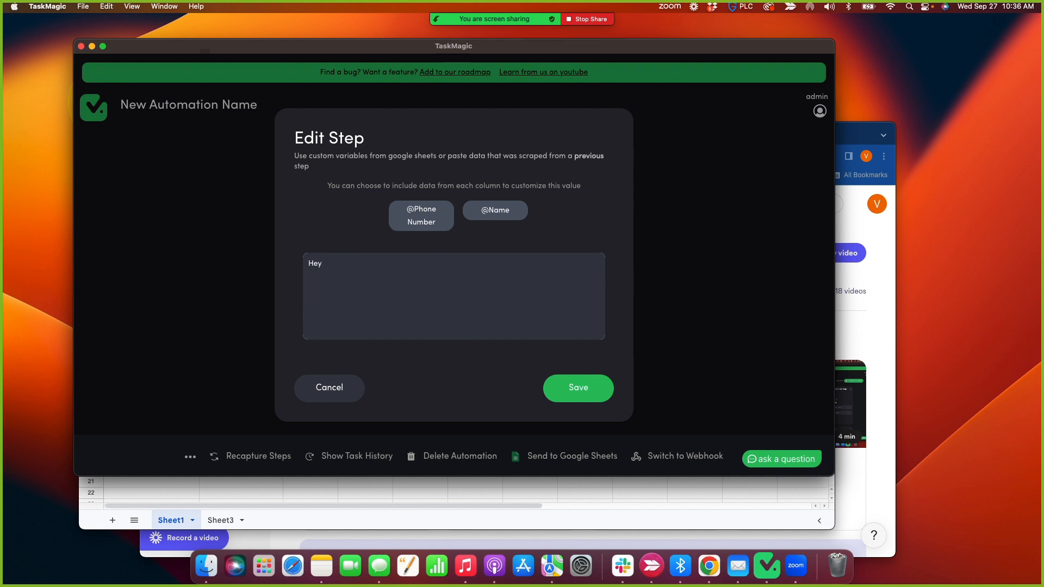
pyautogui.click(495, 210)
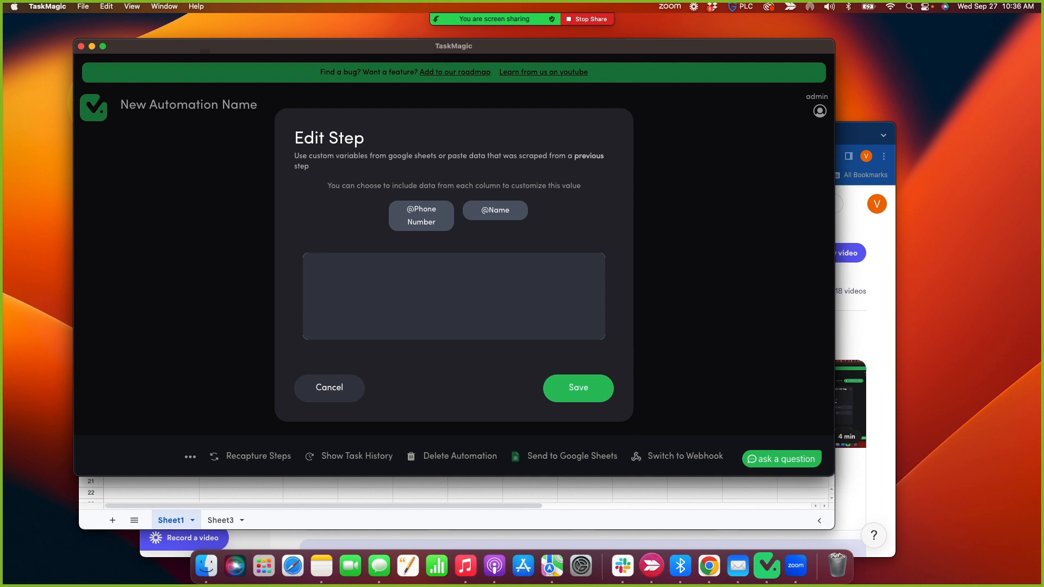
pyautogui.click(494, 210)
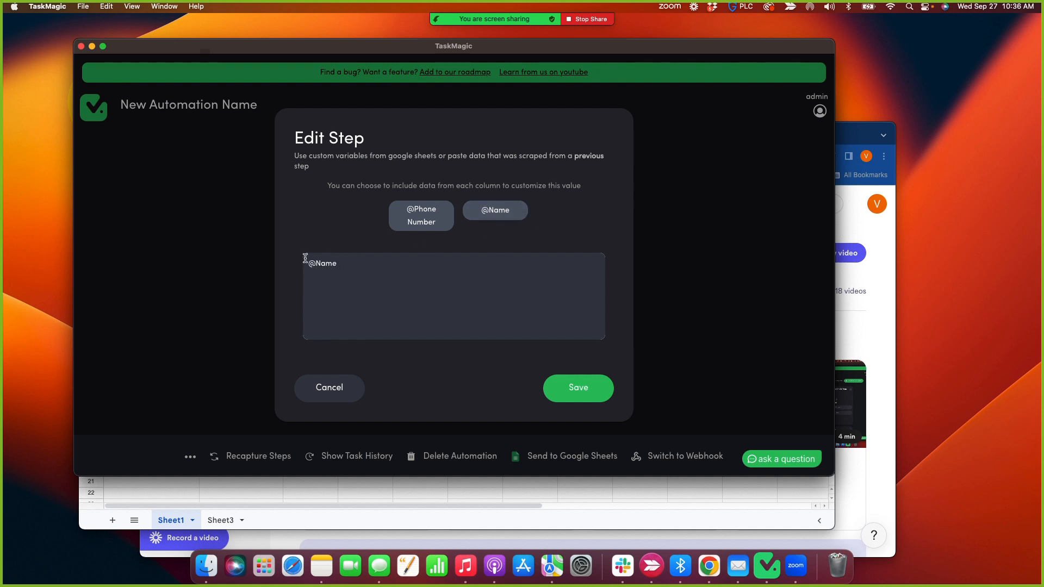
pyautogui.write('Name')
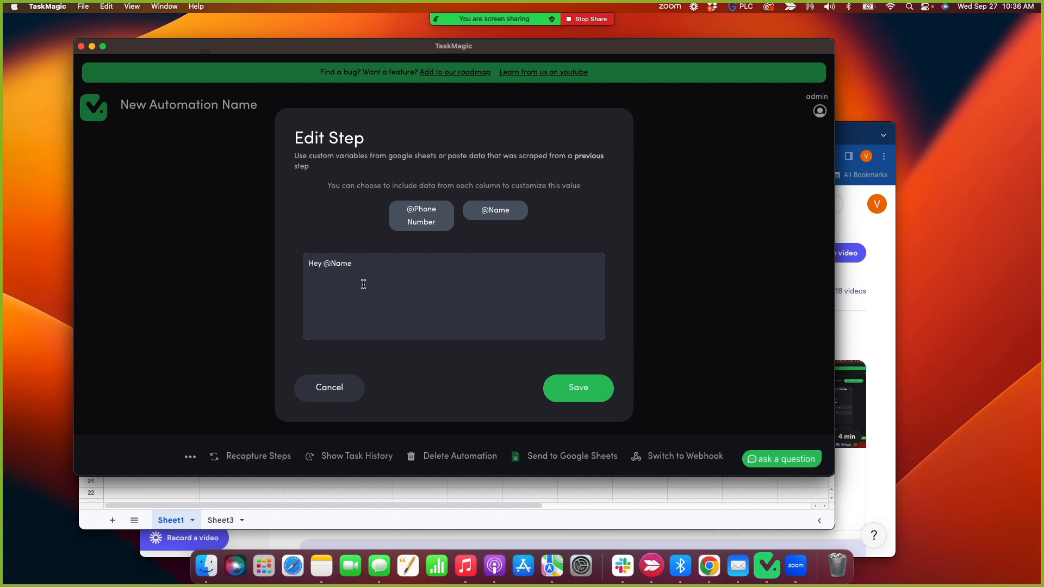
pyautogui.write(', this is a te')
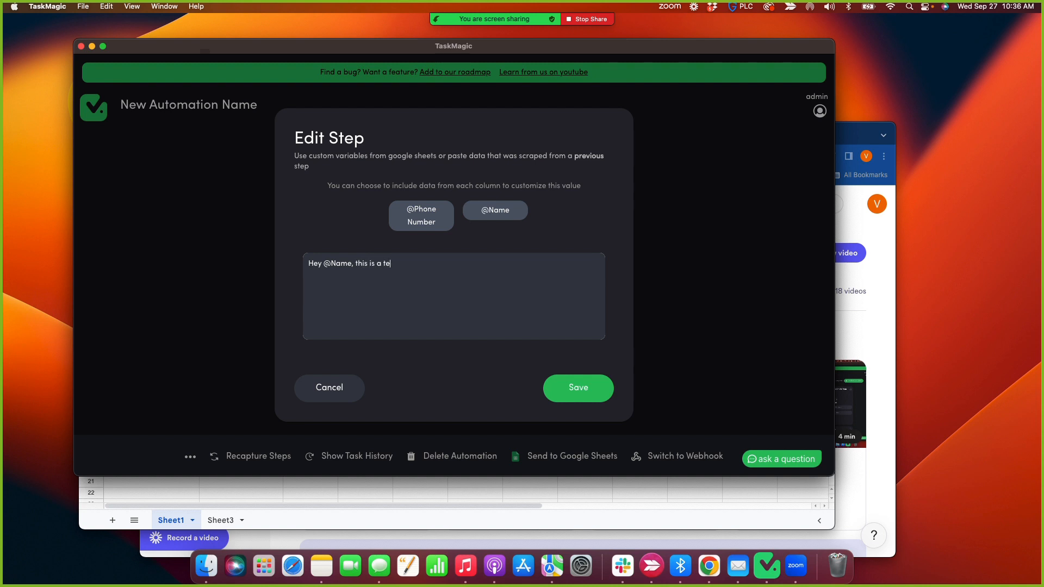
pyautogui.write('st')
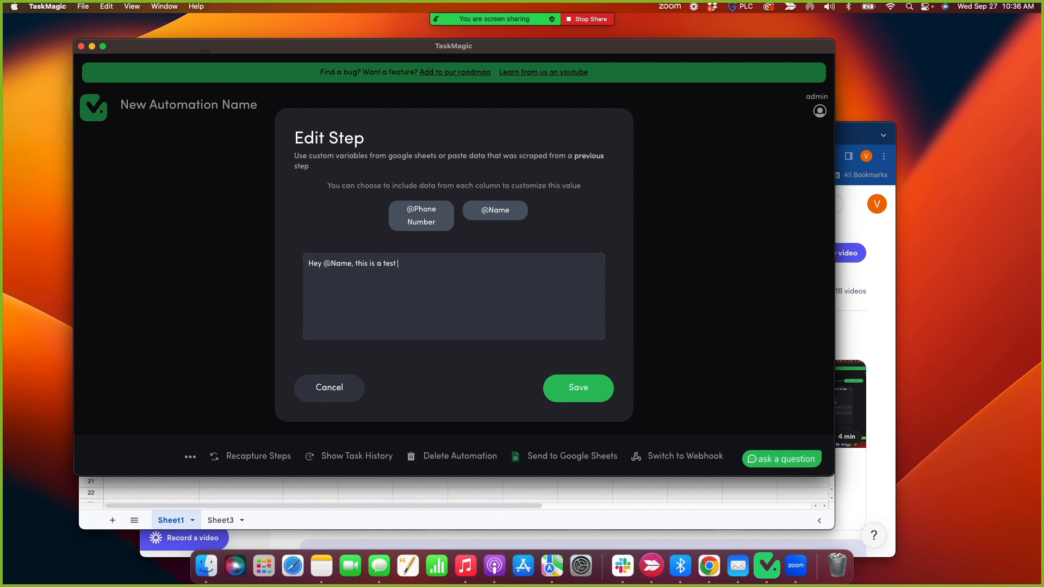
pyautogui.write('text message')
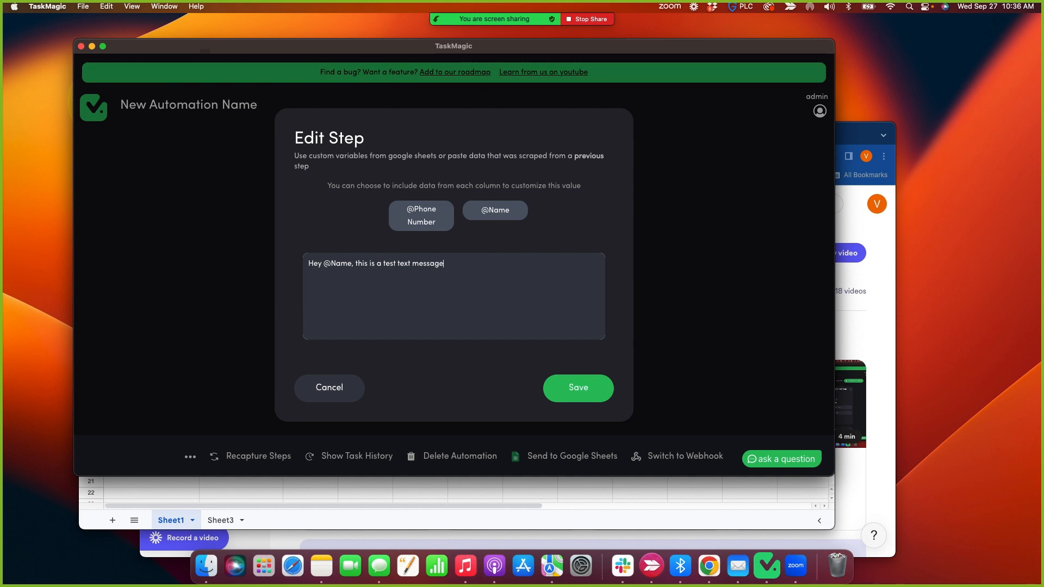
pyautogui.click(578, 388)
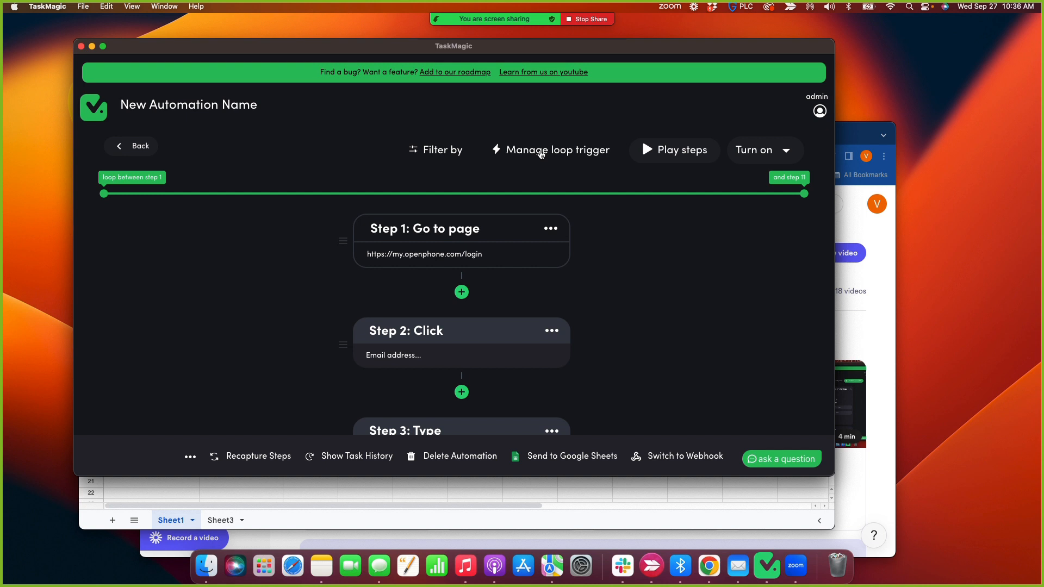
# - Open loop trigger management and confirm the existing loop settings
pyautogui.click(556, 150)
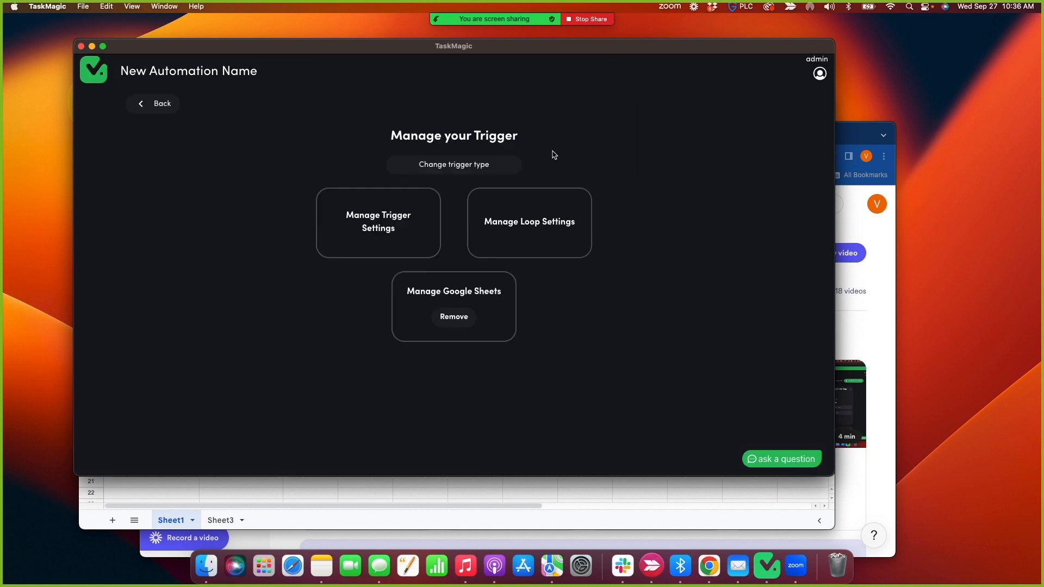
pyautogui.click(529, 222)
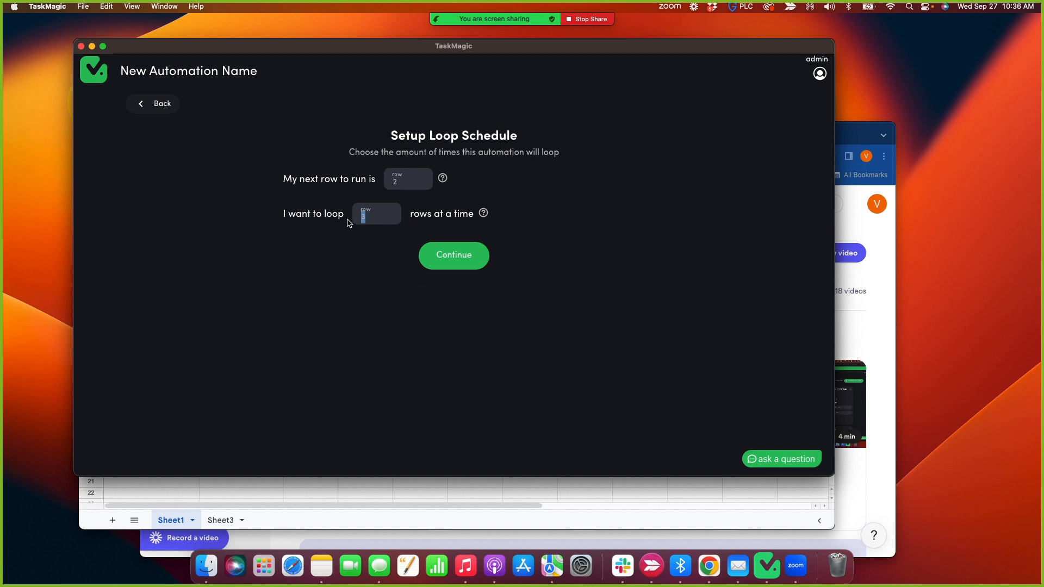
pyautogui.moveTo(249, 133)
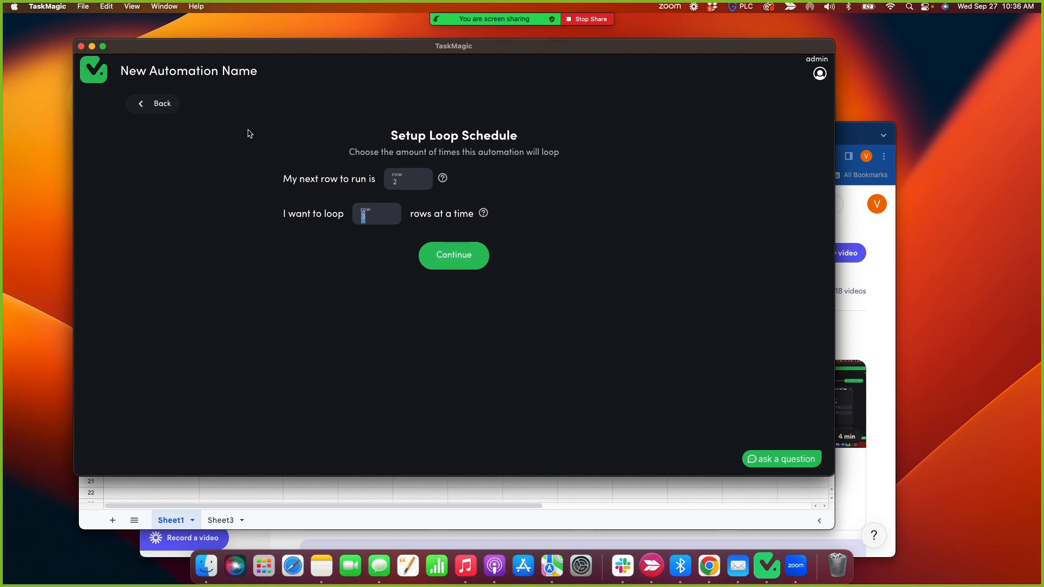
pyautogui.click(453, 255)
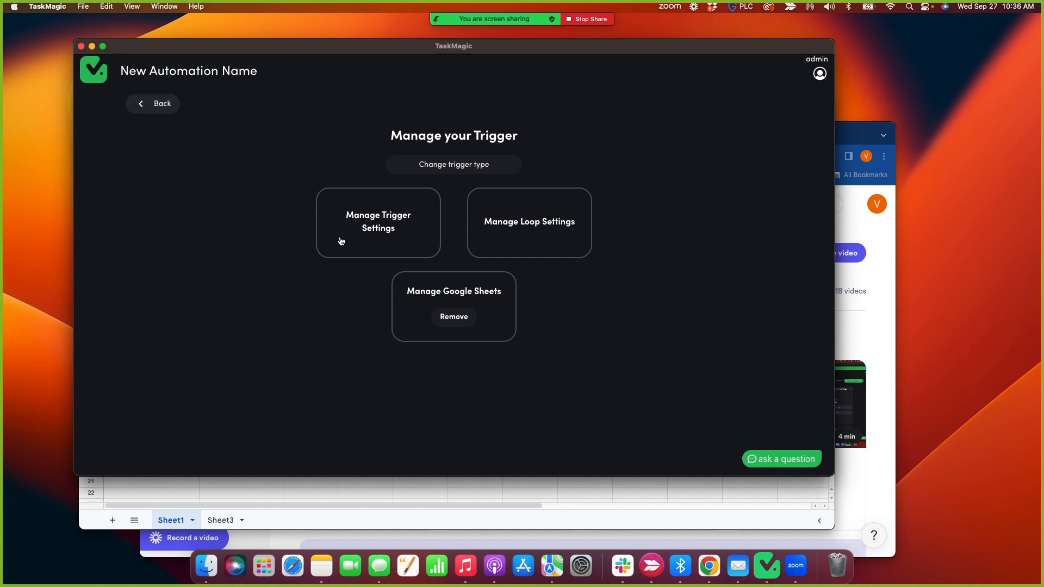
# - Reconfirm the daily 12:00 PM America/Los_Angeles run schedule
pyautogui.click(378, 223)
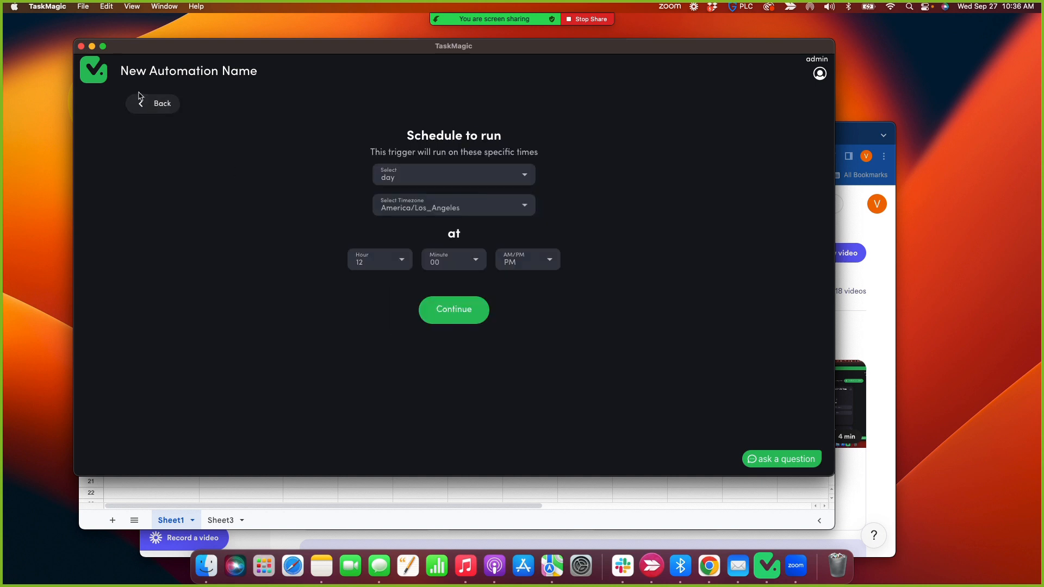
pyautogui.click(453, 309)
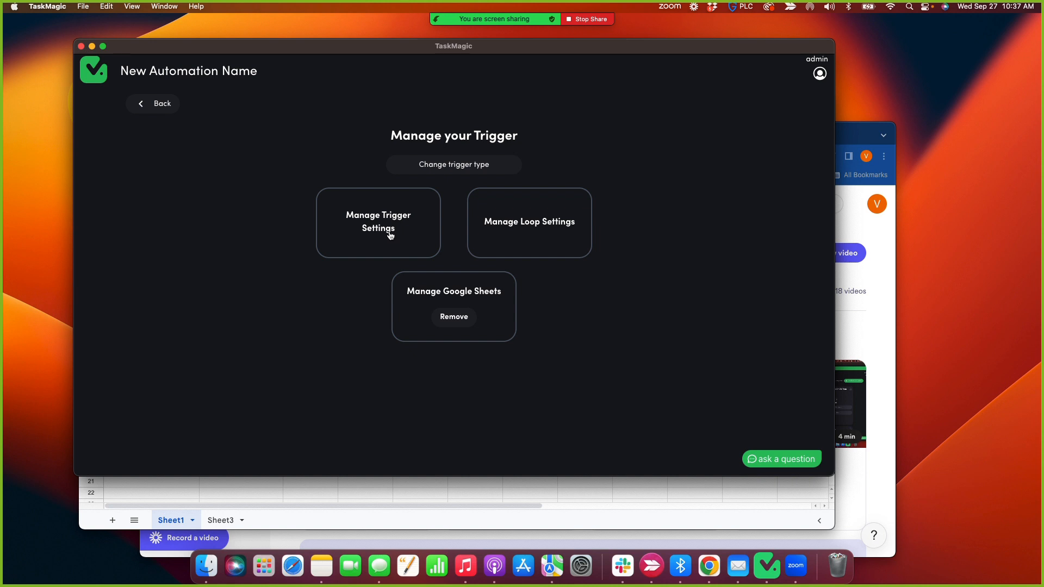
pyautogui.moveTo(386, 241)
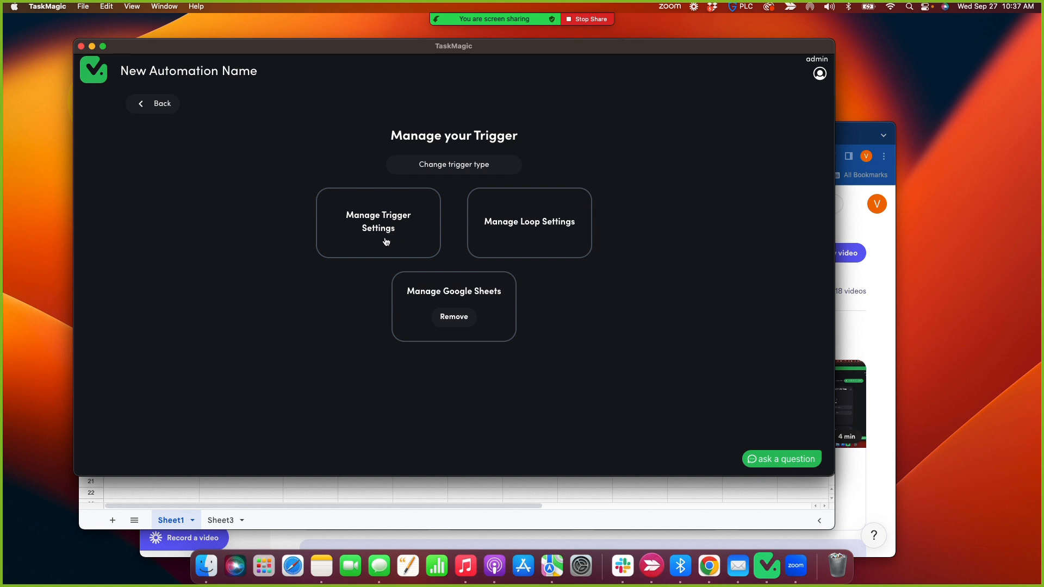
pyautogui.click(378, 222)
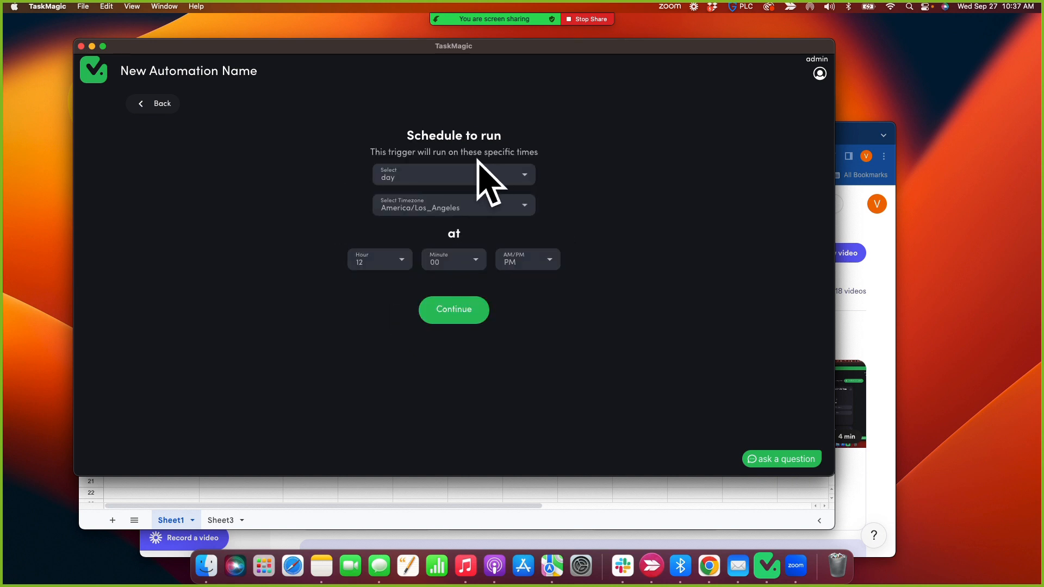
pyautogui.click(453, 175)
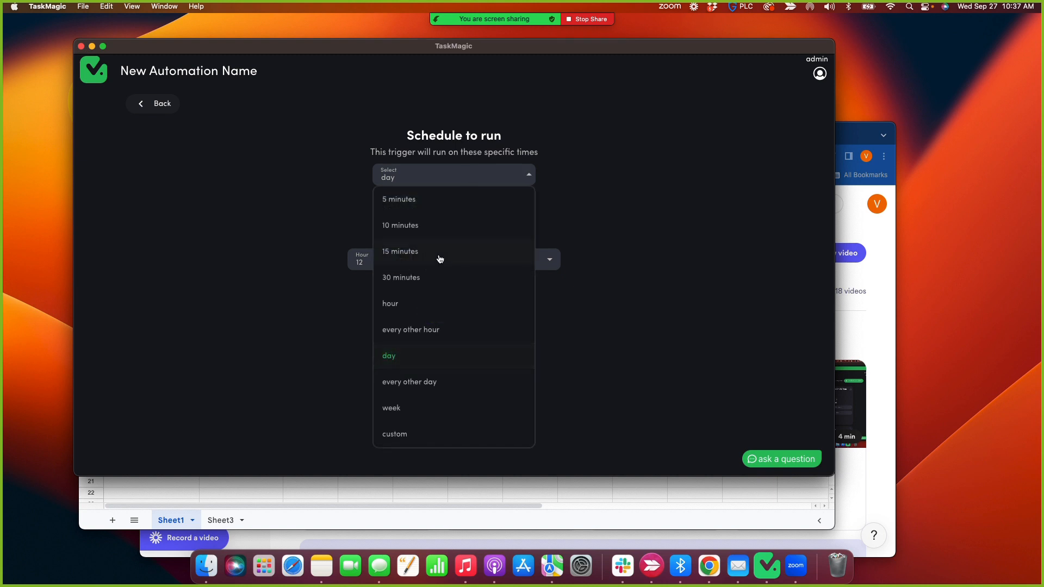
pyautogui.moveTo(435, 381)
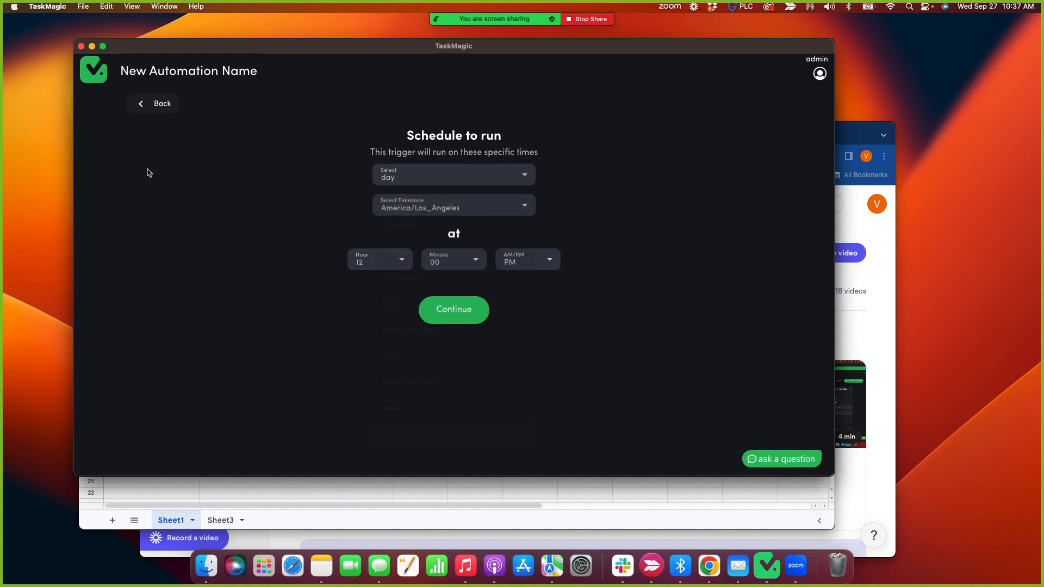
pyautogui.click(454, 309)
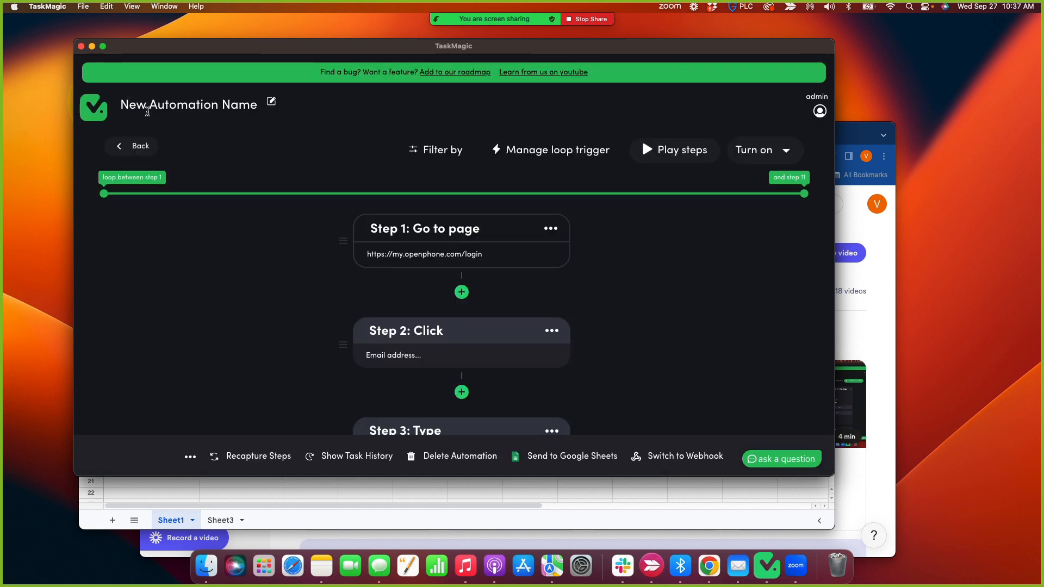
# - Rename the automation to 'Open Phone Text'
pyautogui.click(270, 101)
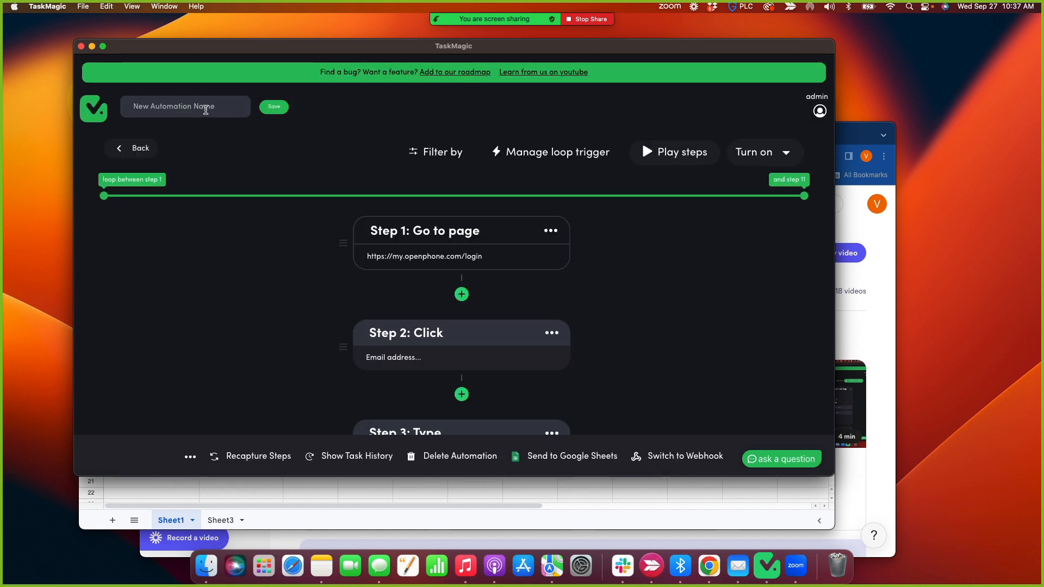
pyautogui.write('Open')
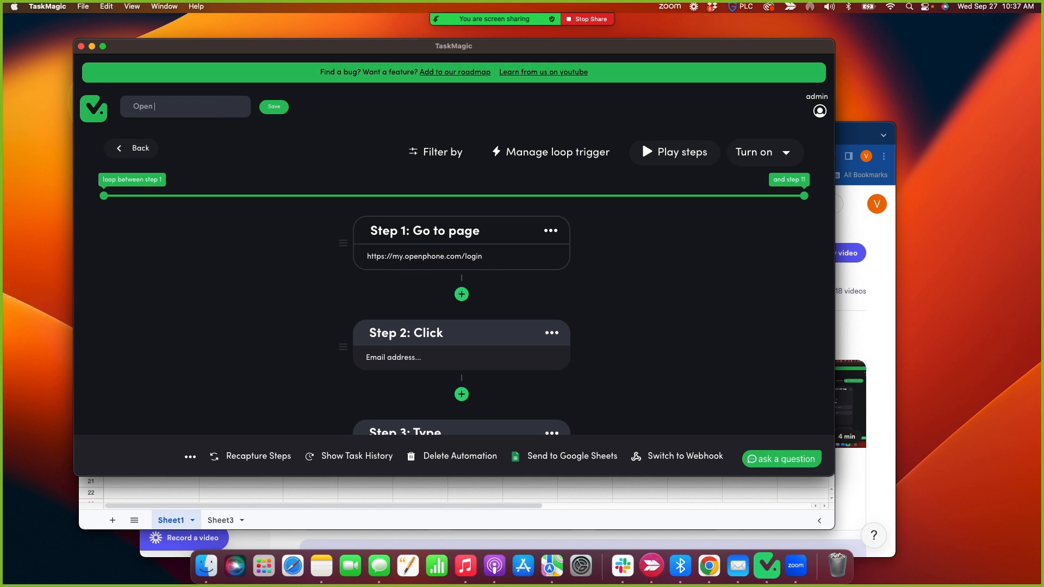
pyautogui.write('Phone Text')
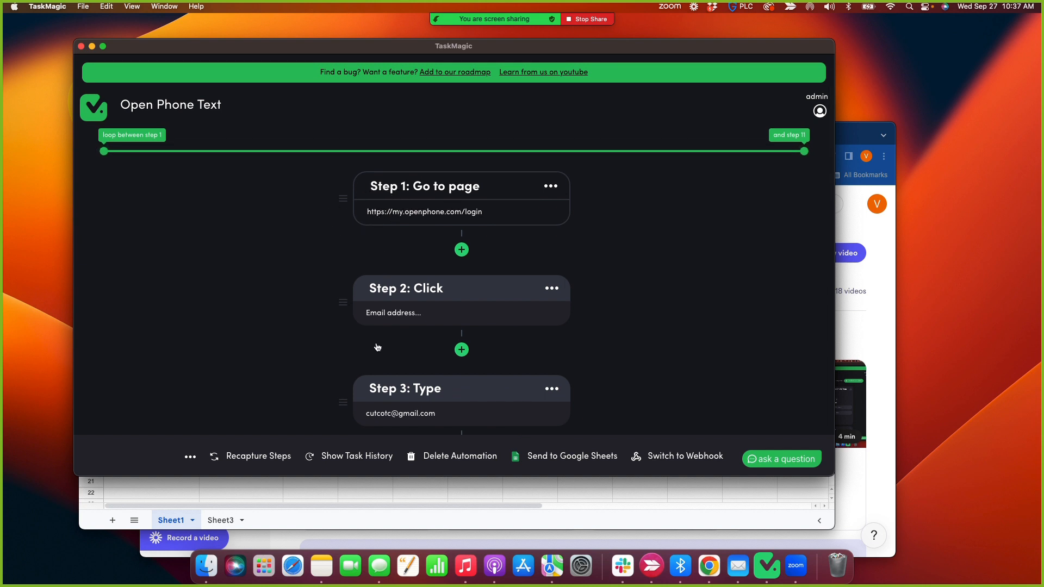
# - Drag the loop start marker so the loop covers steps 6 through 11
pyautogui.scroll(-3)
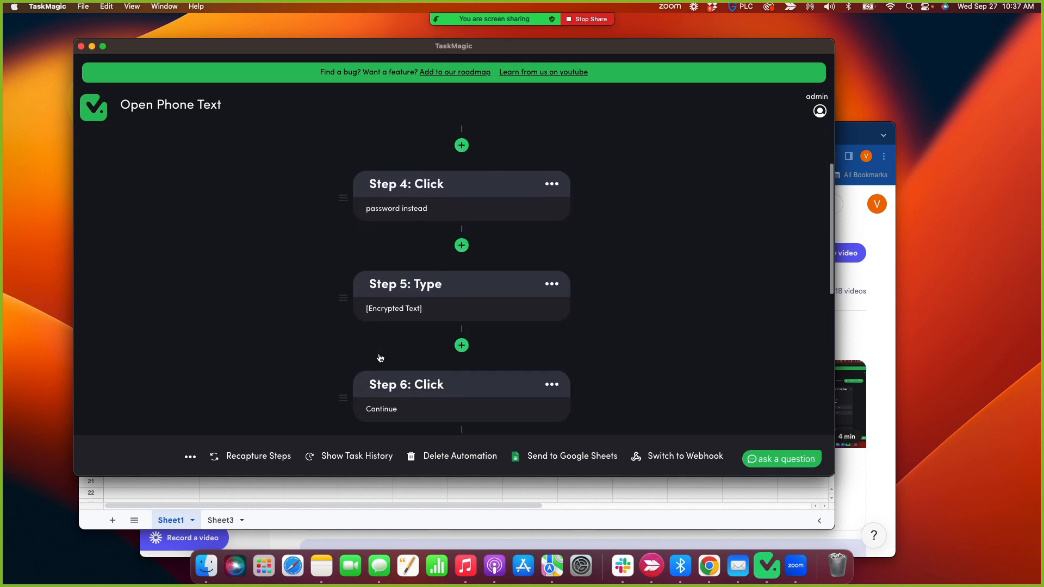
pyautogui.scroll(-3)
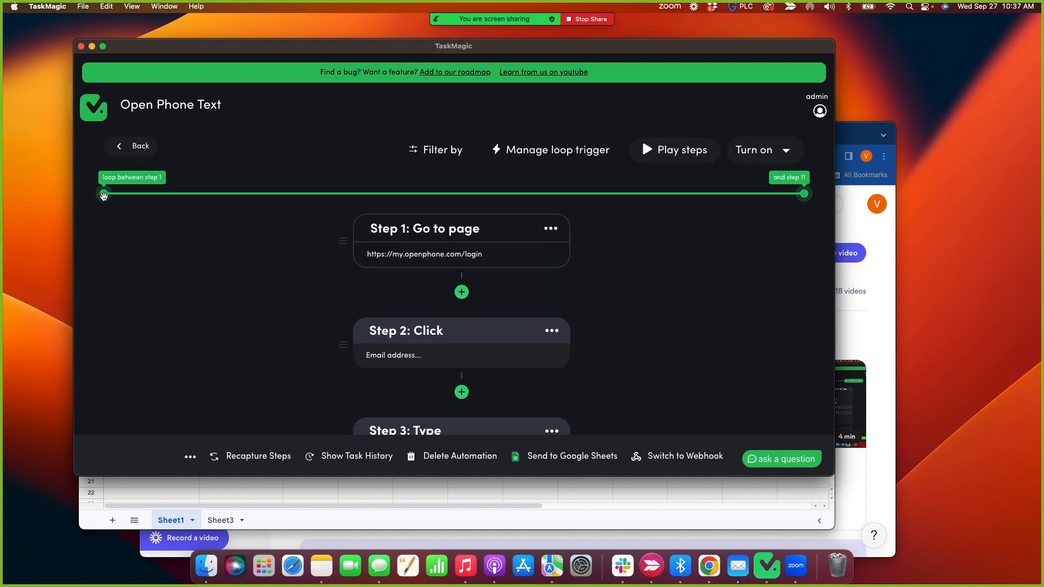
pyautogui.moveTo(103, 194); pyautogui.dragTo(383, 194)
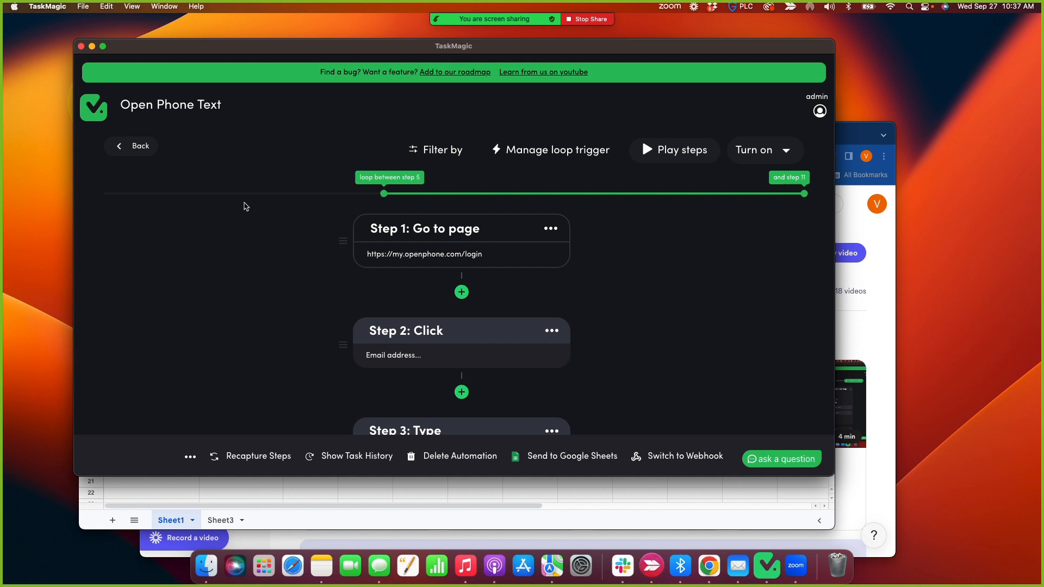
pyautogui.scroll(-3)
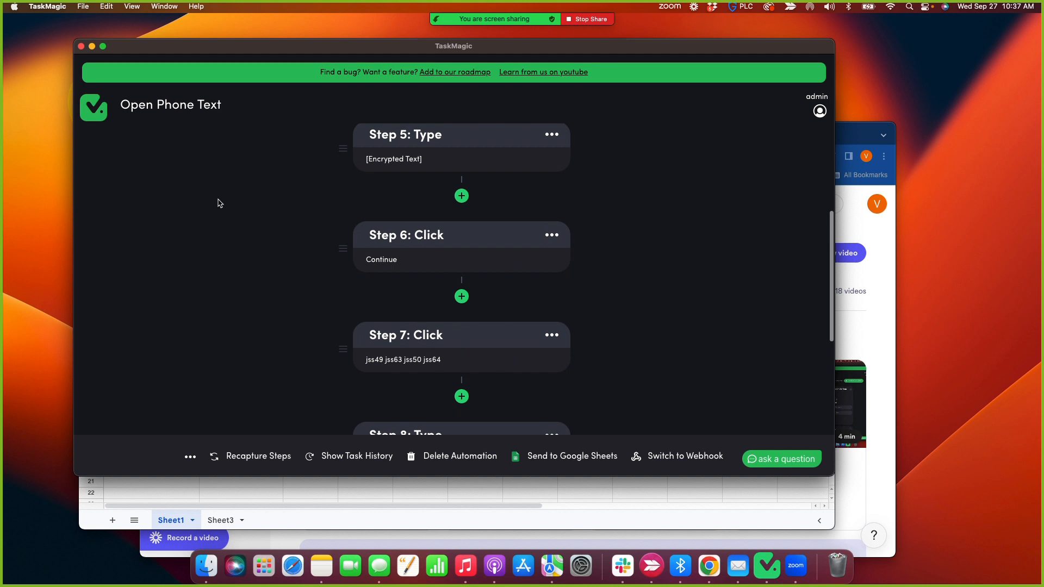
pyautogui.scroll(-3)
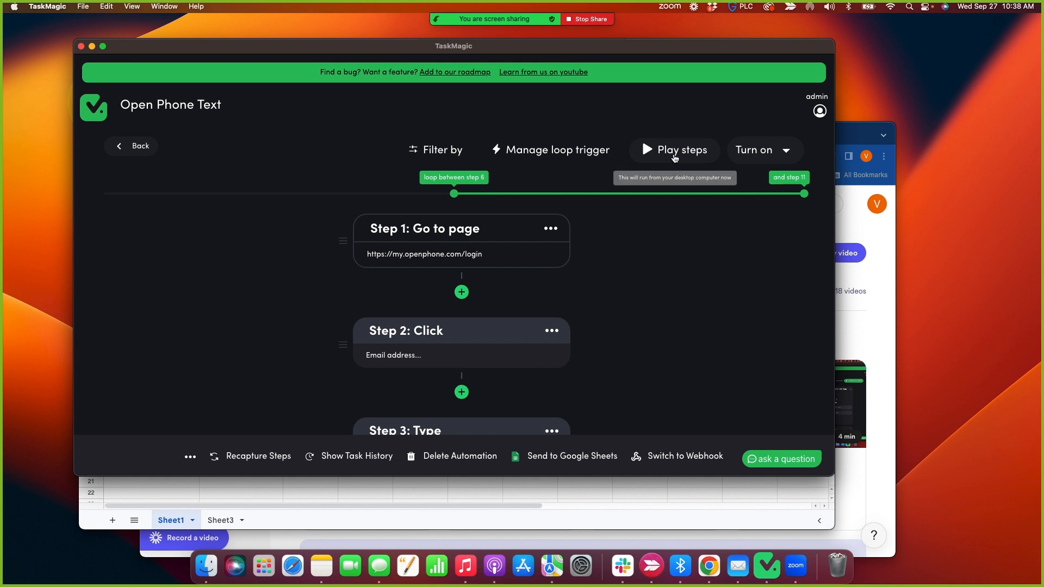
# - Play the automation live, opening my.openphone.com/login in the automated browser
pyautogui.click(674, 150)
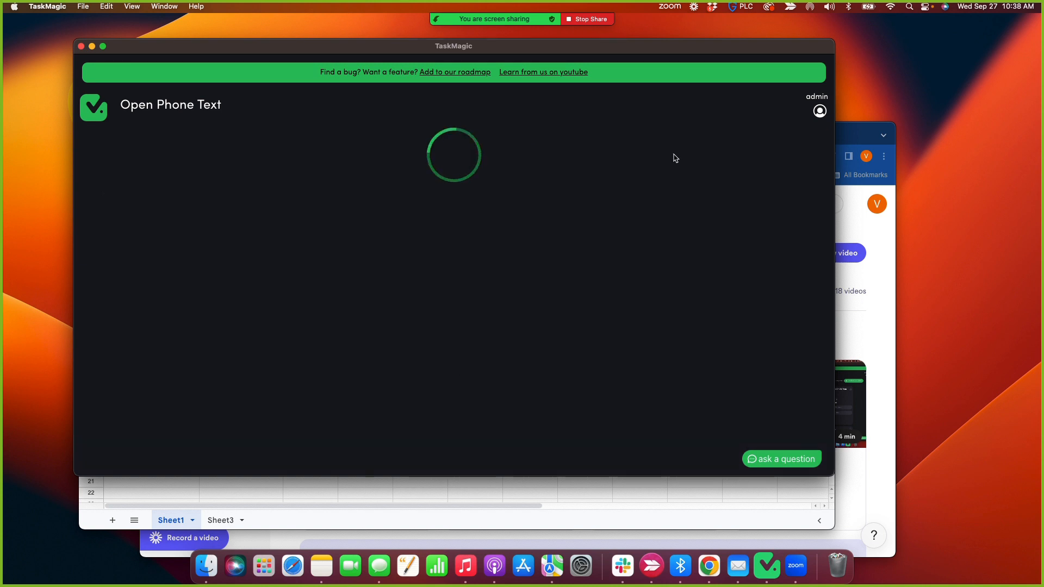
pyautogui.click(674, 150)
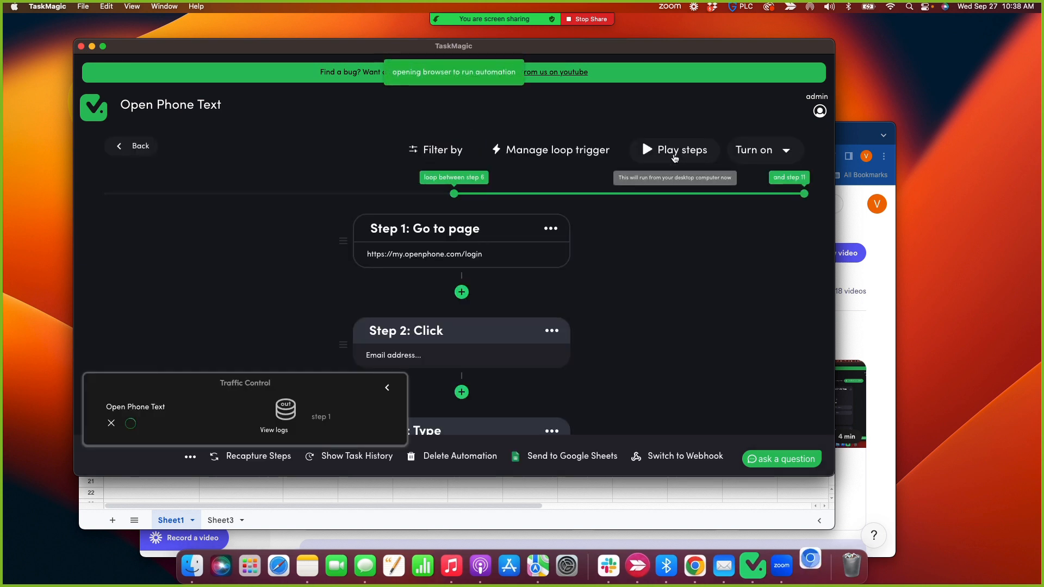
pyautogui.click(674, 150)
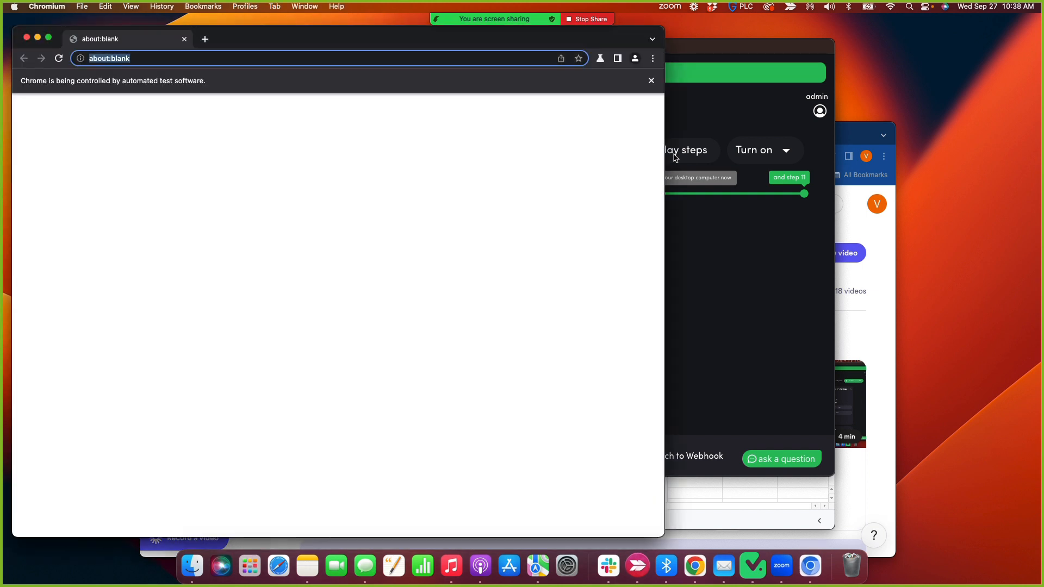
pyautogui.write('my.openphone.com/login')
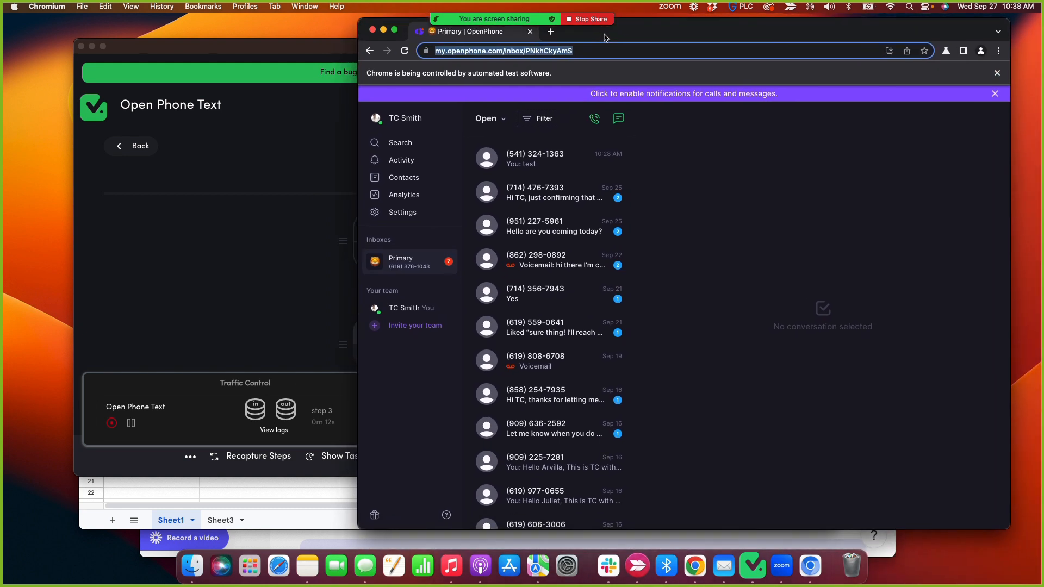
pyautogui.moveTo(260, 321)
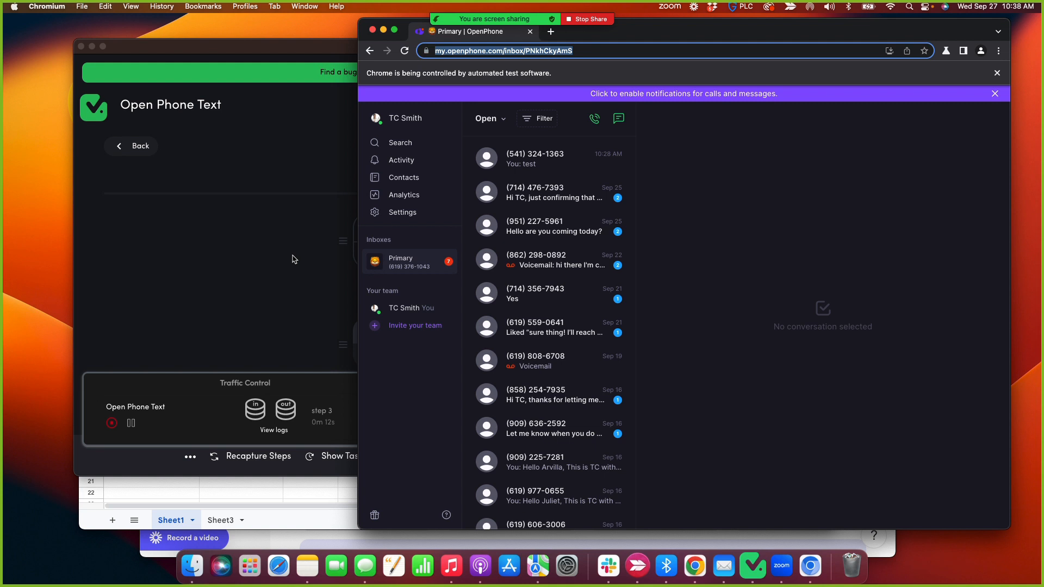
pyautogui.moveTo(275, 326)
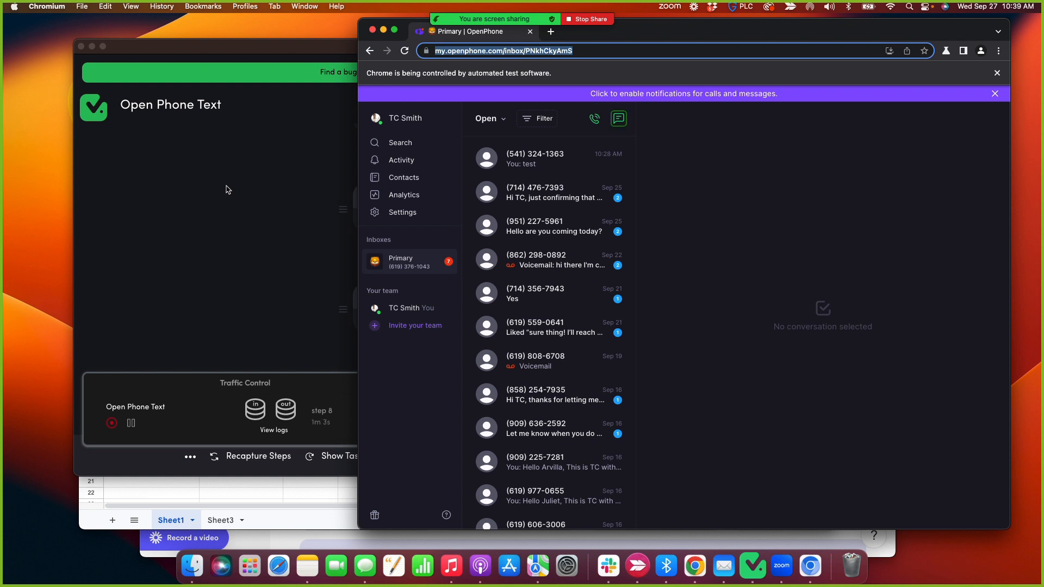
pyautogui.click(617, 119)
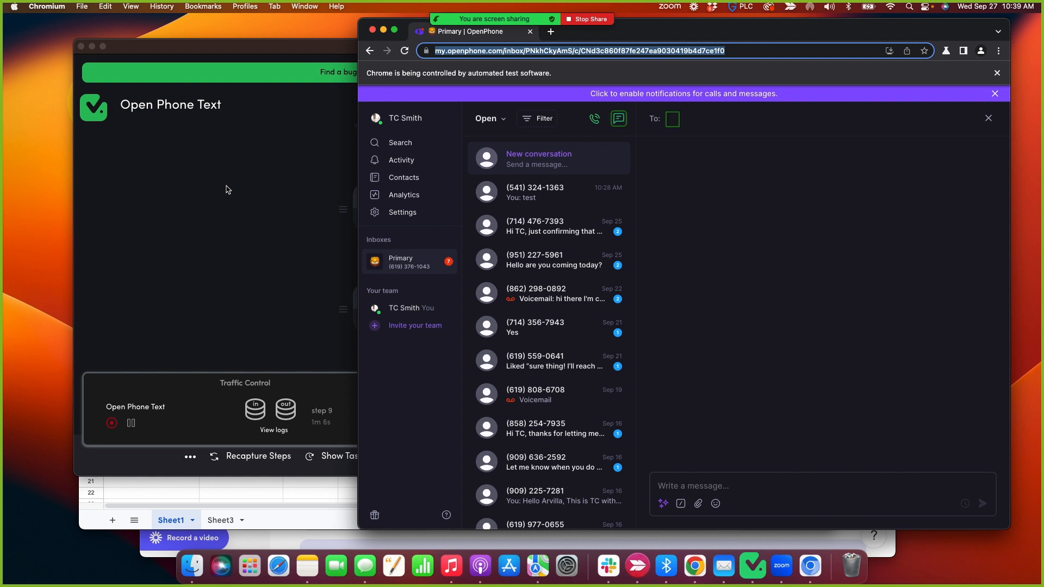
pyautogui.write('(555) 555-5555')
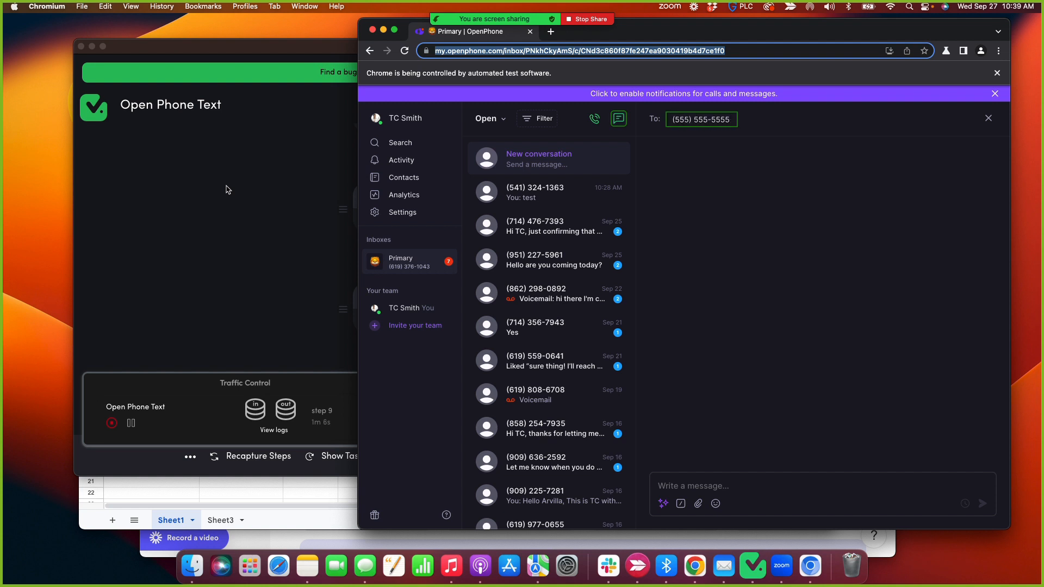
pyautogui.click(821, 486)
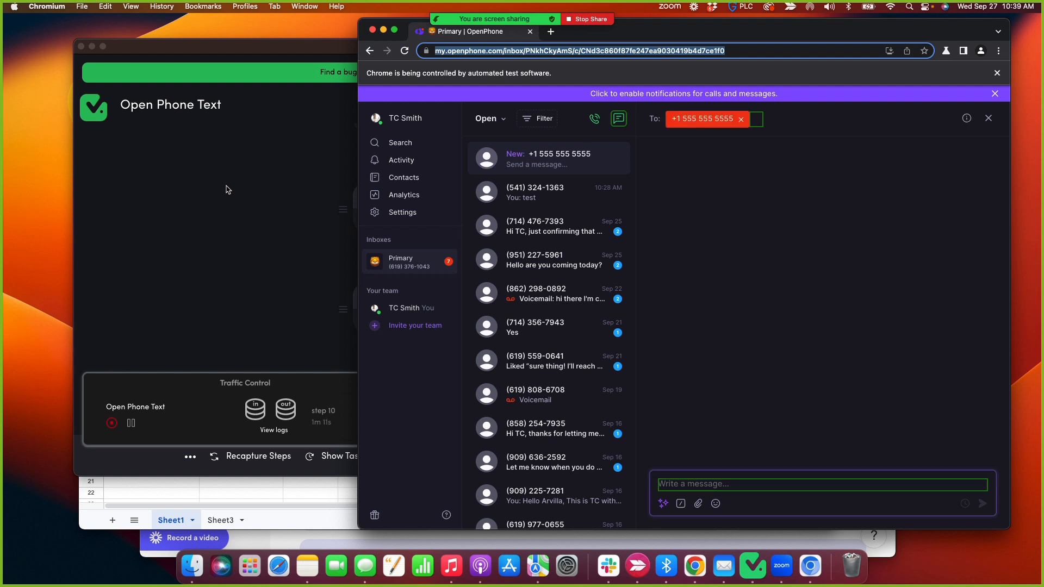
pyautogui.click(821, 483)
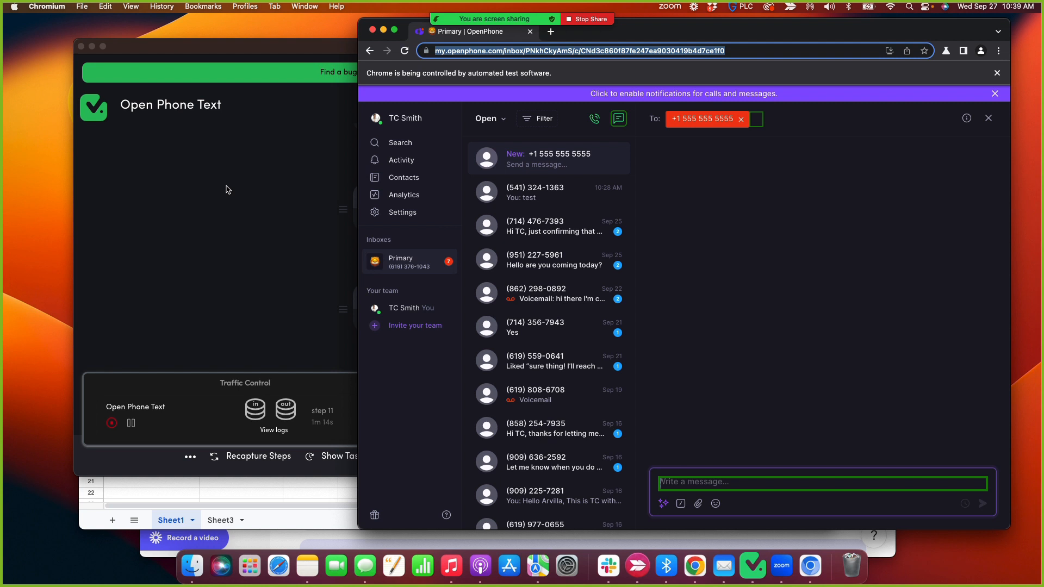
pyautogui.write('Hey @Name, this is a test text message.&nbsp;')
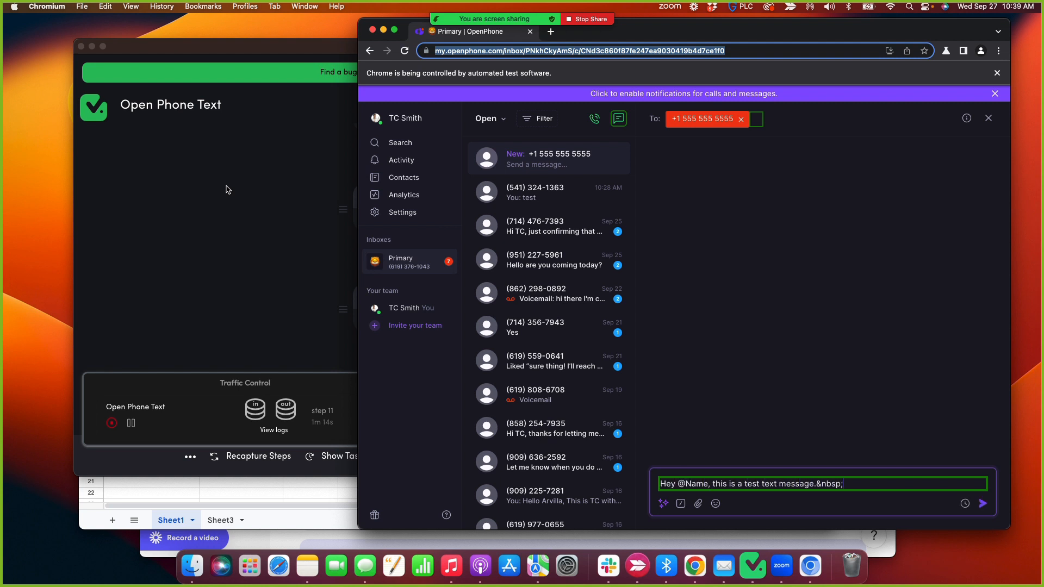
pyautogui.click(982, 504)
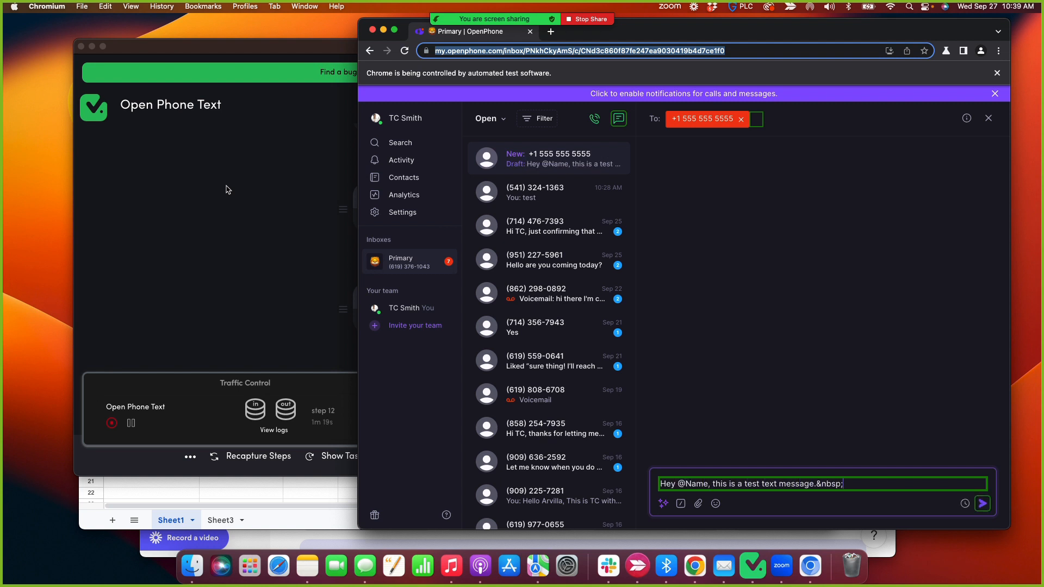
pyautogui.click(981, 504)
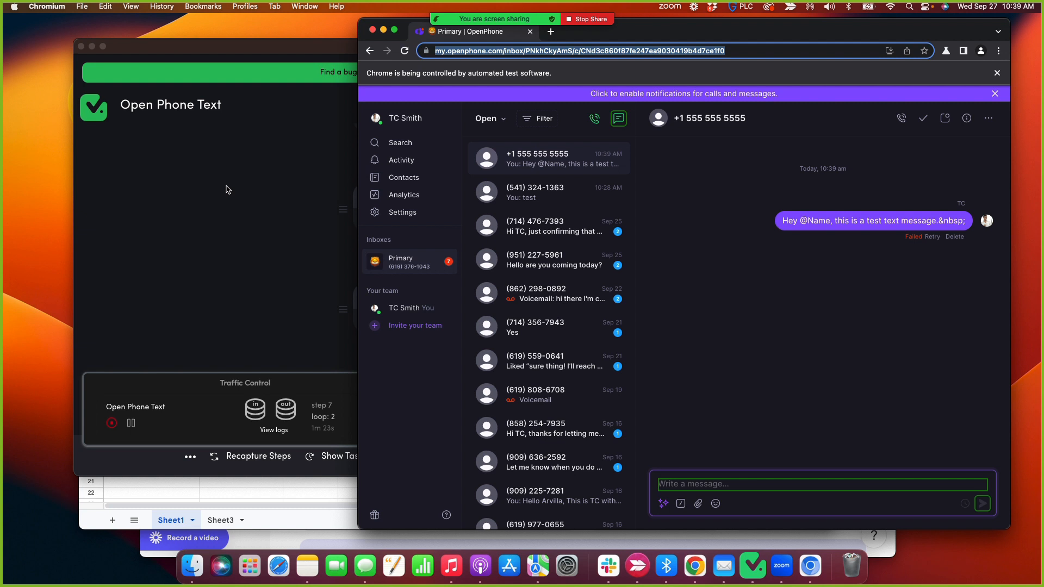
pyautogui.click(617, 118)
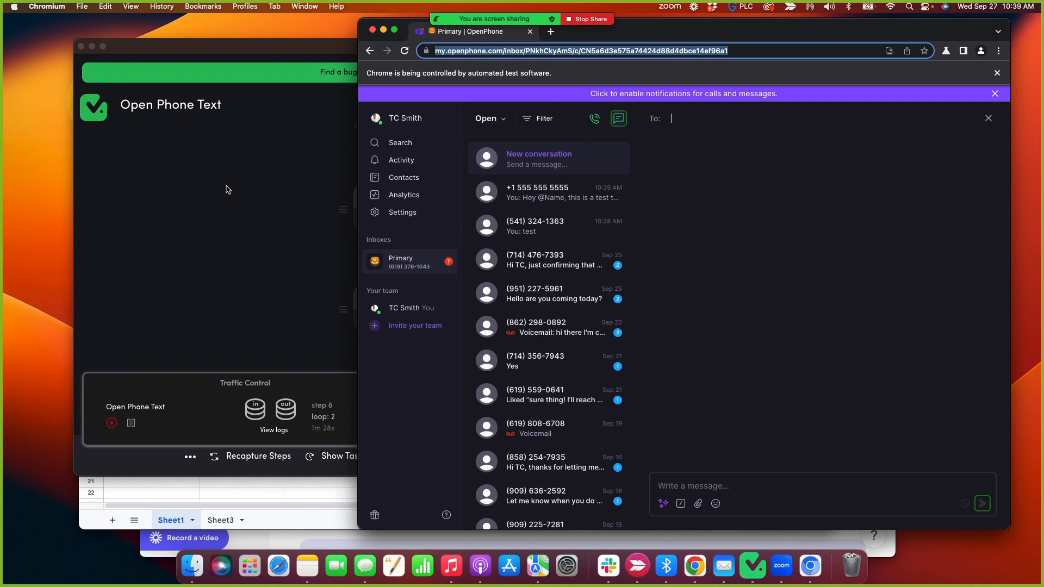
pyautogui.write('(541) 555-5555')
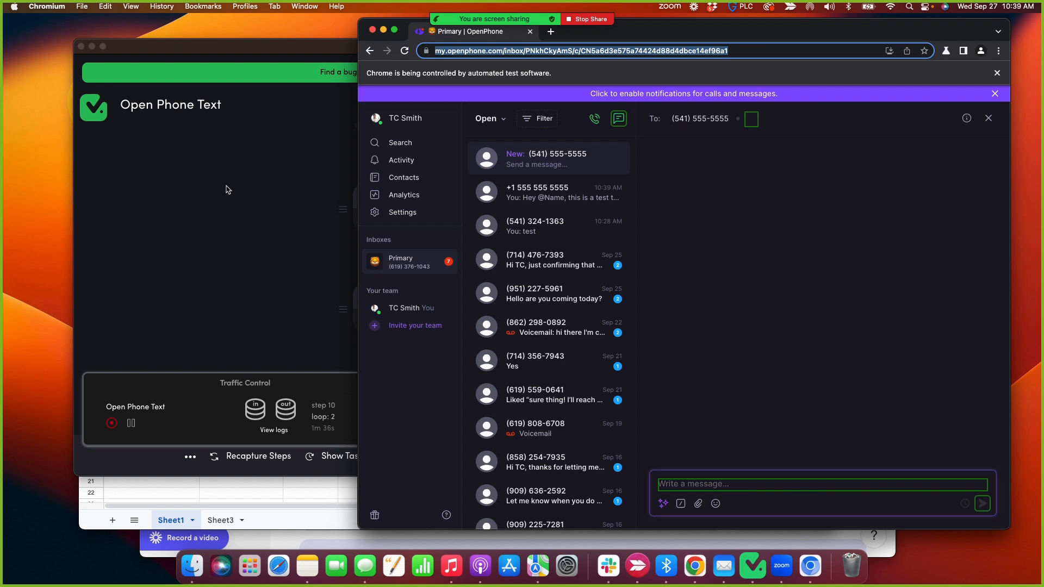
pyautogui.write('Hey @Name, this is a test te')
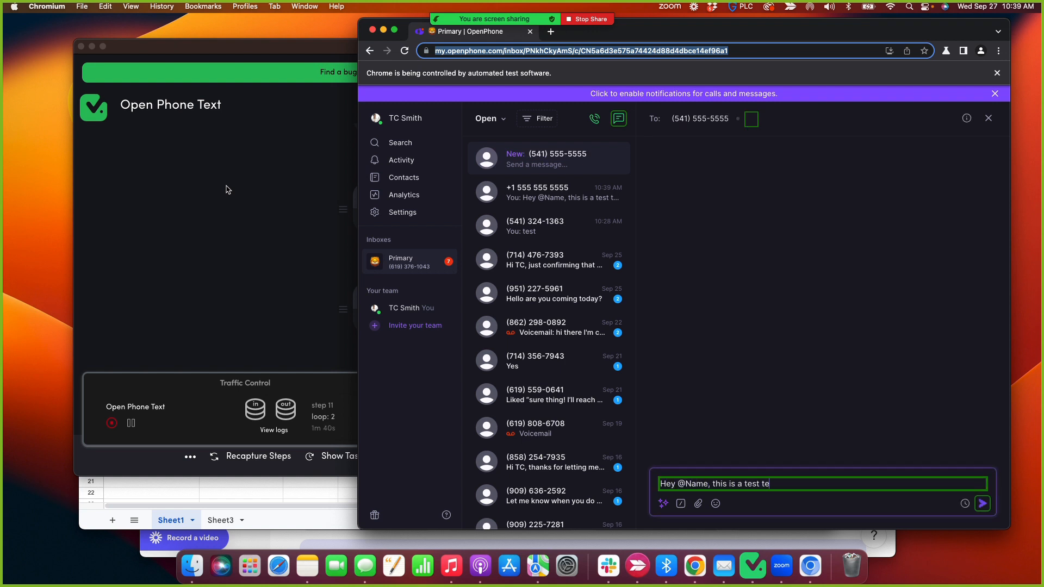
pyautogui.write('xt message.&nbsp;')
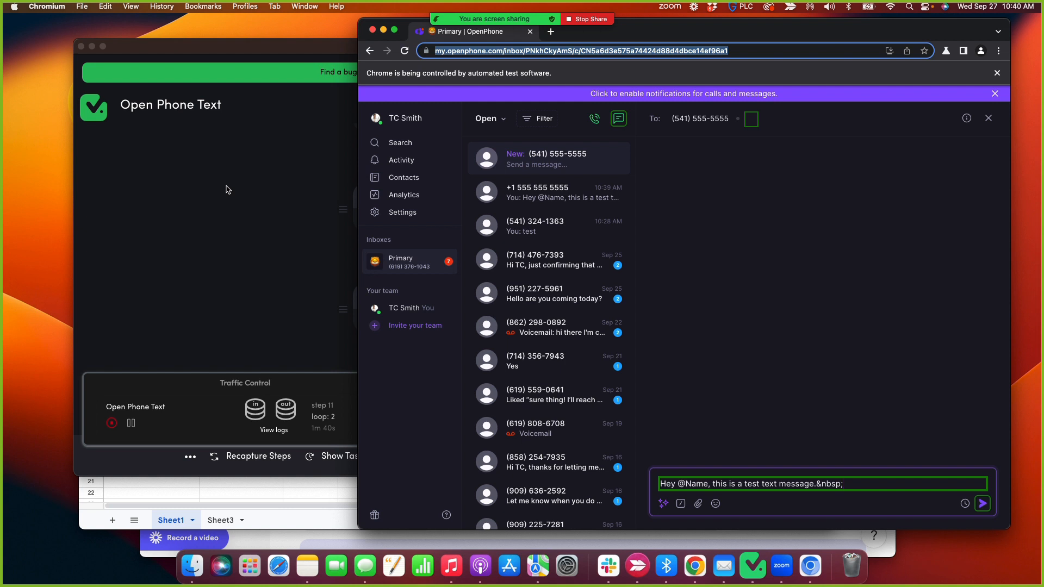
pyautogui.click(981, 503)
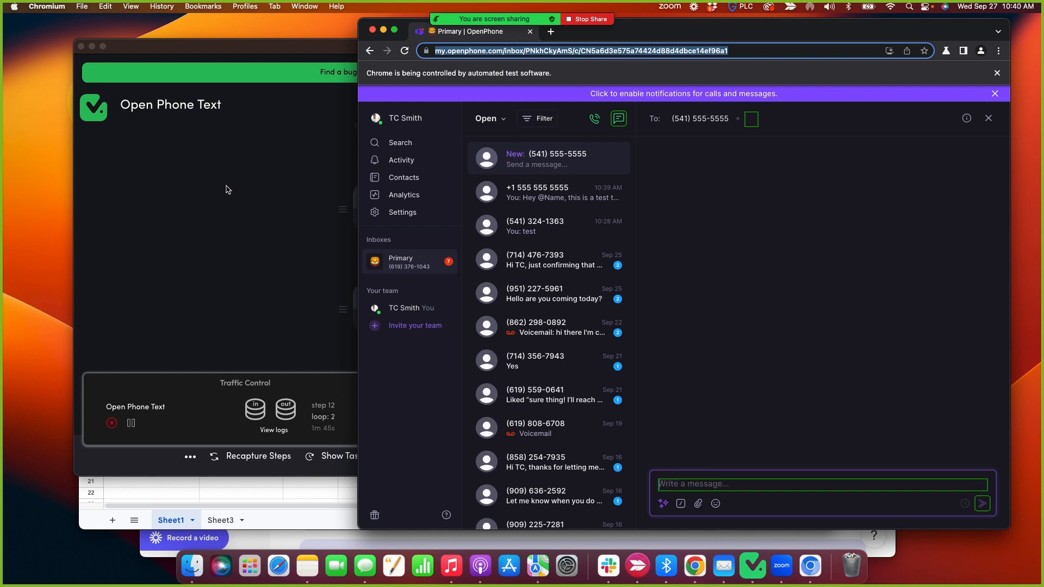
pyautogui.click(981, 503)
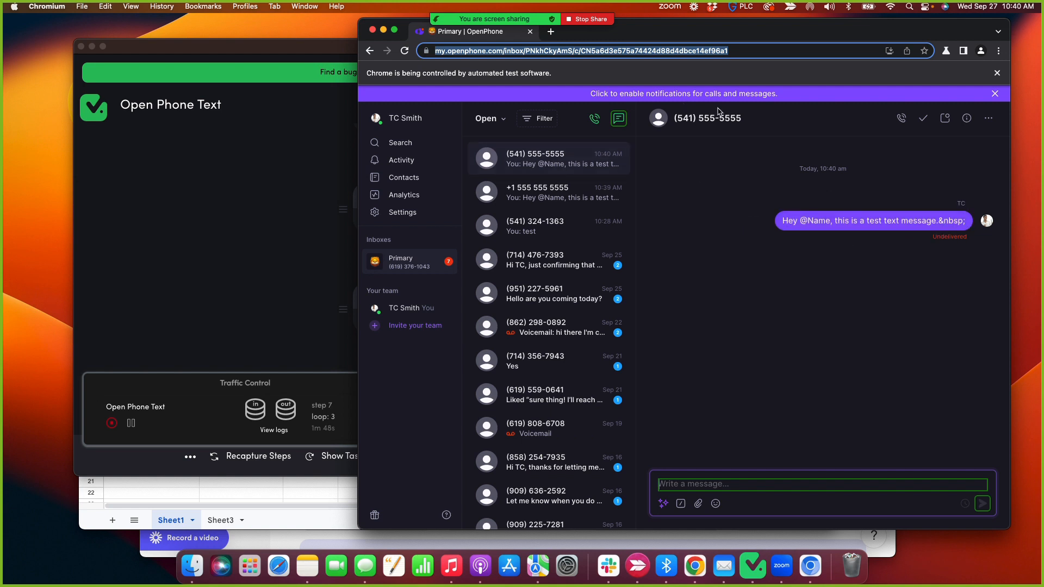
pyautogui.moveTo(240, 197)
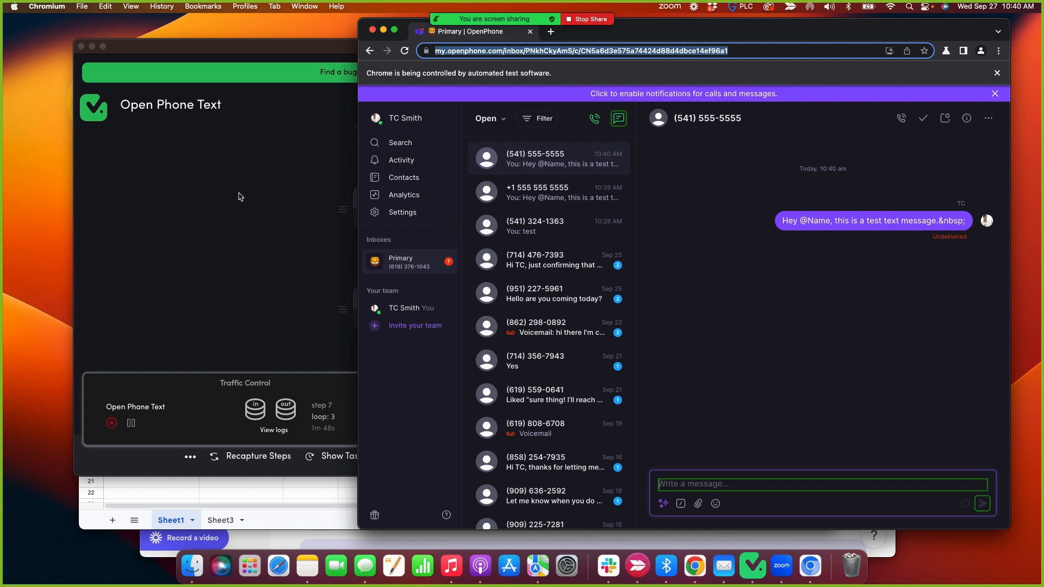
pyautogui.click(617, 119)
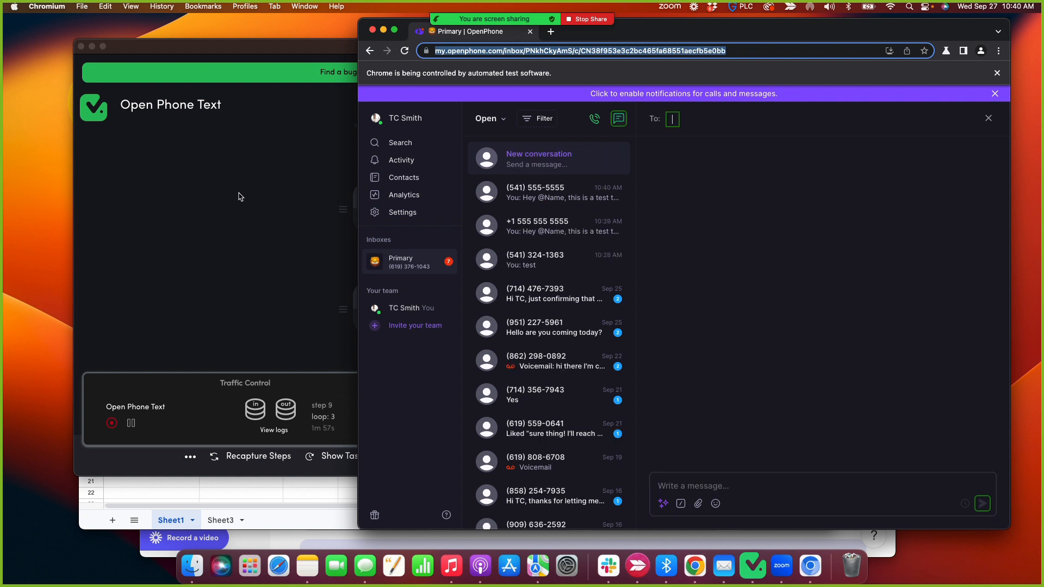
pyautogui.write('(503) 555-5555')
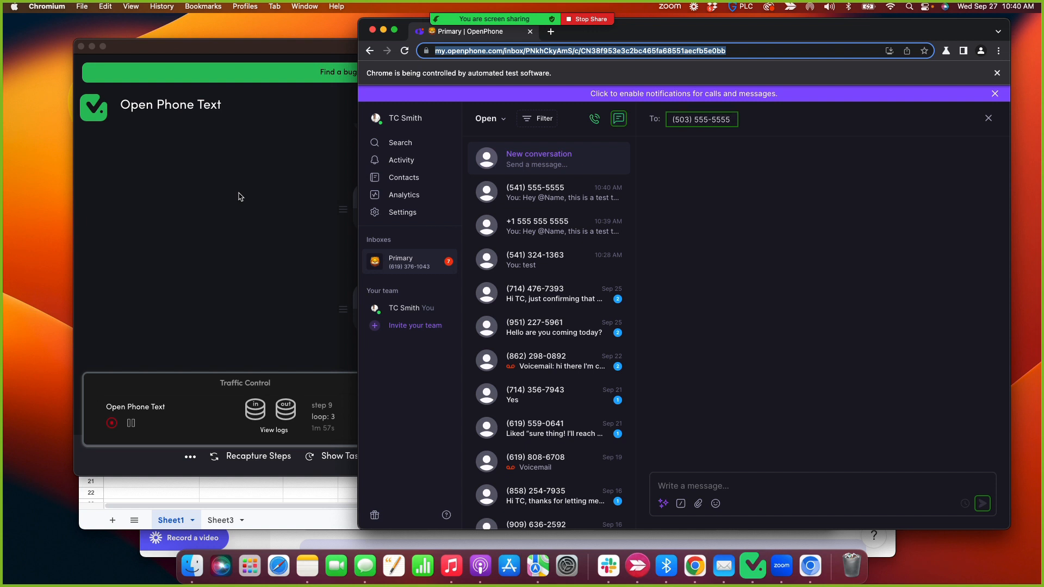
pyautogui.click(821, 484)
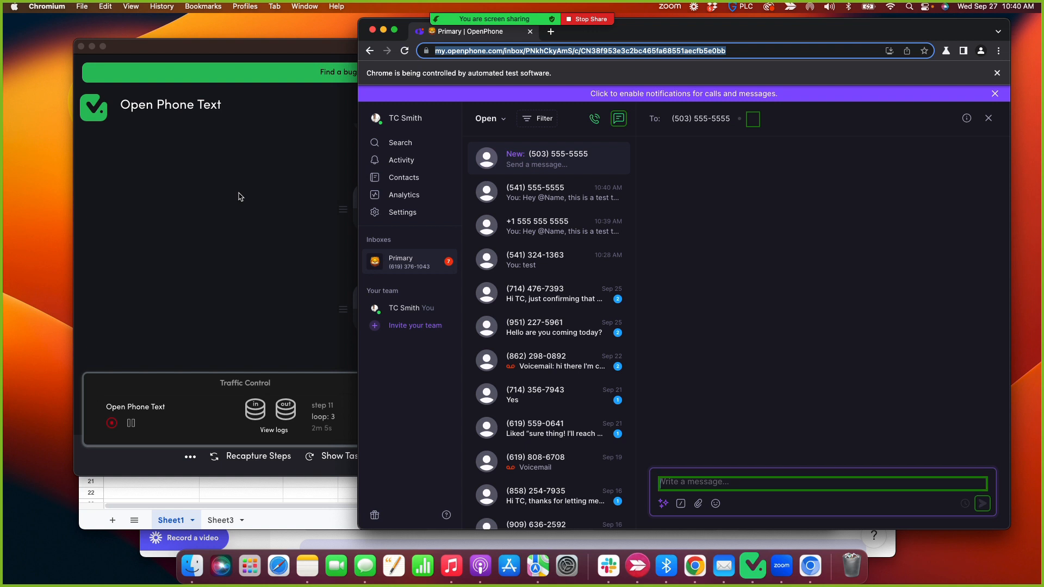
pyautogui.write('Hey @Name, this is a test text message.&nbsp;')
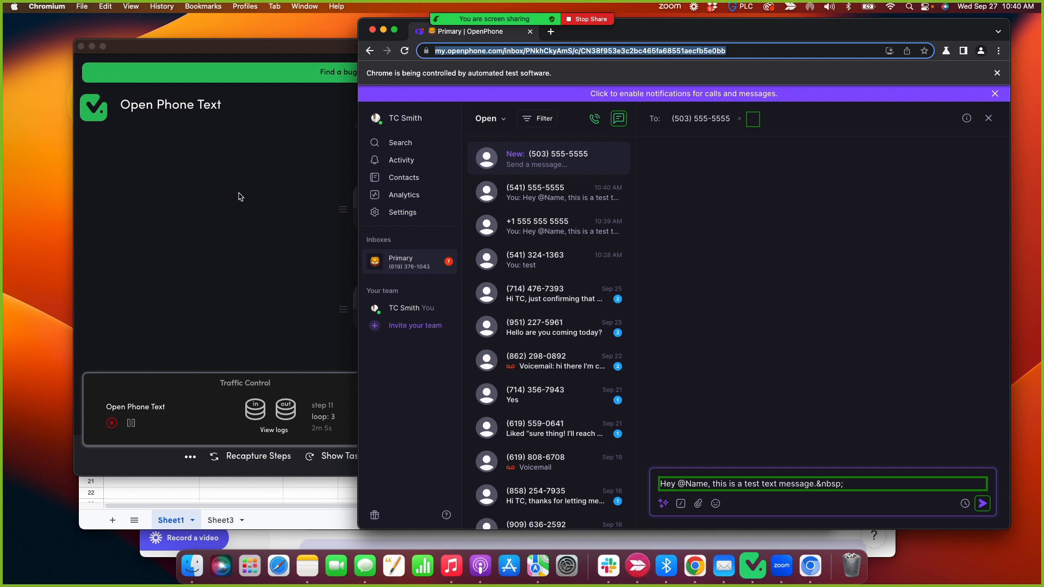
pyautogui.click(981, 503)
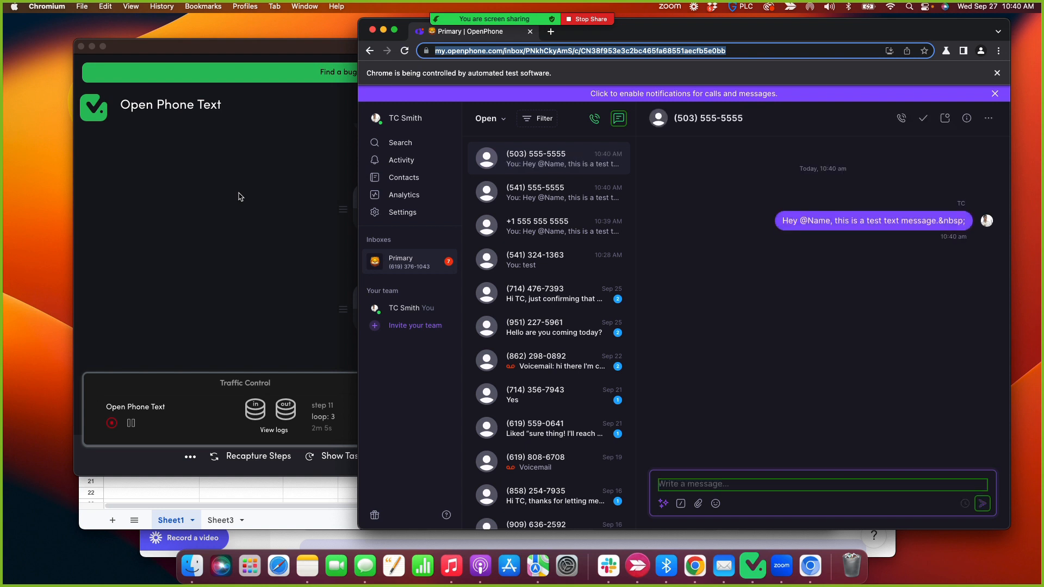